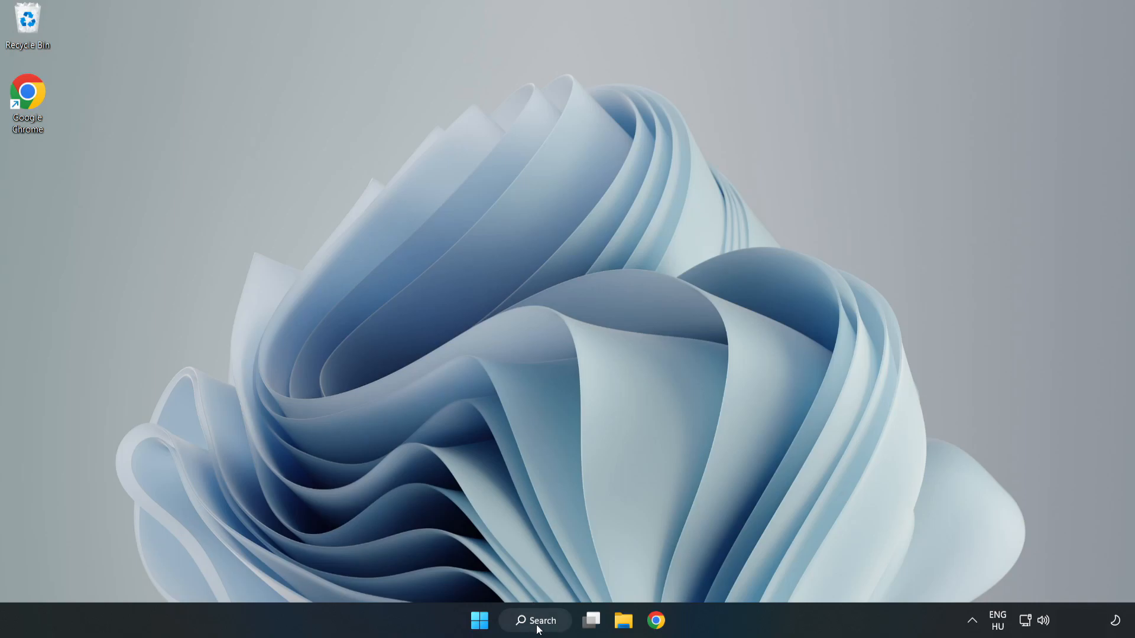
Search Windows for 'devi' to bring up Device Manager.
click(535, 620)
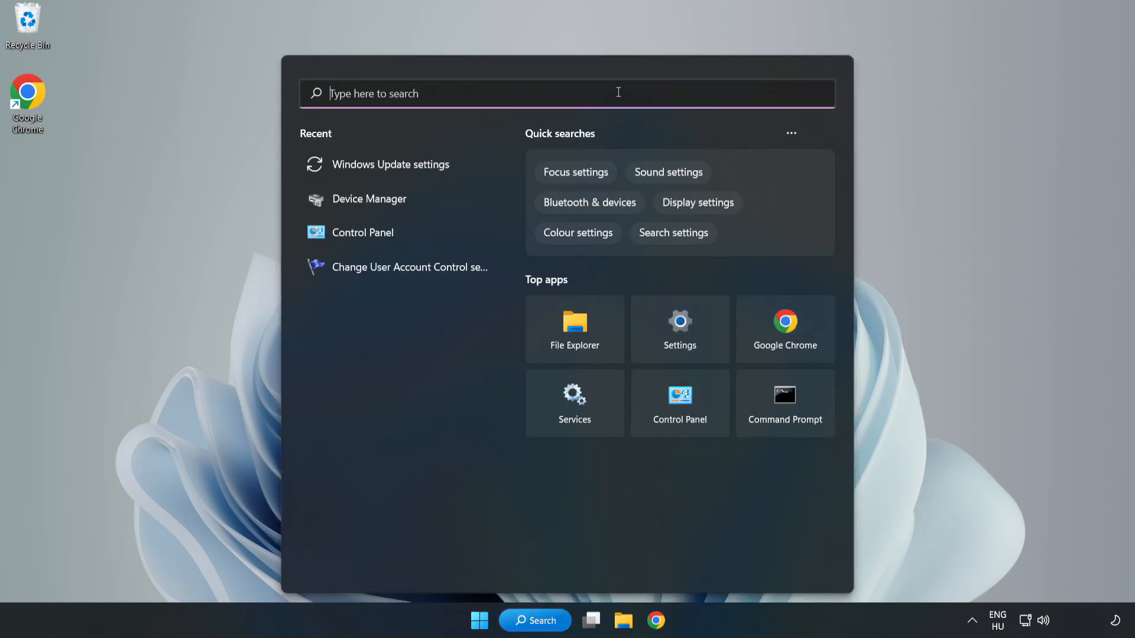
text(devi)
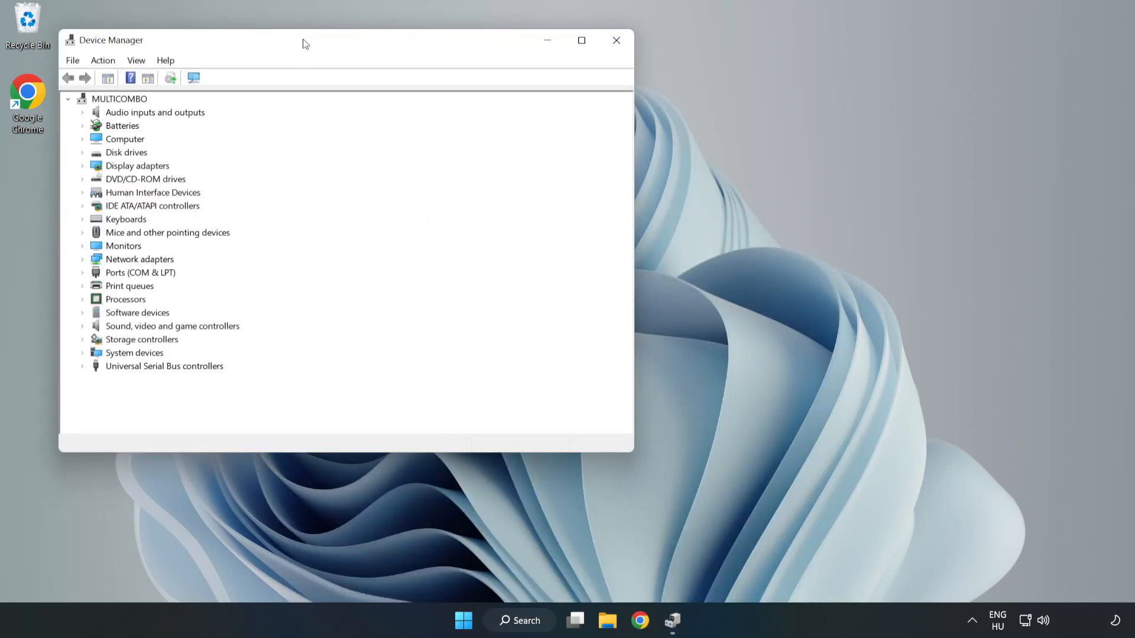
Expand Display adapters and start Update driver for the VMware SVGA 3D adapter.
drag(303, 41, 507, 98)
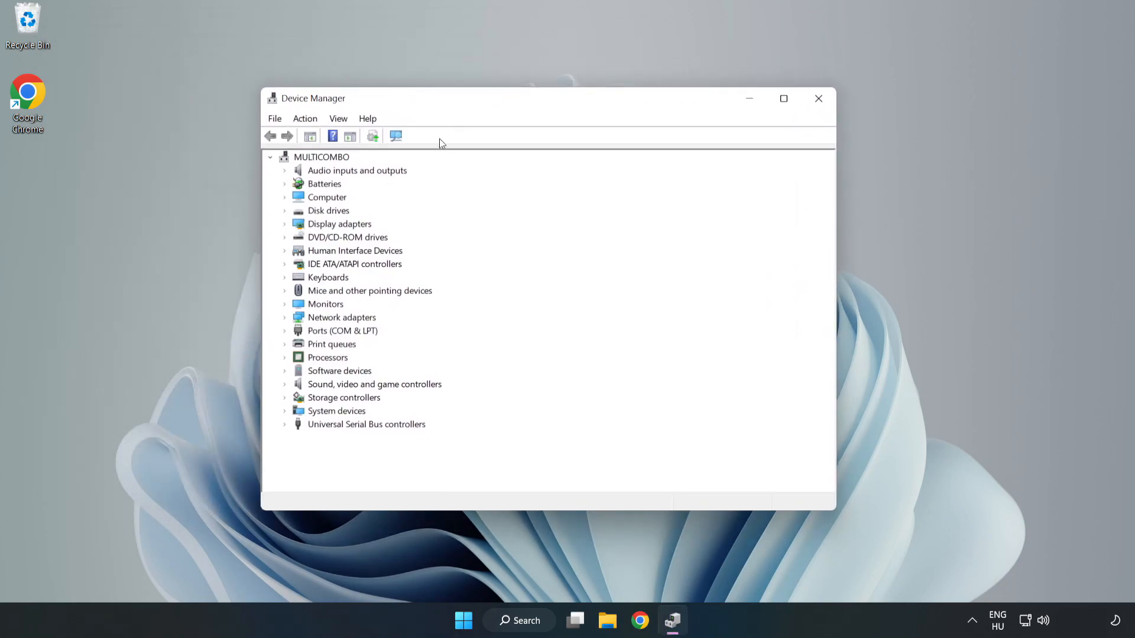
click(339, 224)
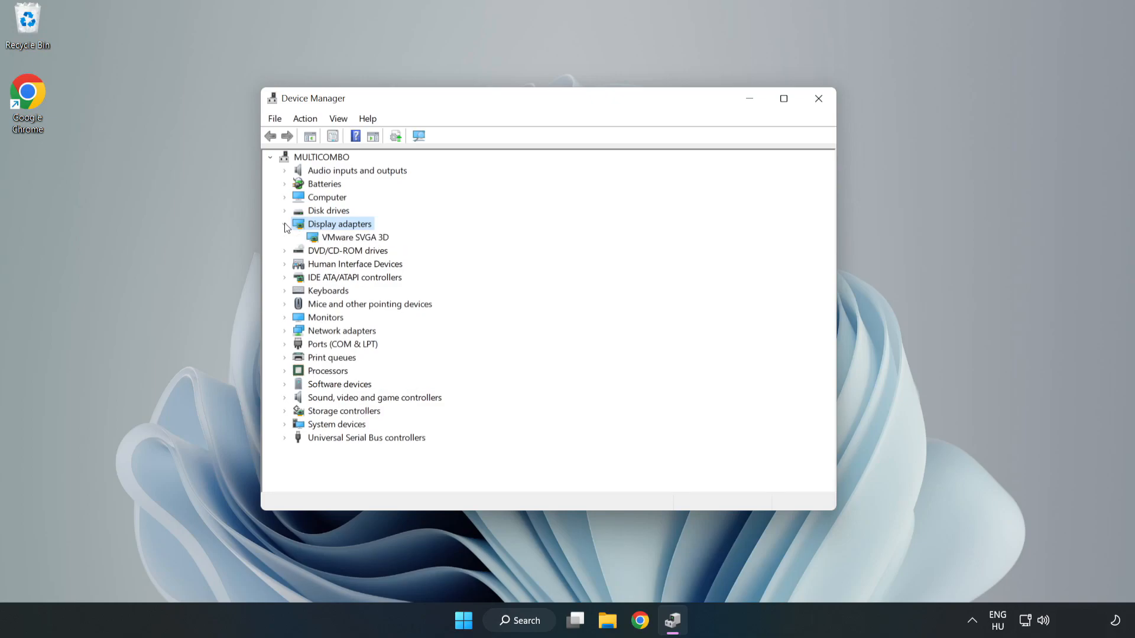
click(356, 236)
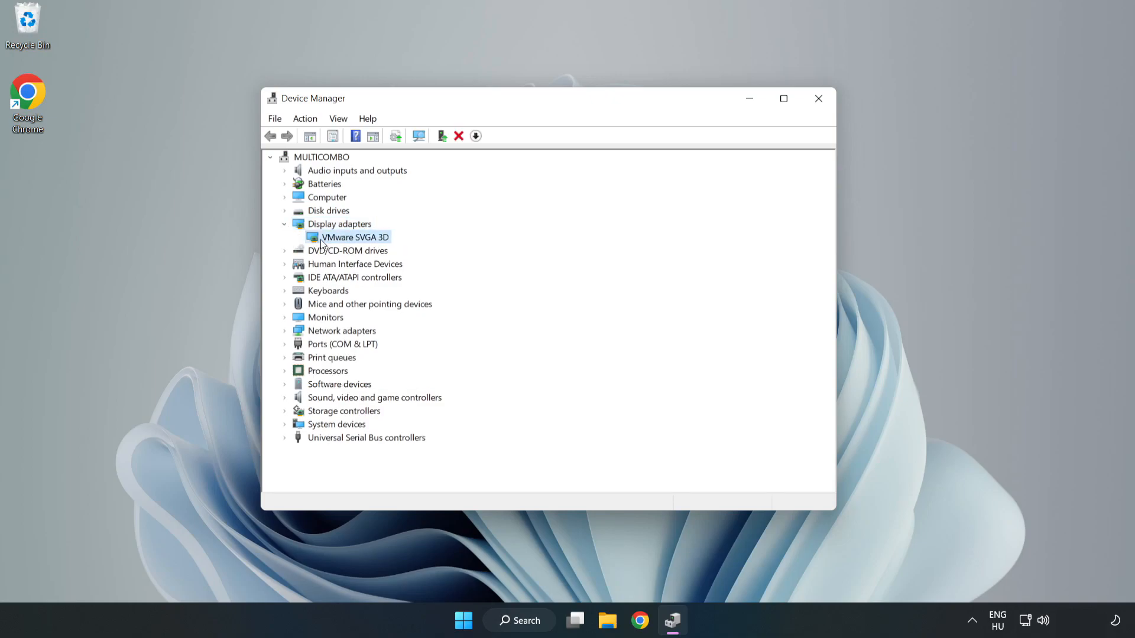
right_click(354, 236)
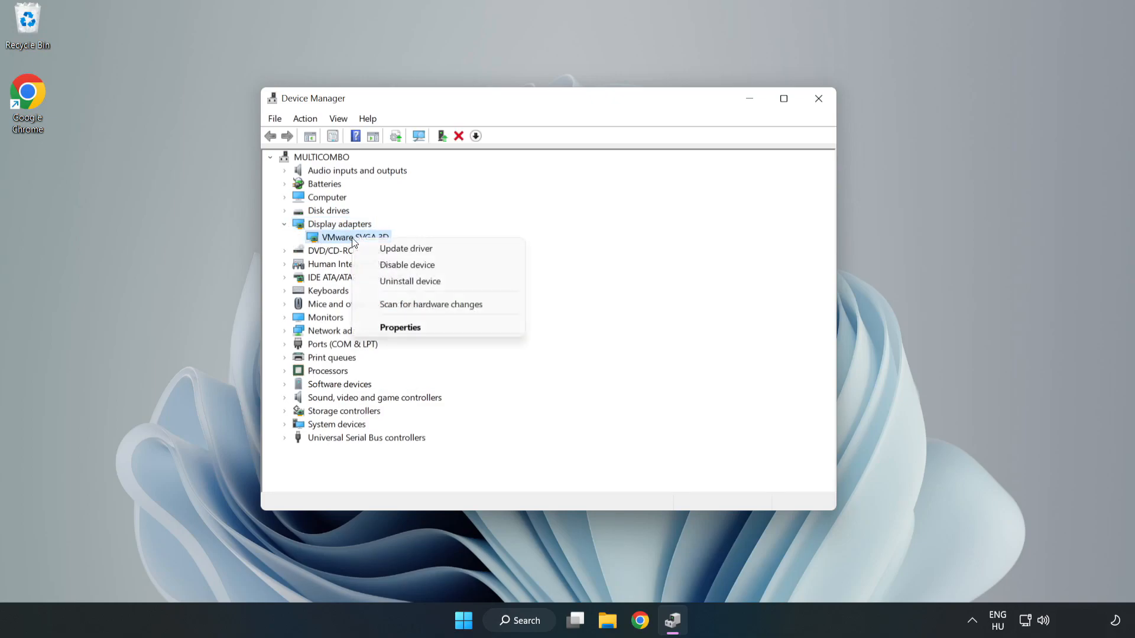
mouse_move(418, 251)
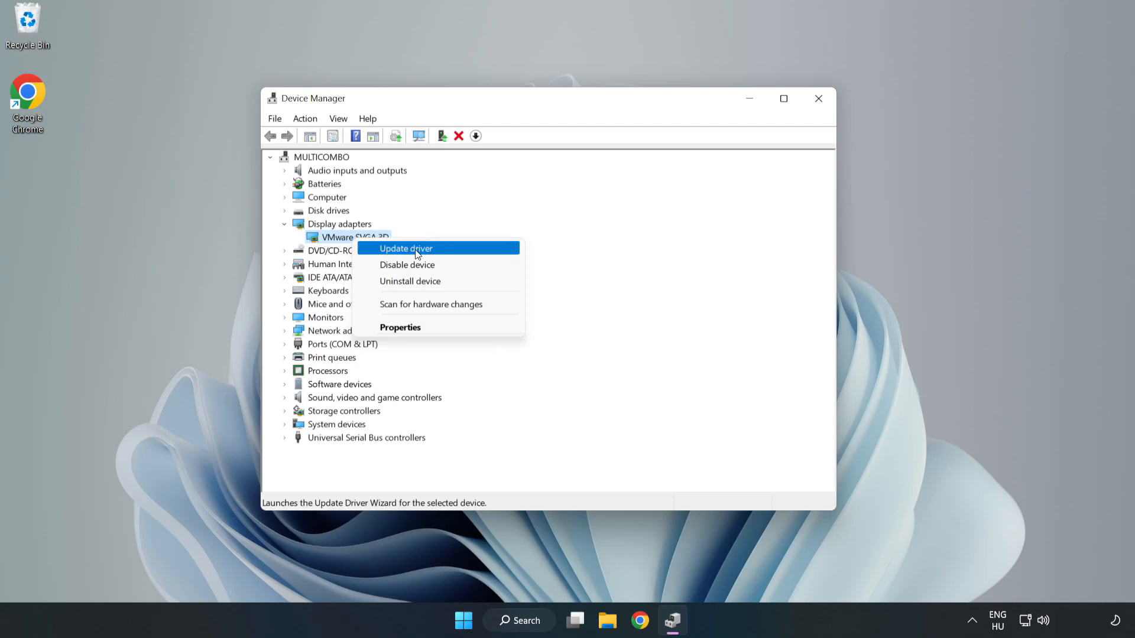
click(407, 248)
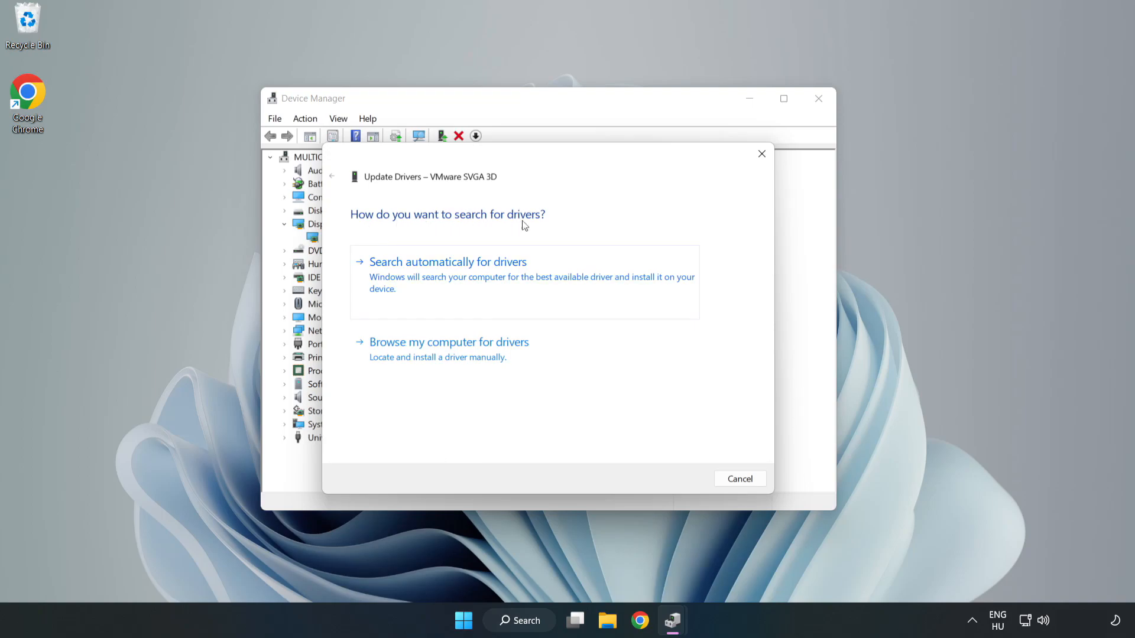
mouse_move(394, 276)
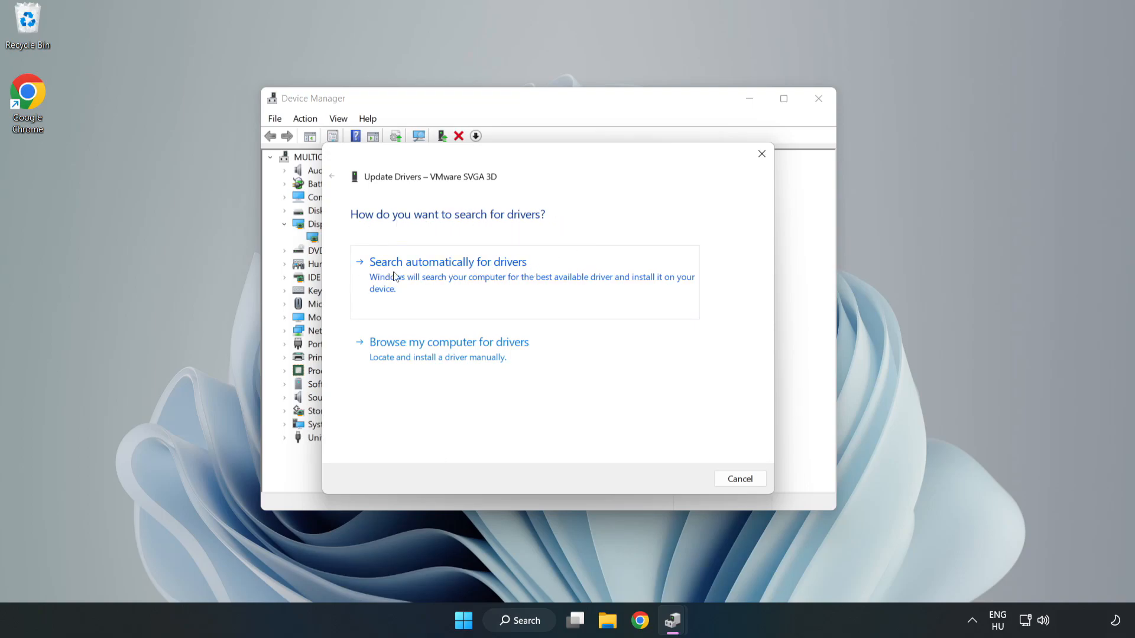
Search automatically for drivers, accept the best-driver-installed result, and close Device Manager.
click(447, 262)
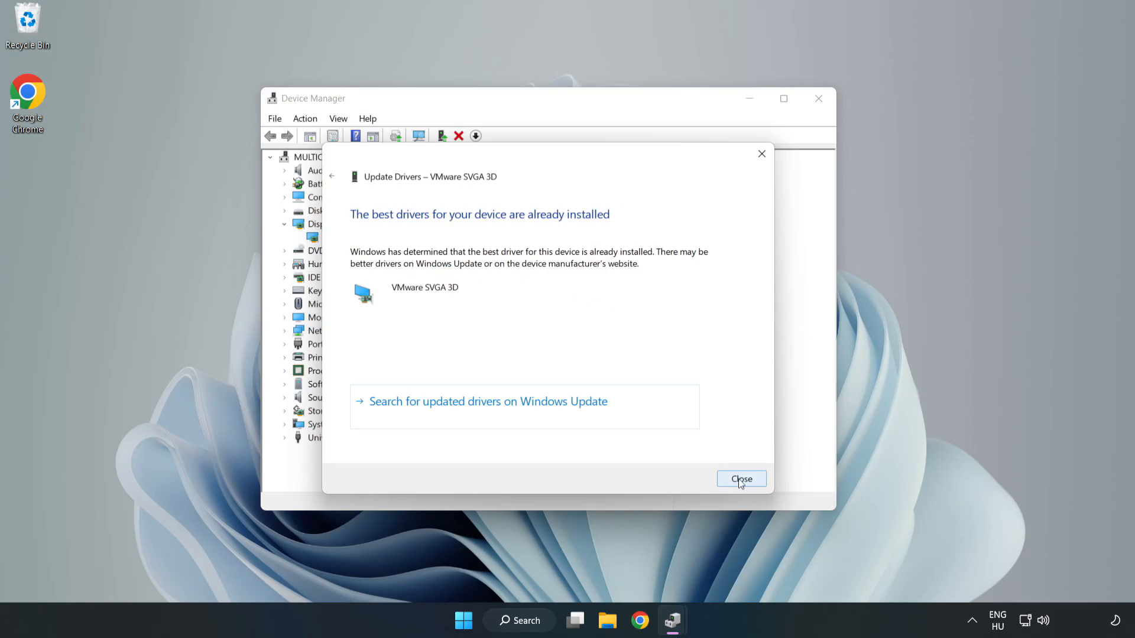
click(741, 479)
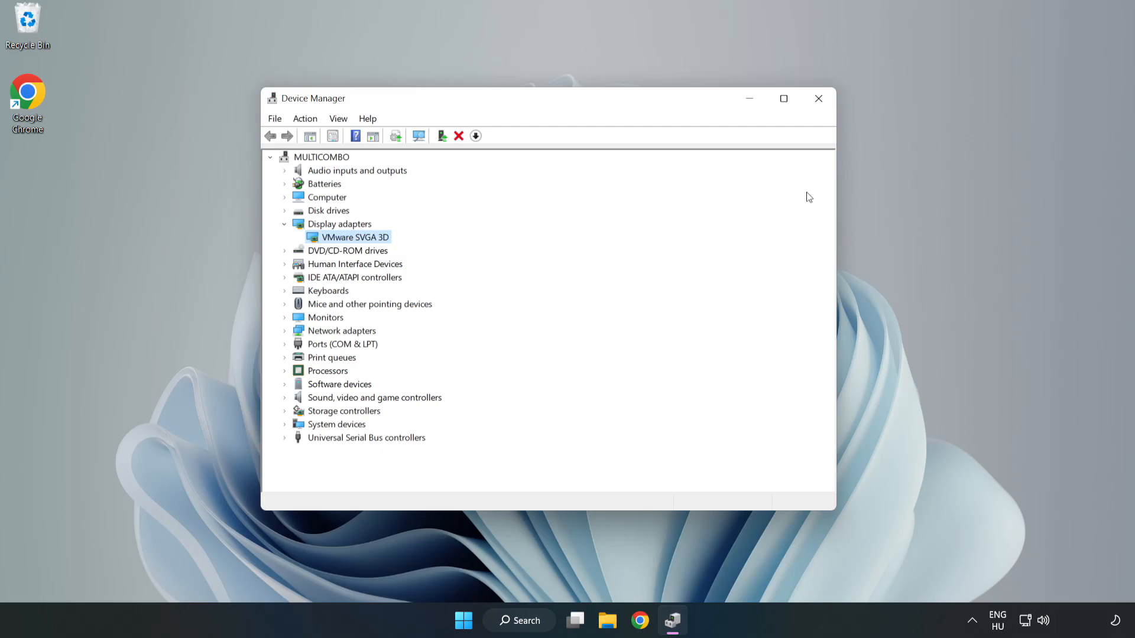
mouse_move(818, 105)
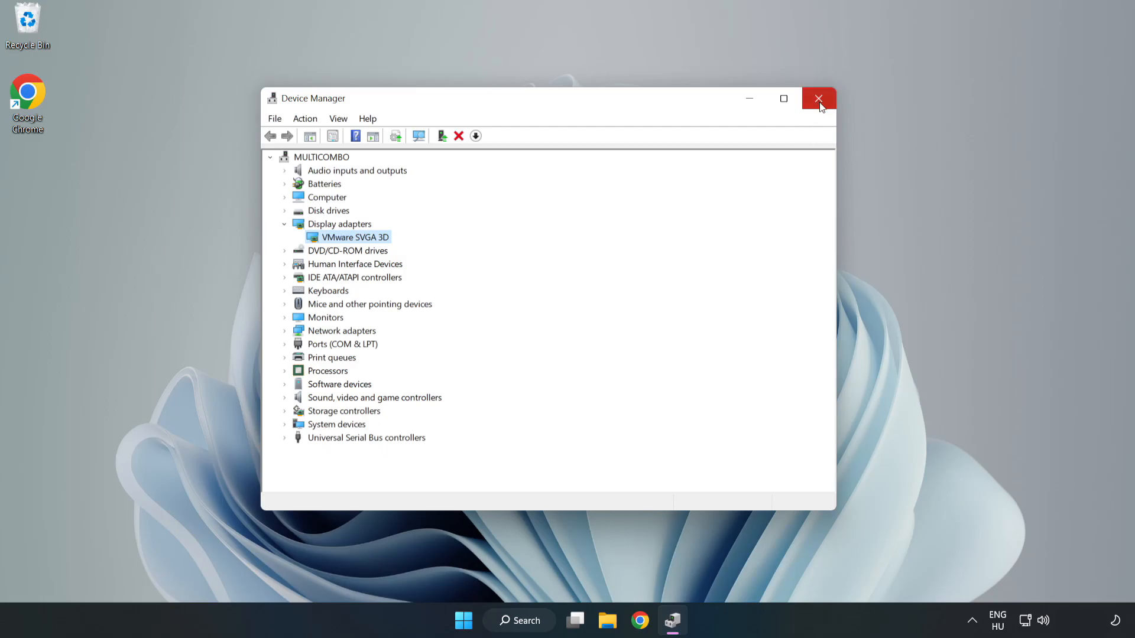
click(817, 99)
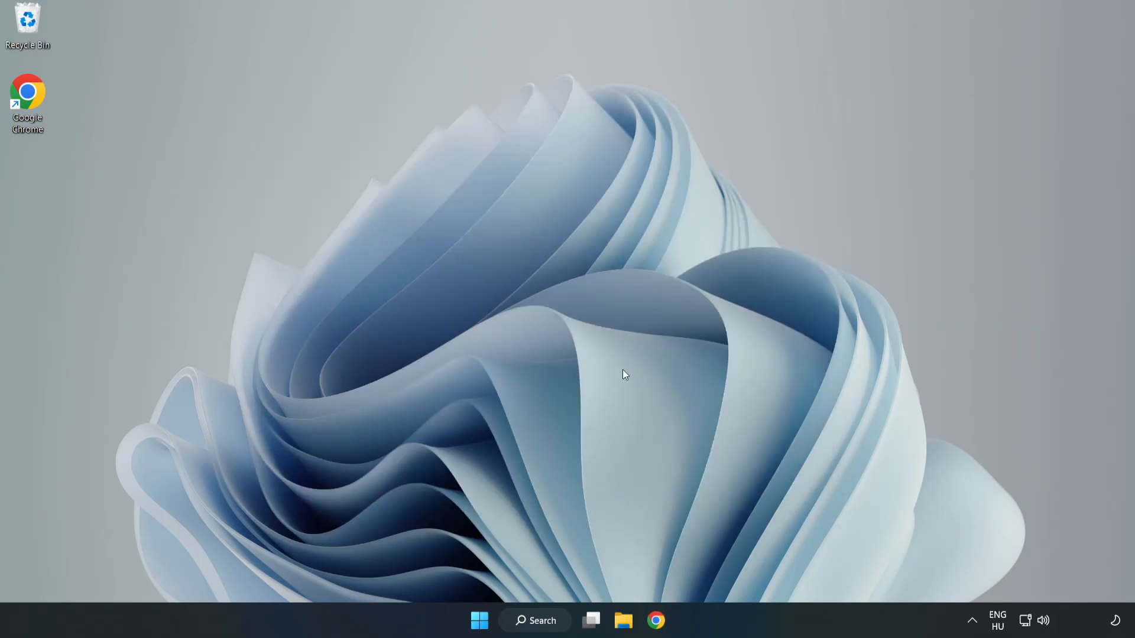
Search Windows for 'updat' and open Windows Update settings.
click(534, 620)
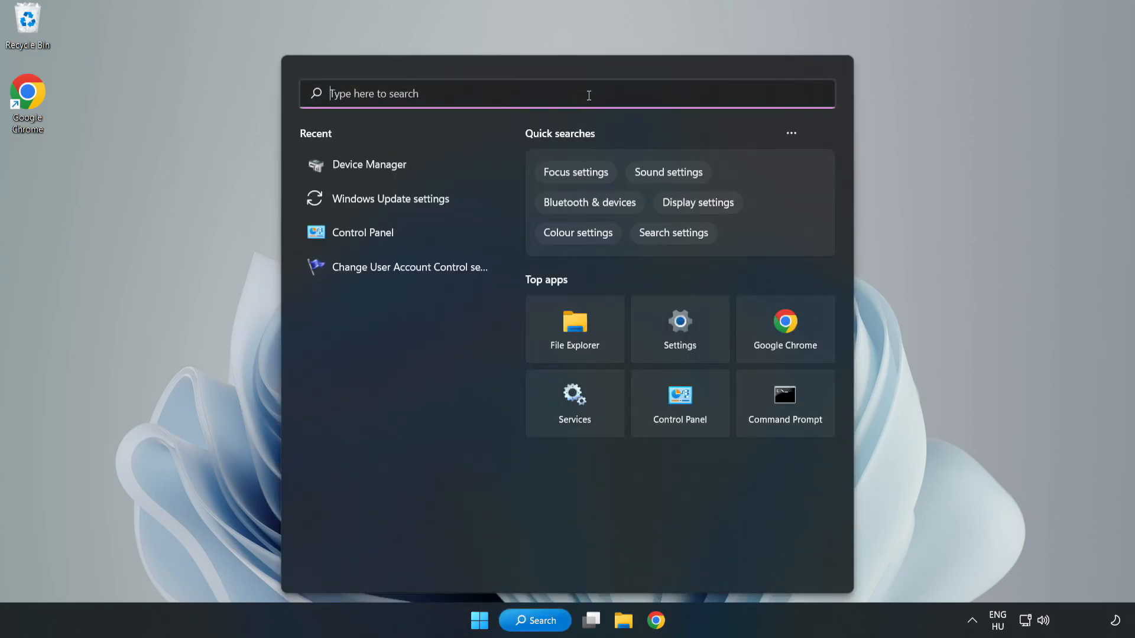
text(updates)
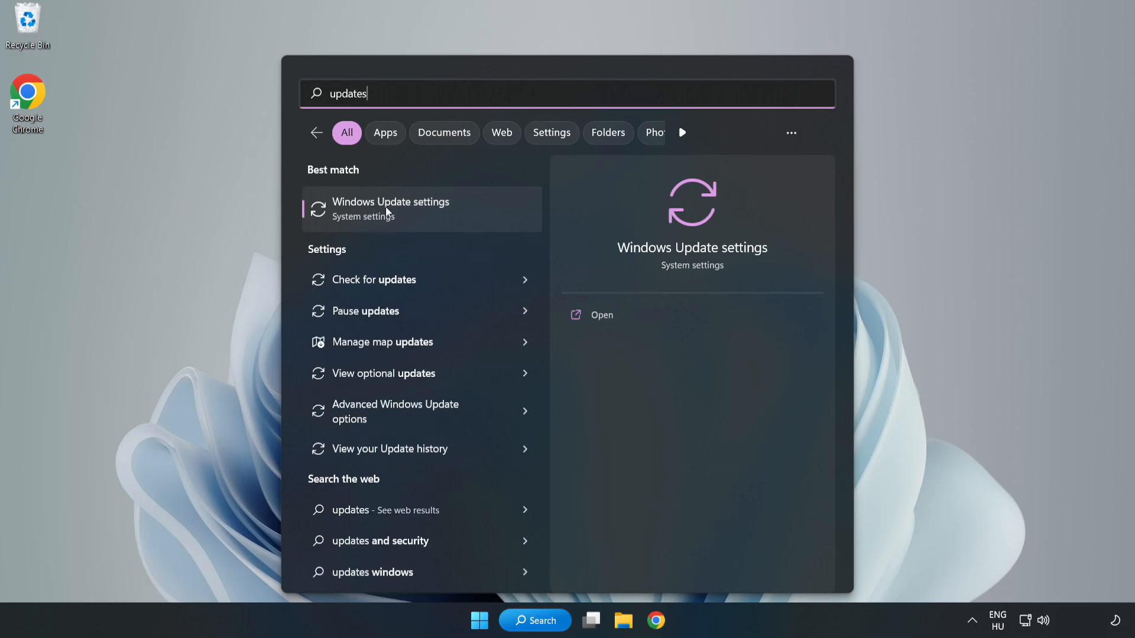
click(390, 209)
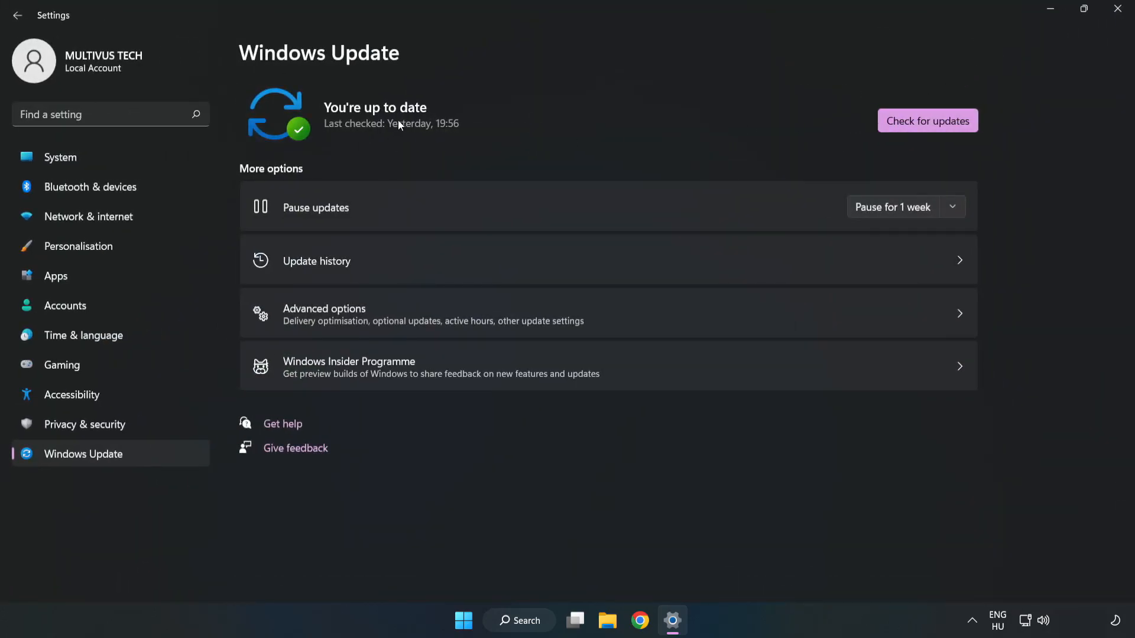
Run Check for updates and confirm Windows is up to date.
click(926, 120)
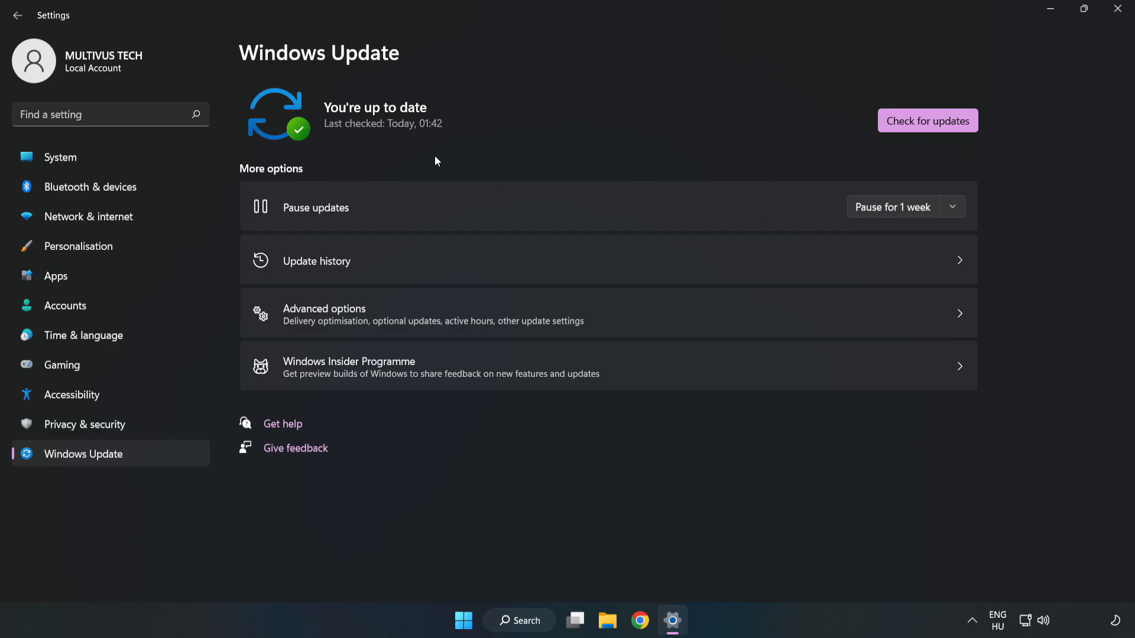
click(1114, 9)
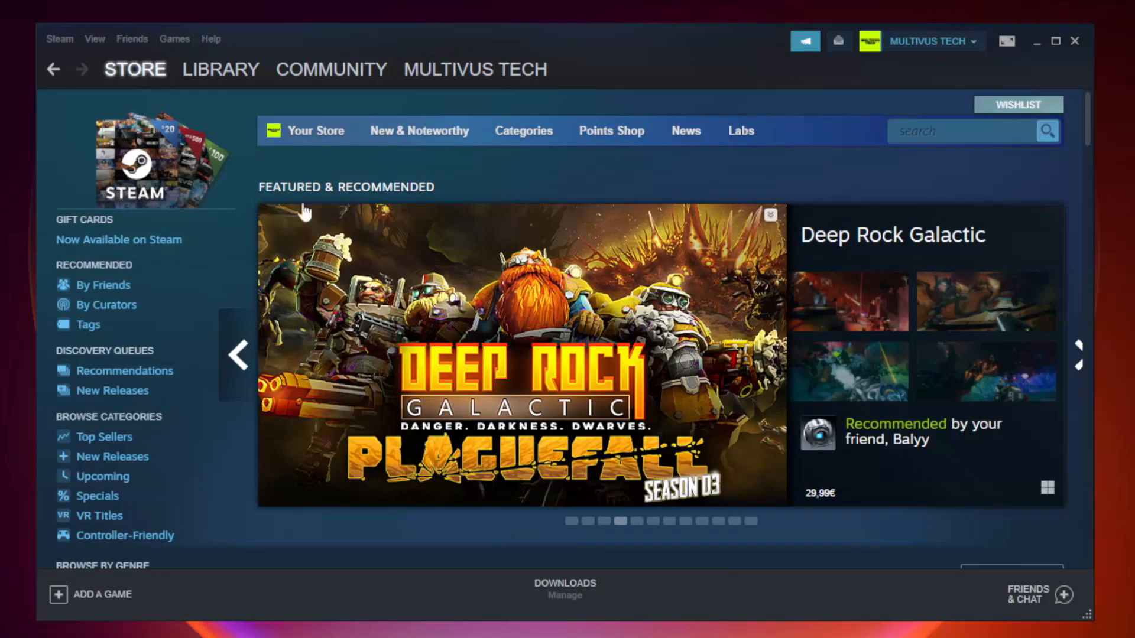
In the Steam Library, open Properties for the Unturned game under Favorites.
click(220, 69)
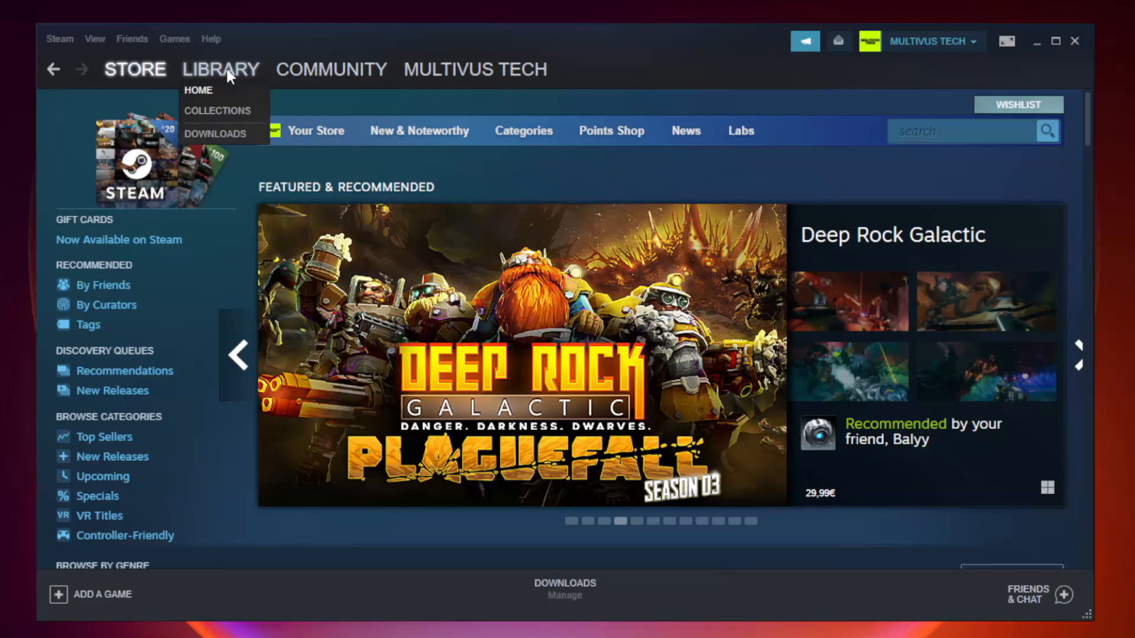
click(199, 90)
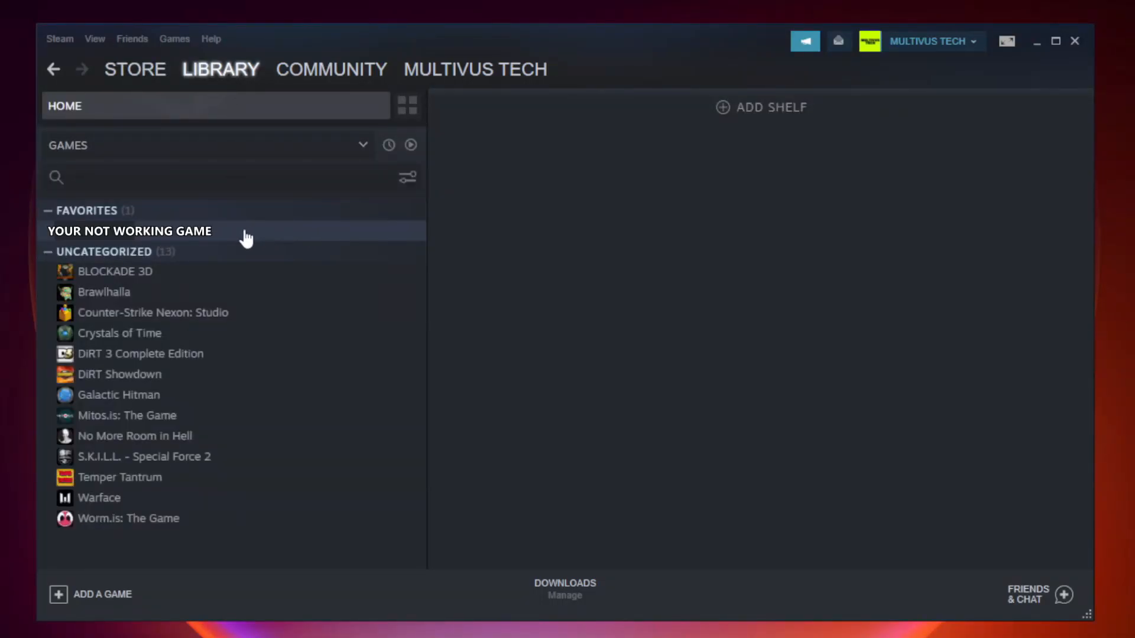
right_click(127, 231)
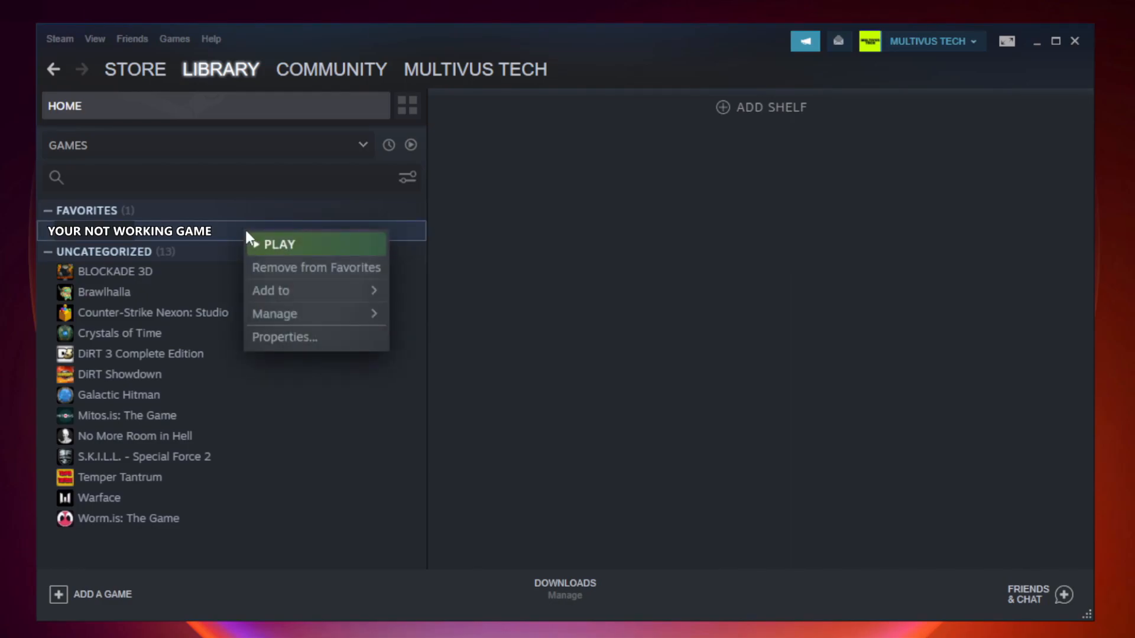
mouse_move(316, 342)
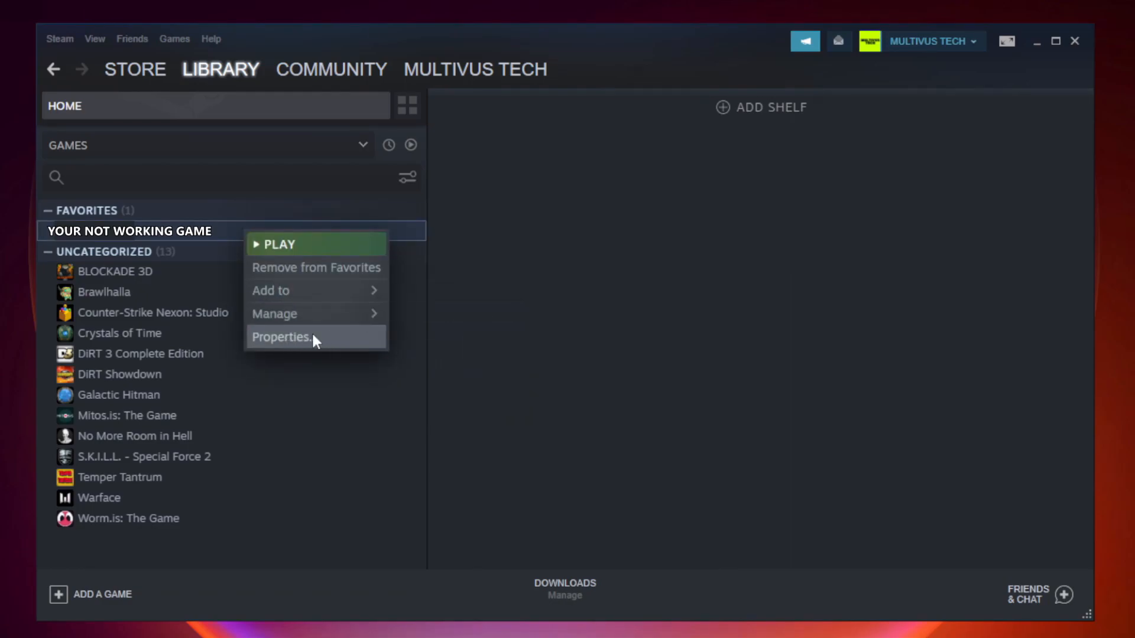
click(281, 337)
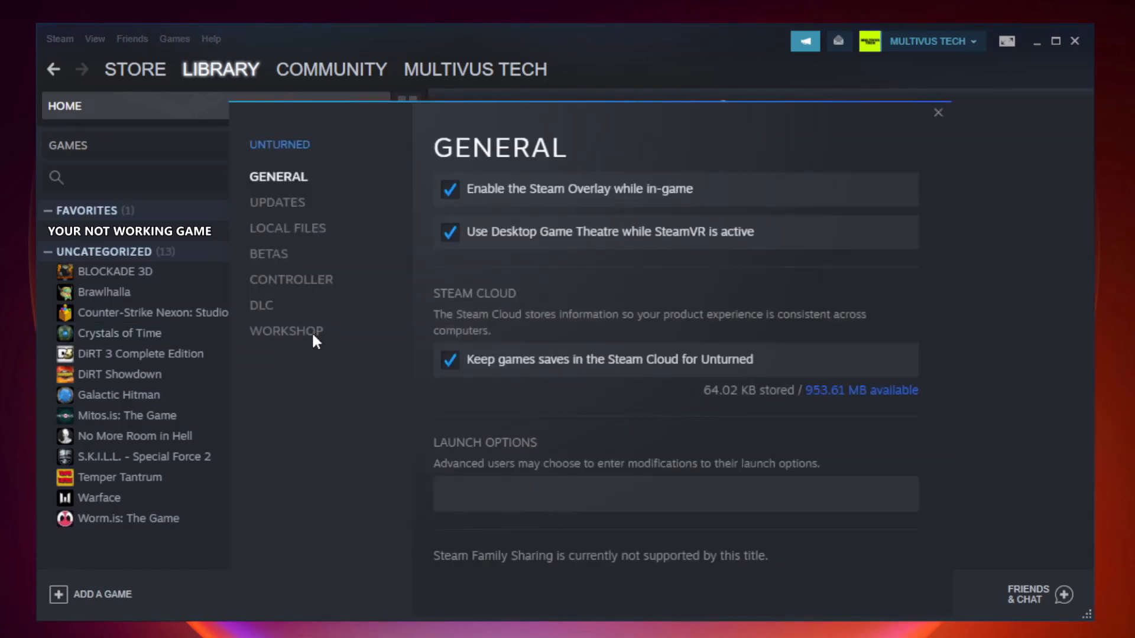
mouse_move(323, 349)
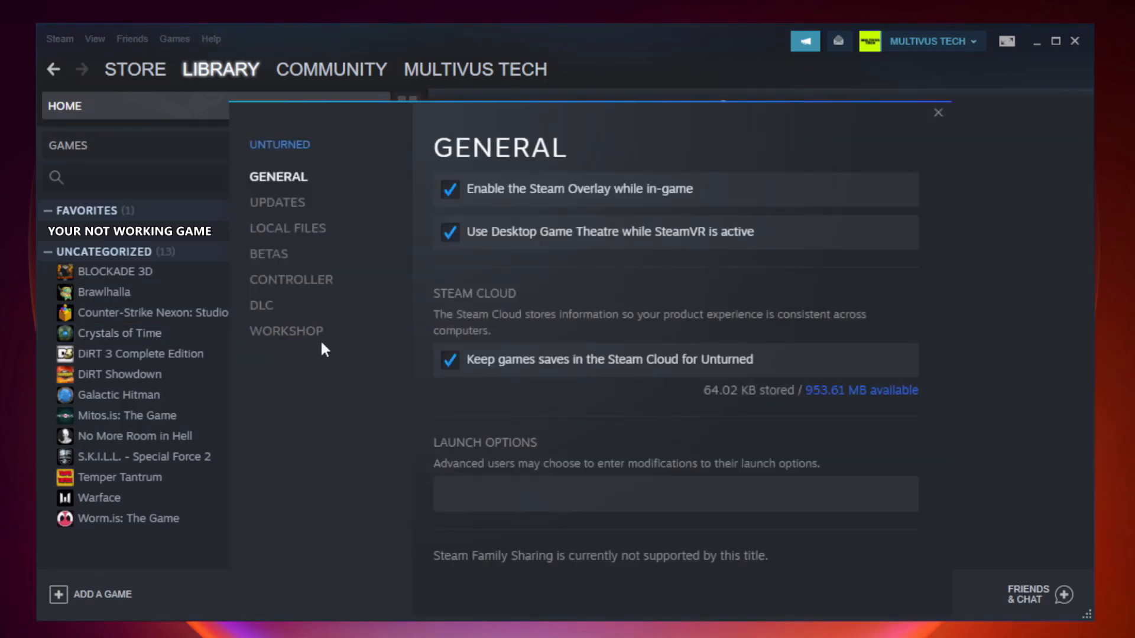
mouse_move(301, 244)
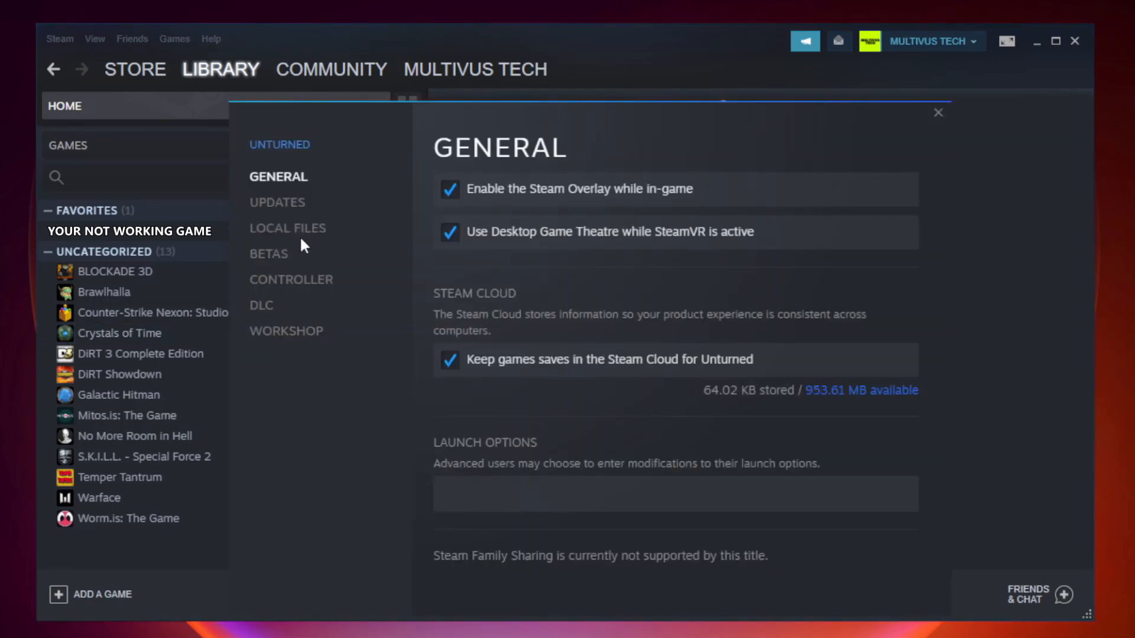
mouse_move(302, 239)
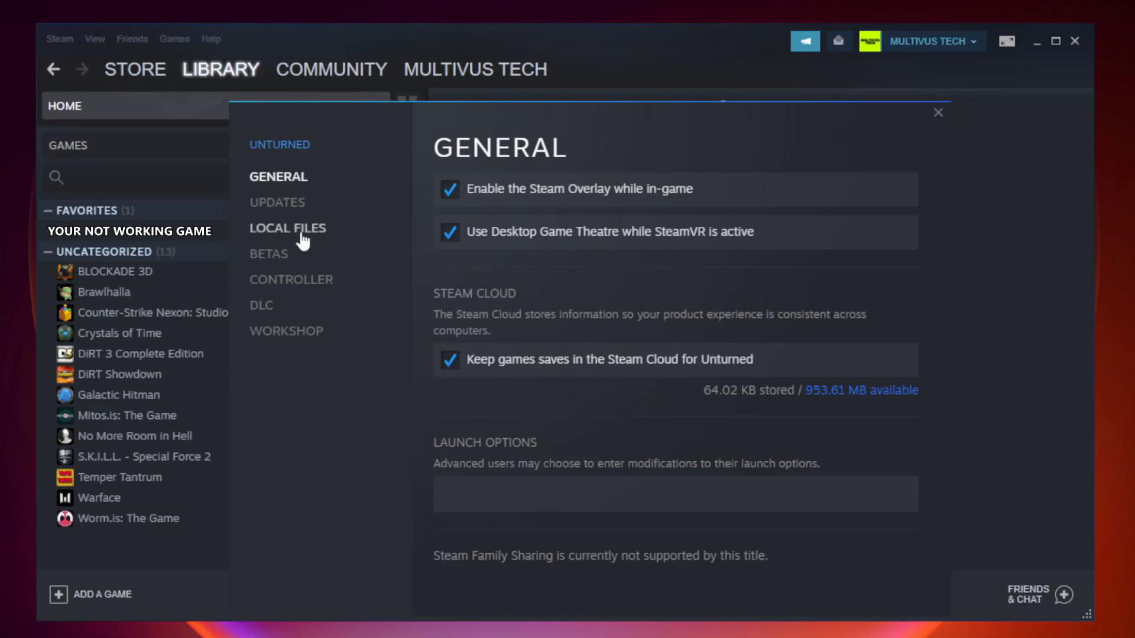
Verify integrity of Unturned's game files, then browse to its install folder.
click(287, 228)
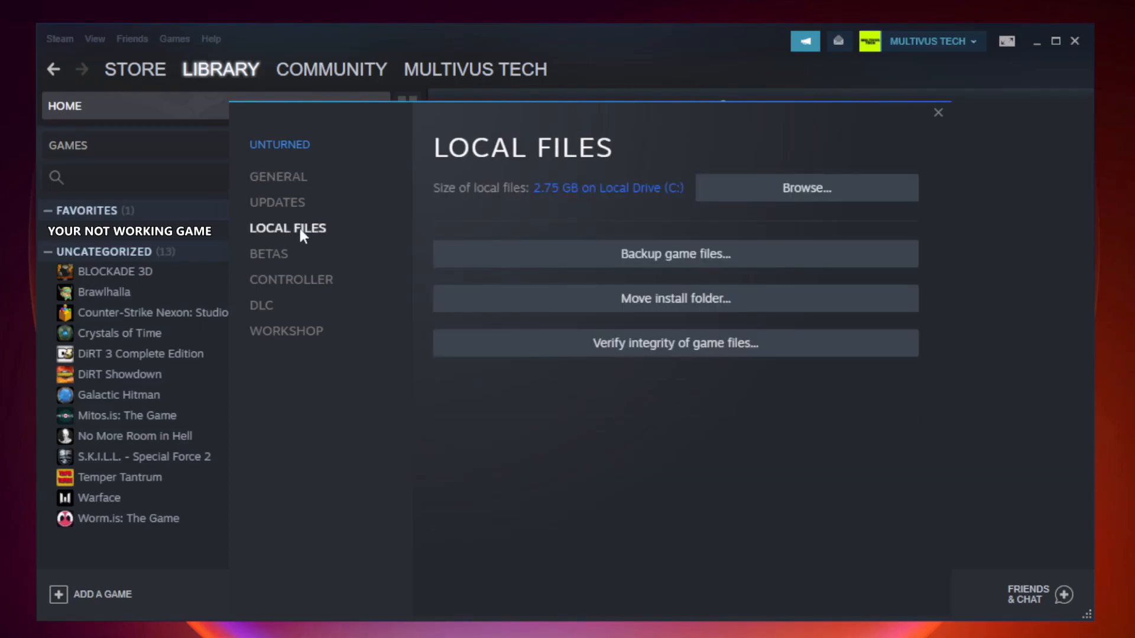
mouse_move(710, 352)
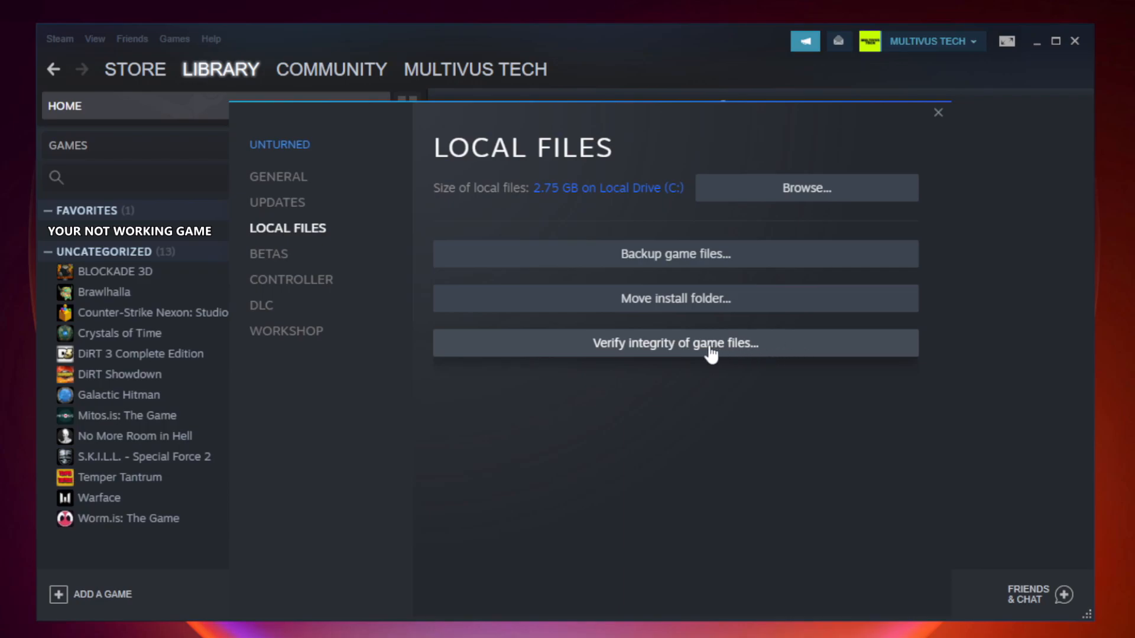
mouse_move(688, 358)
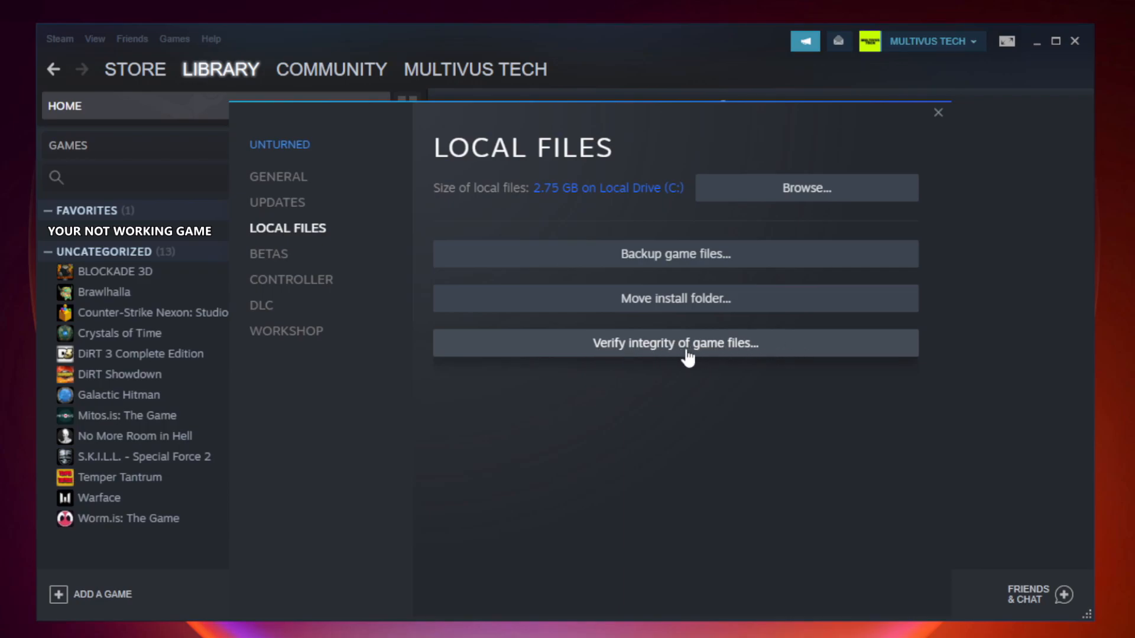
click(675, 343)
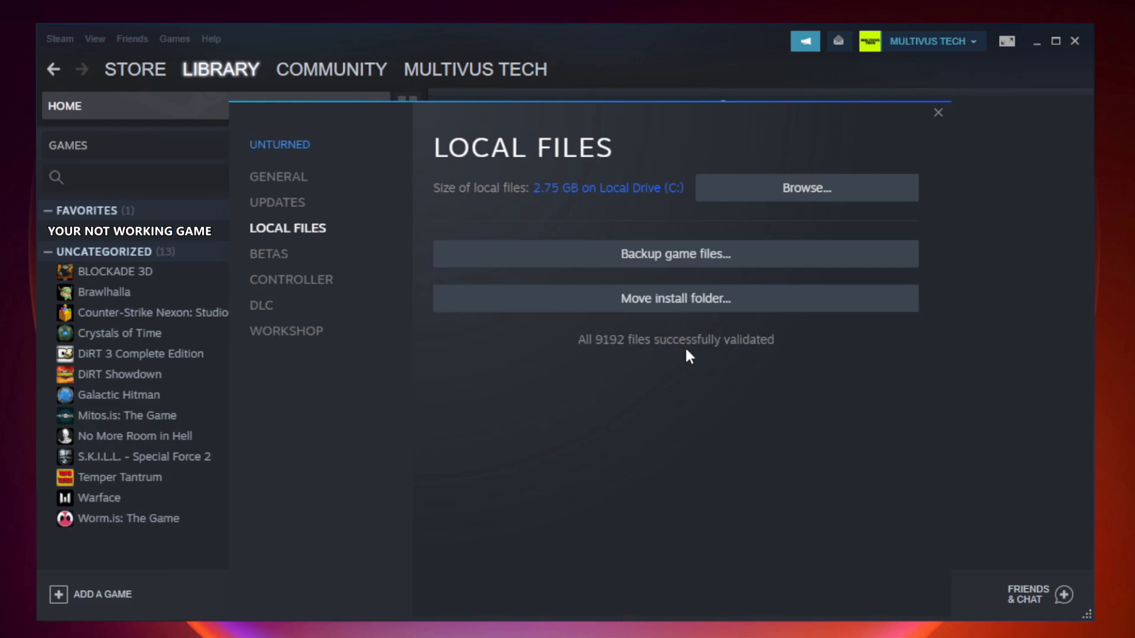
mouse_move(639, 360)
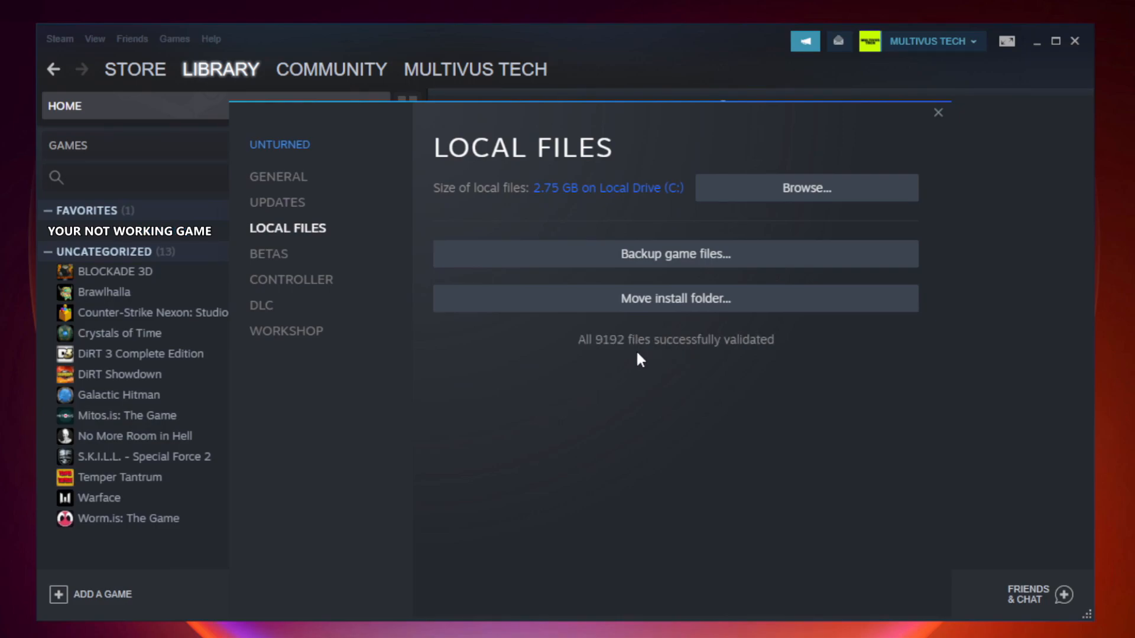
mouse_move(830, 366)
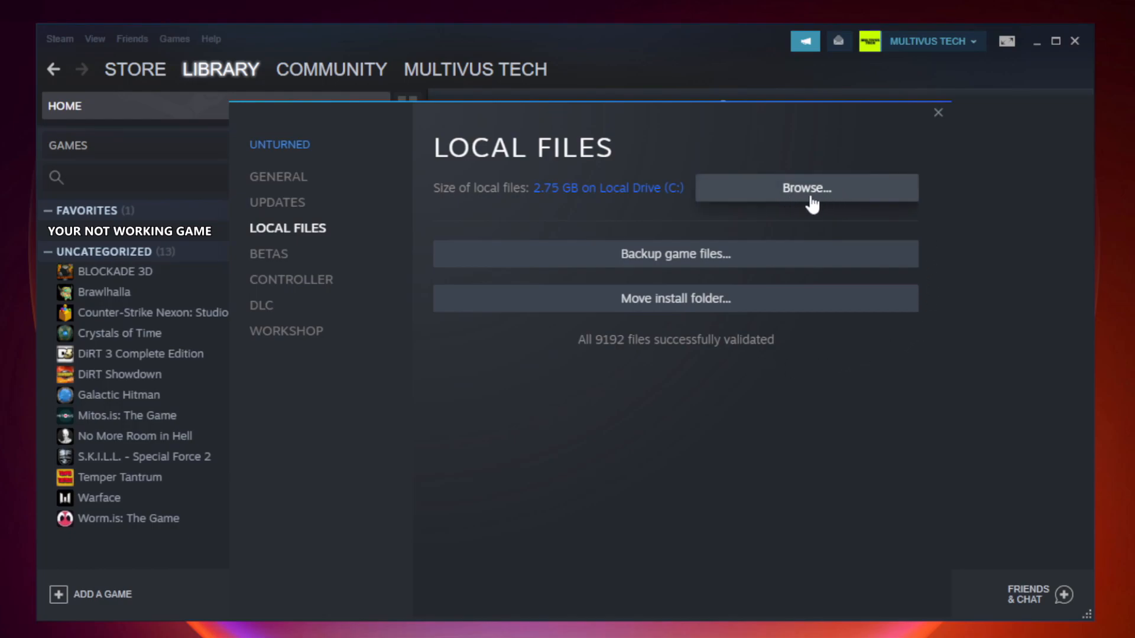
click(806, 188)
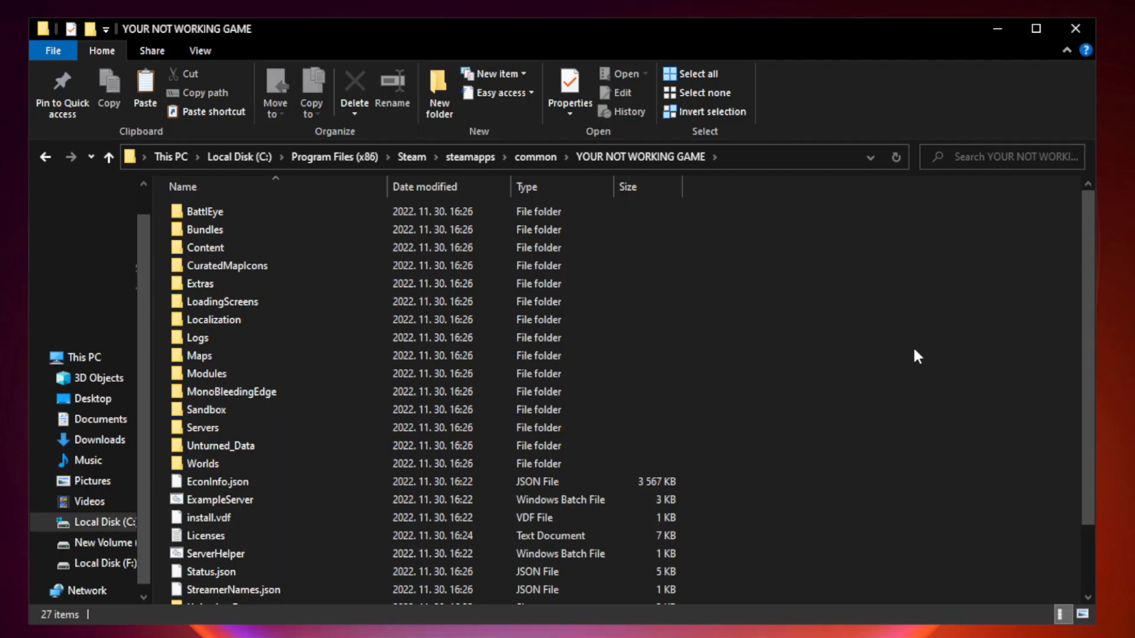
scroll(down, 3)
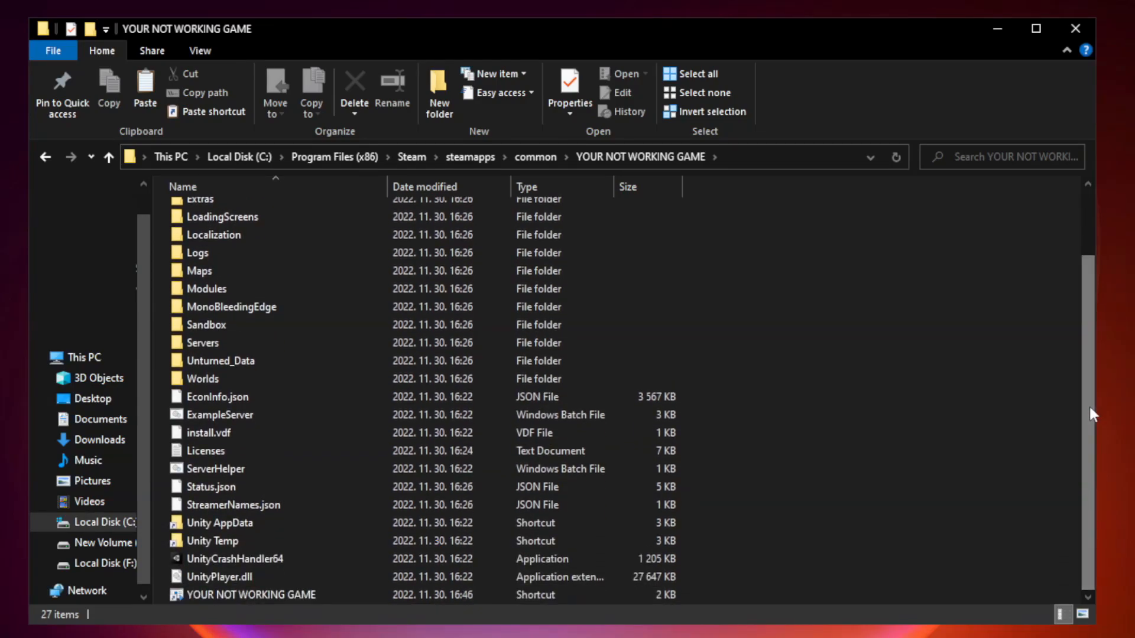
Open Properties of the YOUR NOT WORKING GAME shortcut.
click(250, 595)
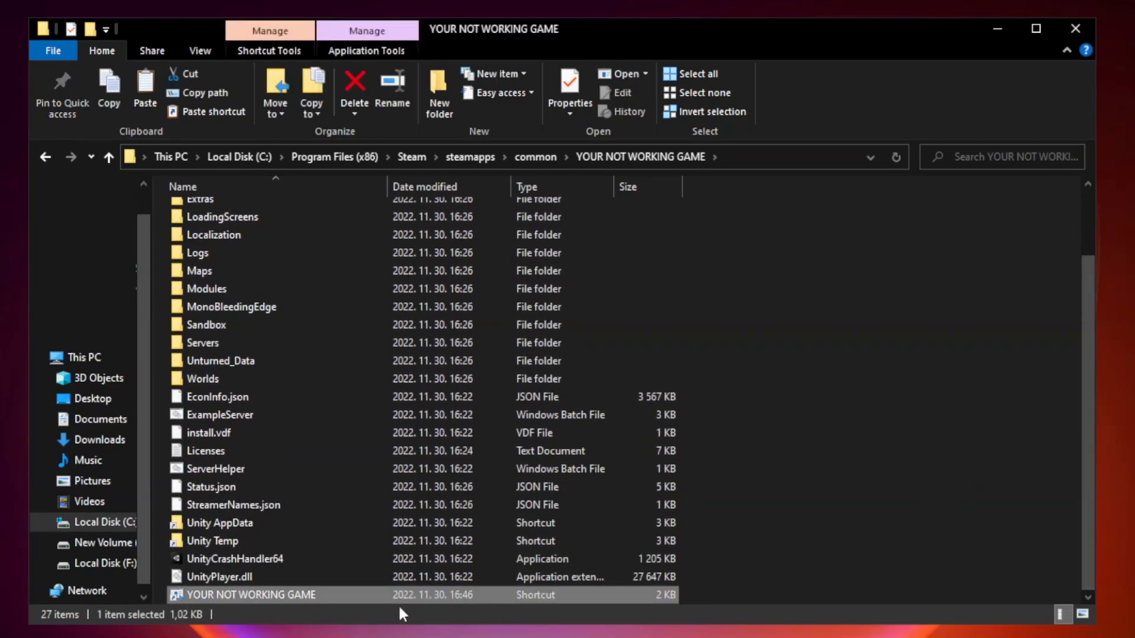
right_click(250, 594)
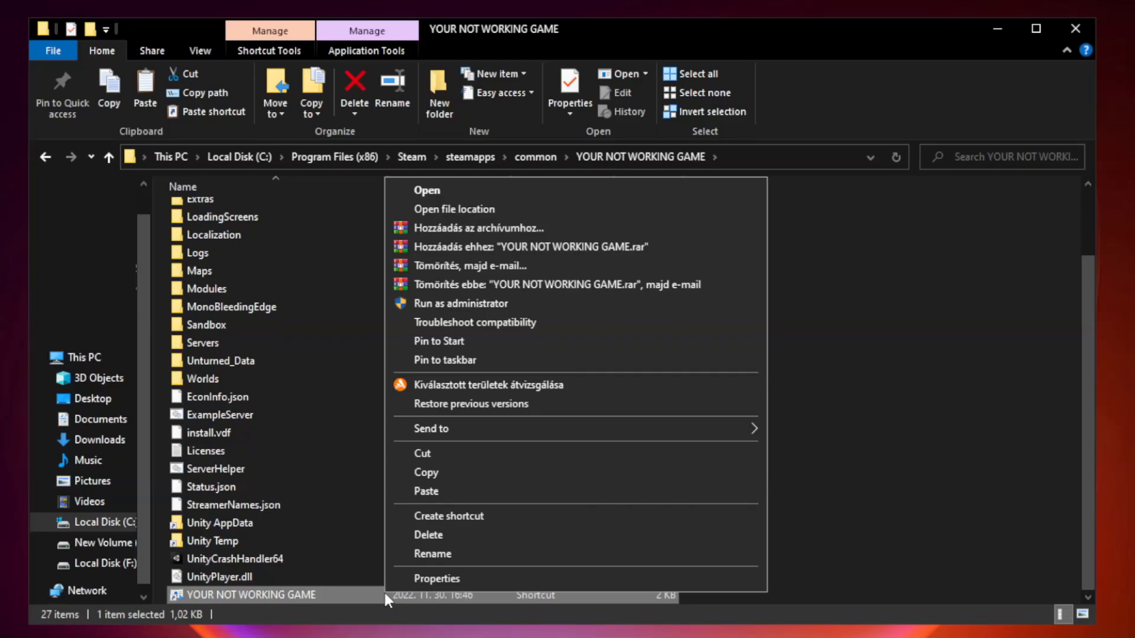
mouse_move(590, 585)
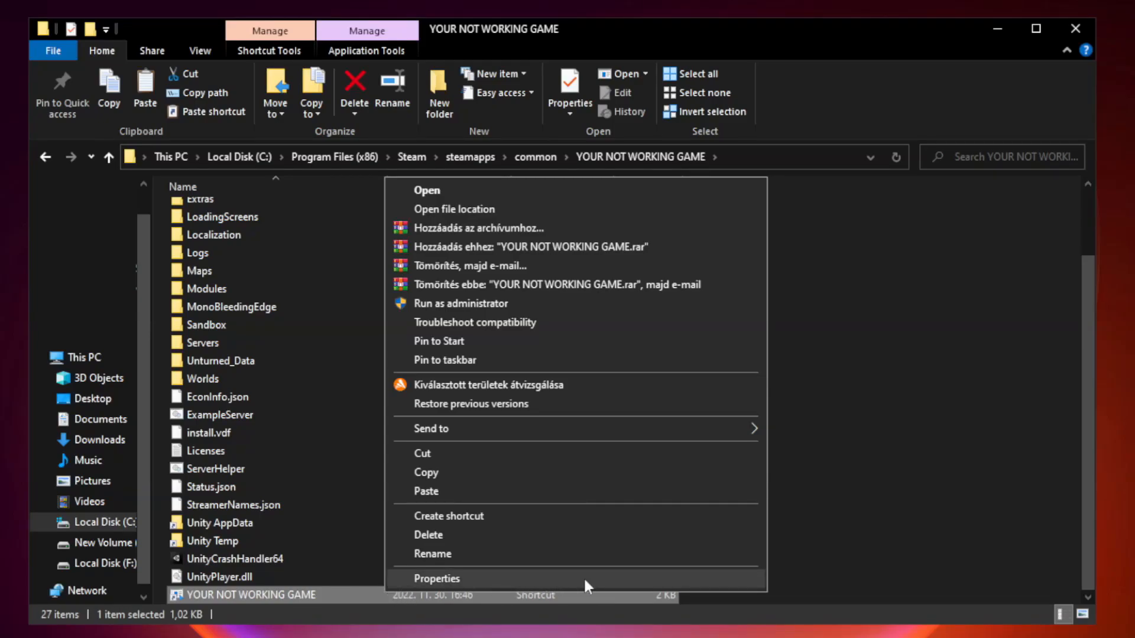
click(436, 579)
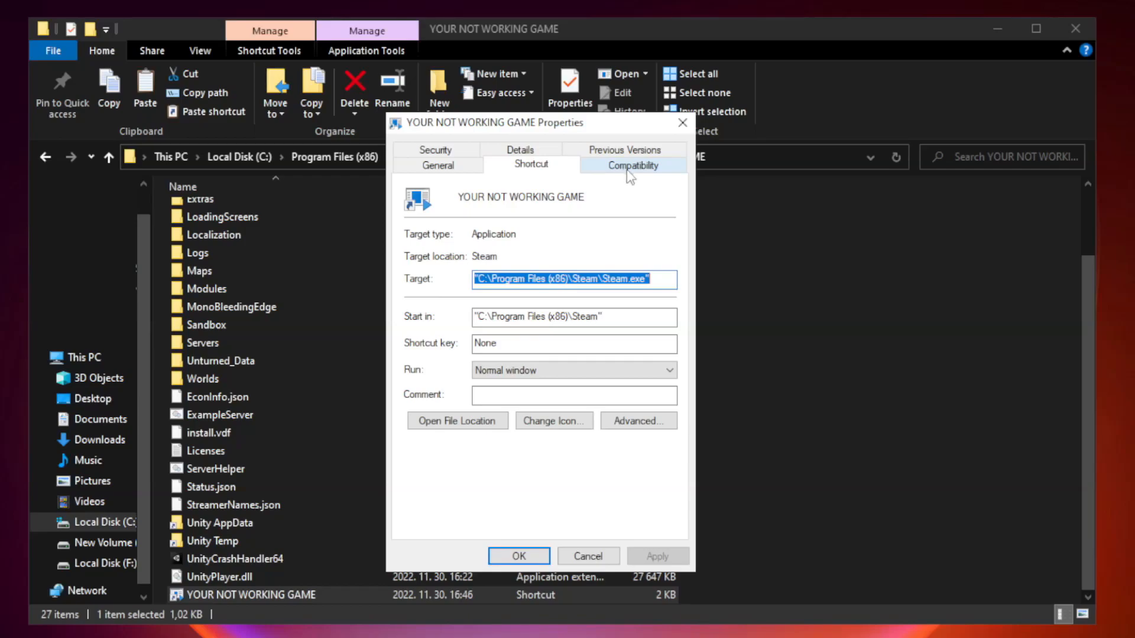
Set Windows 8 compatibility mode, disable fullscreen optimizations, run as administrator, and apply with OK.
click(633, 164)
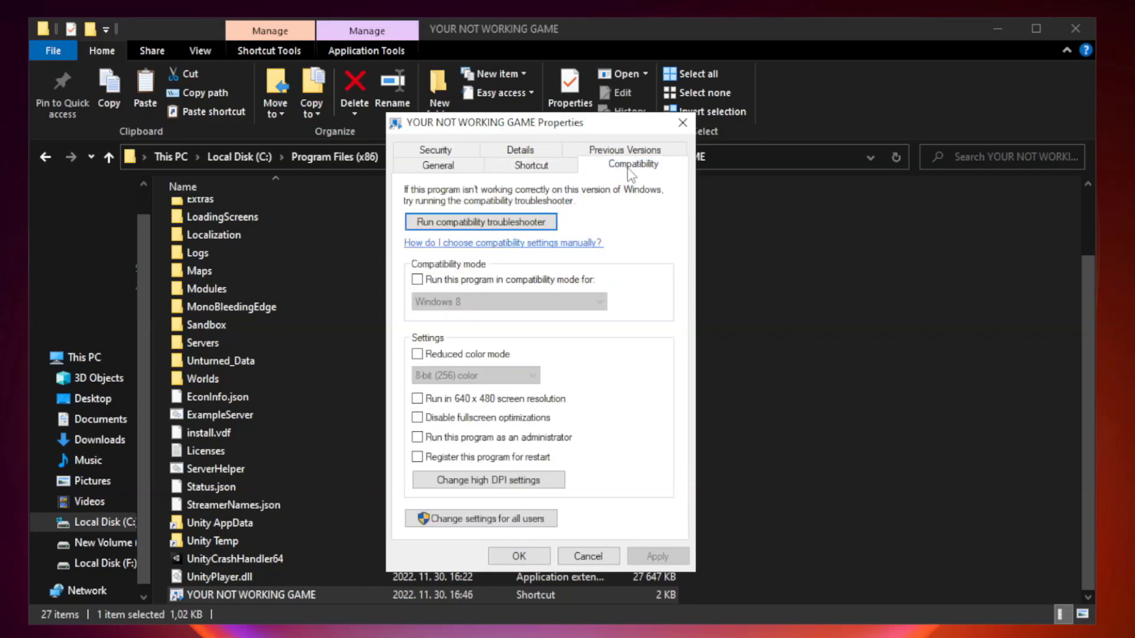
mouse_move(515, 301)
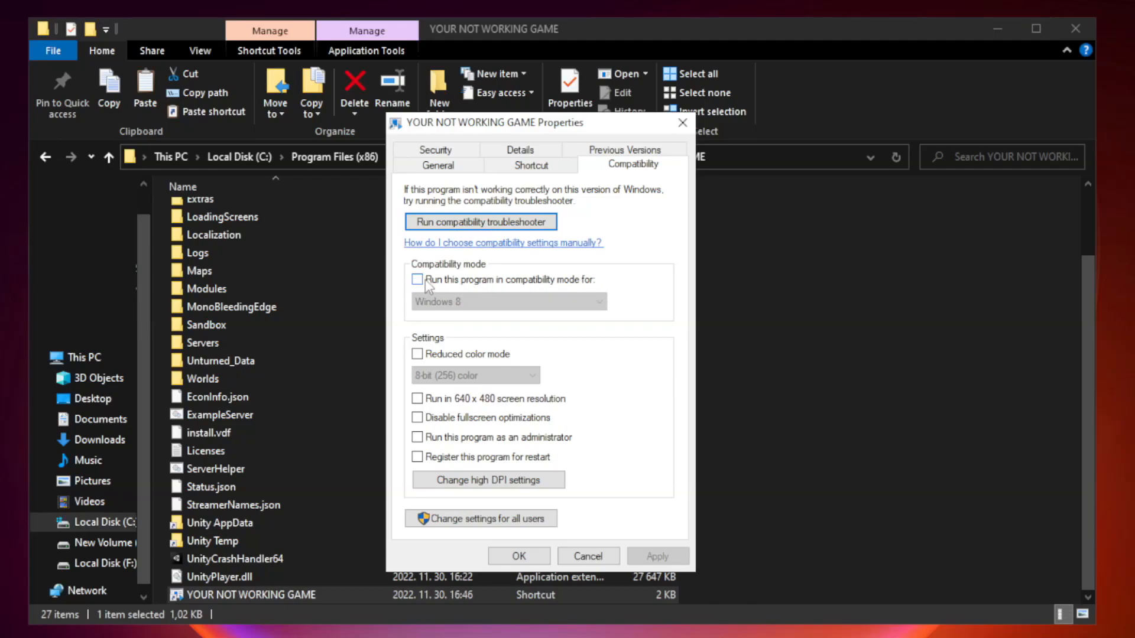
click(416, 279)
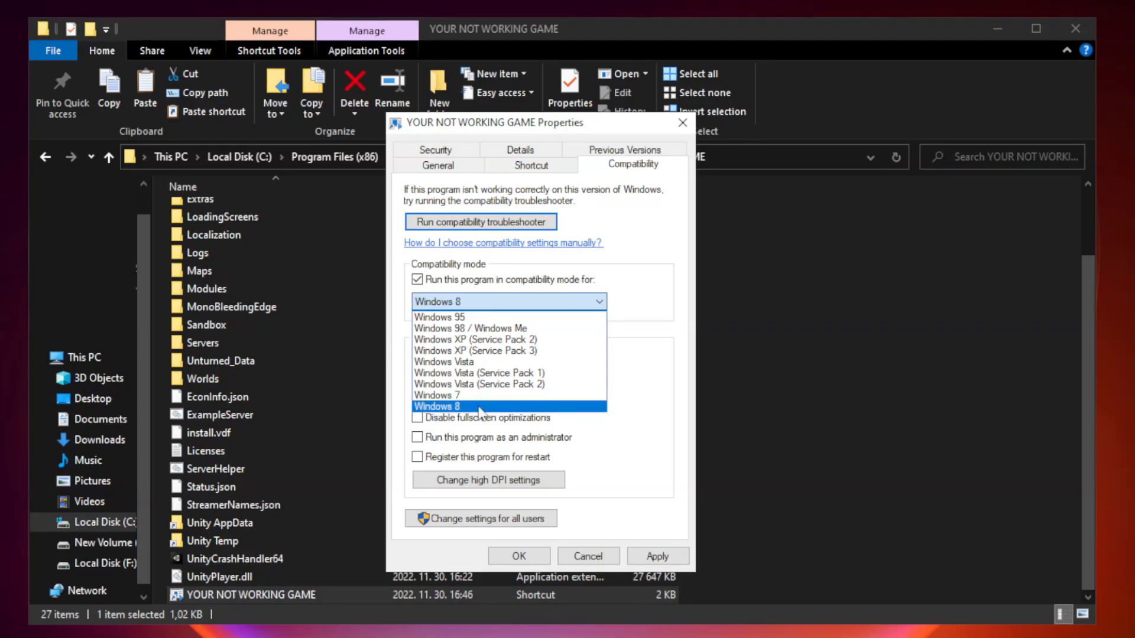
click(460, 406)
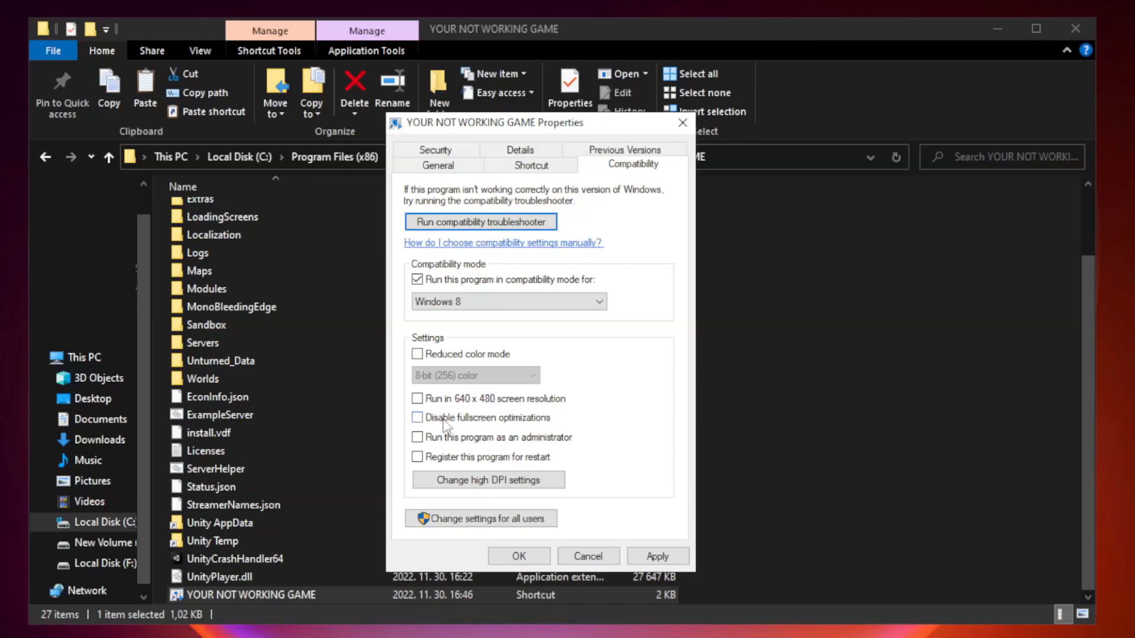
click(416, 417)
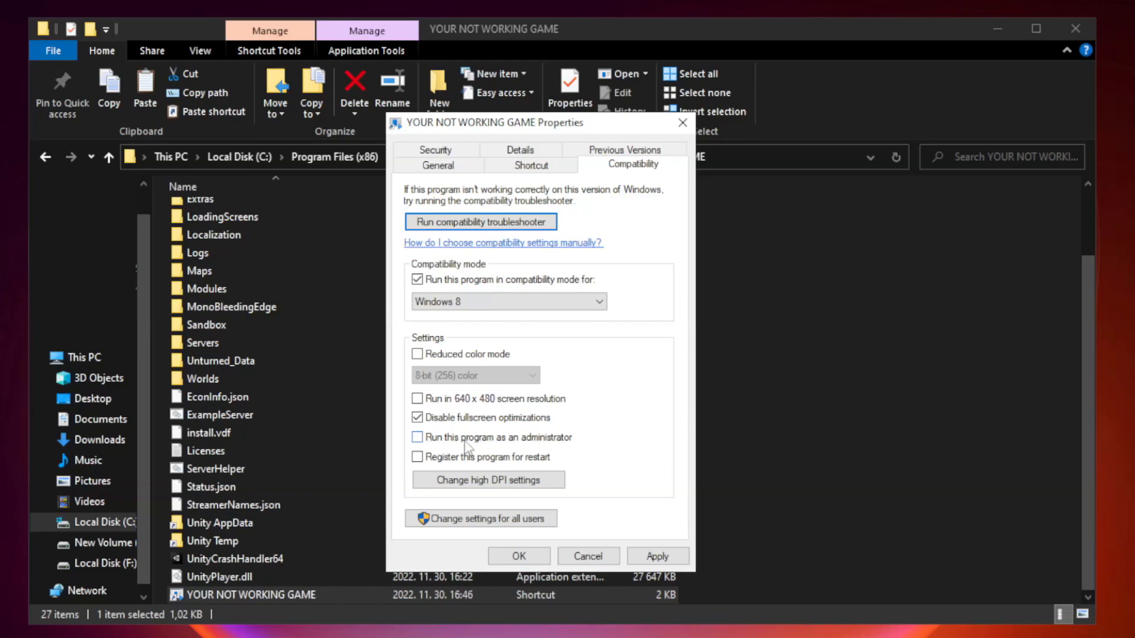
click(416, 438)
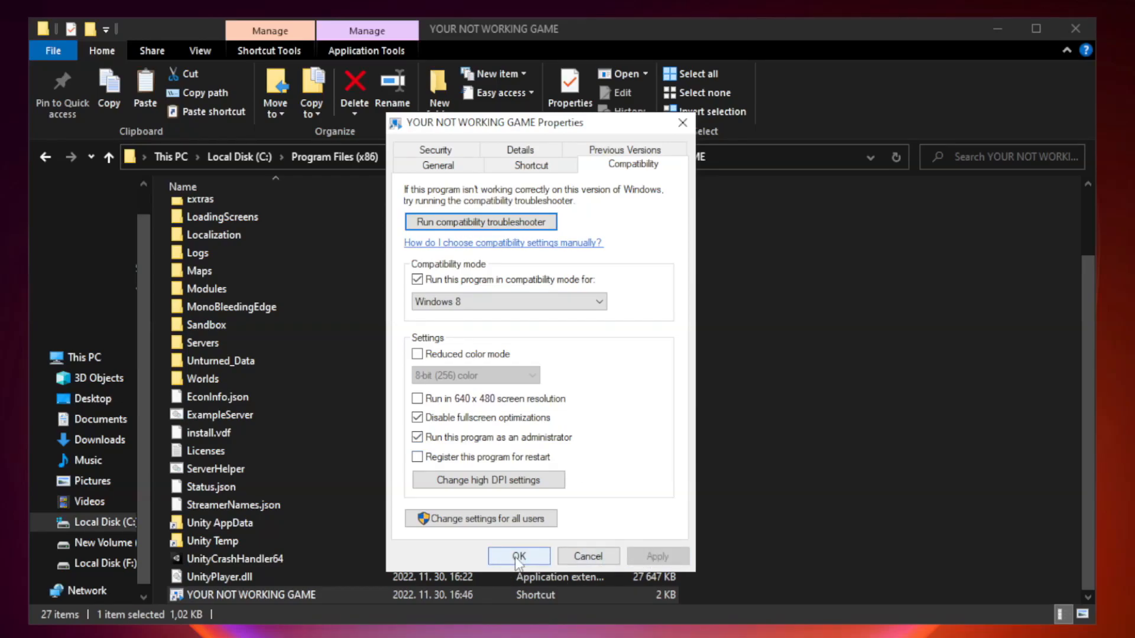
click(519, 556)
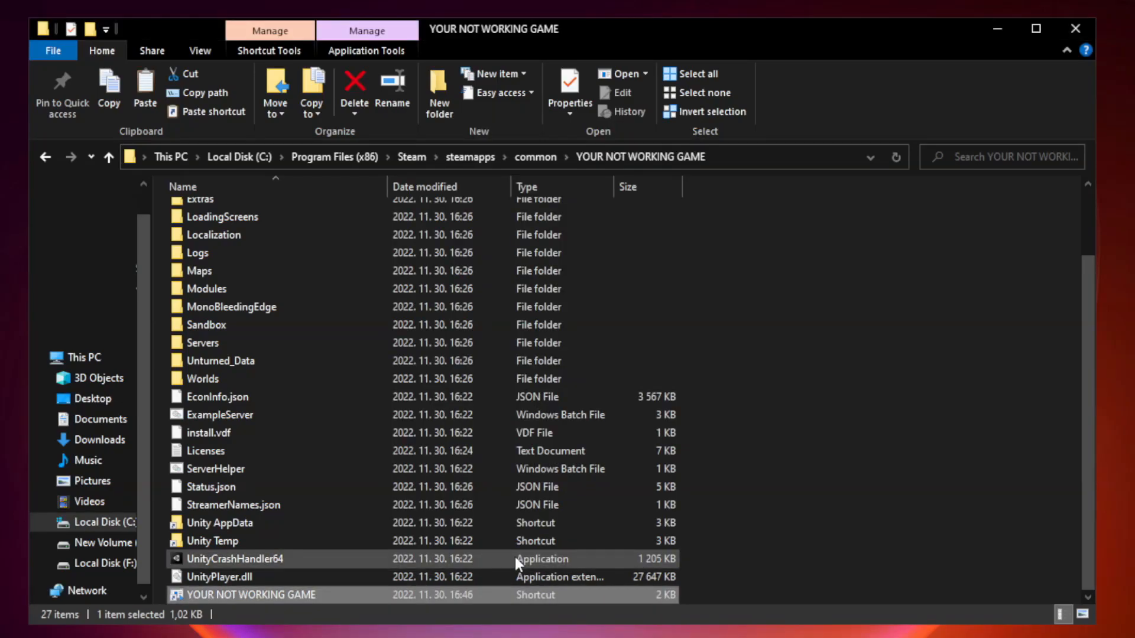
mouse_move(929, 338)
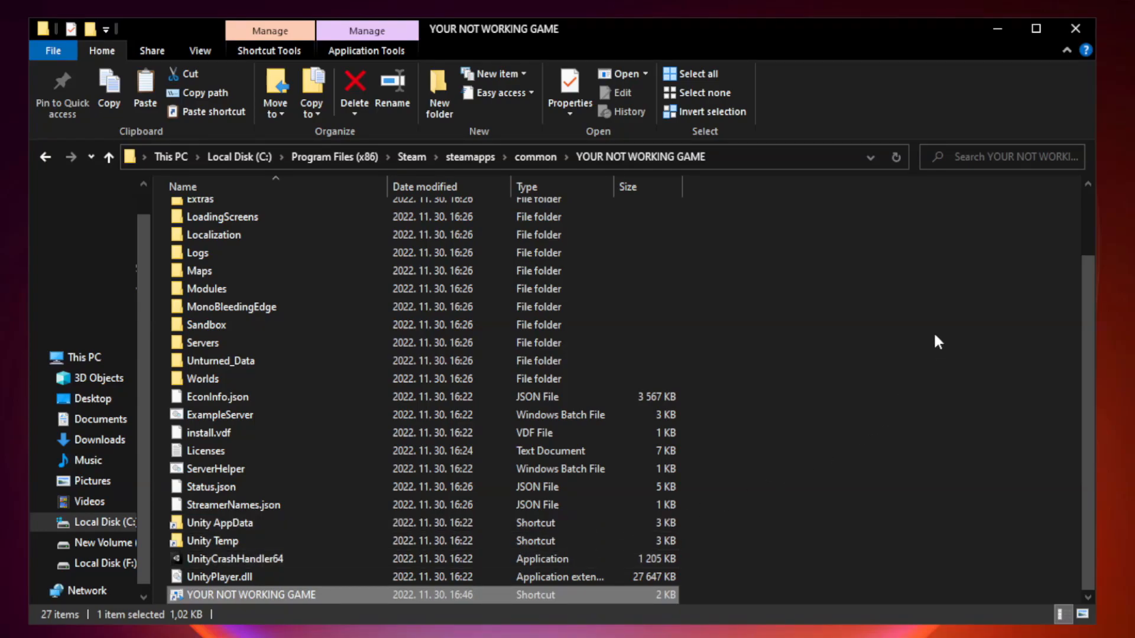
mouse_move(1074, 28)
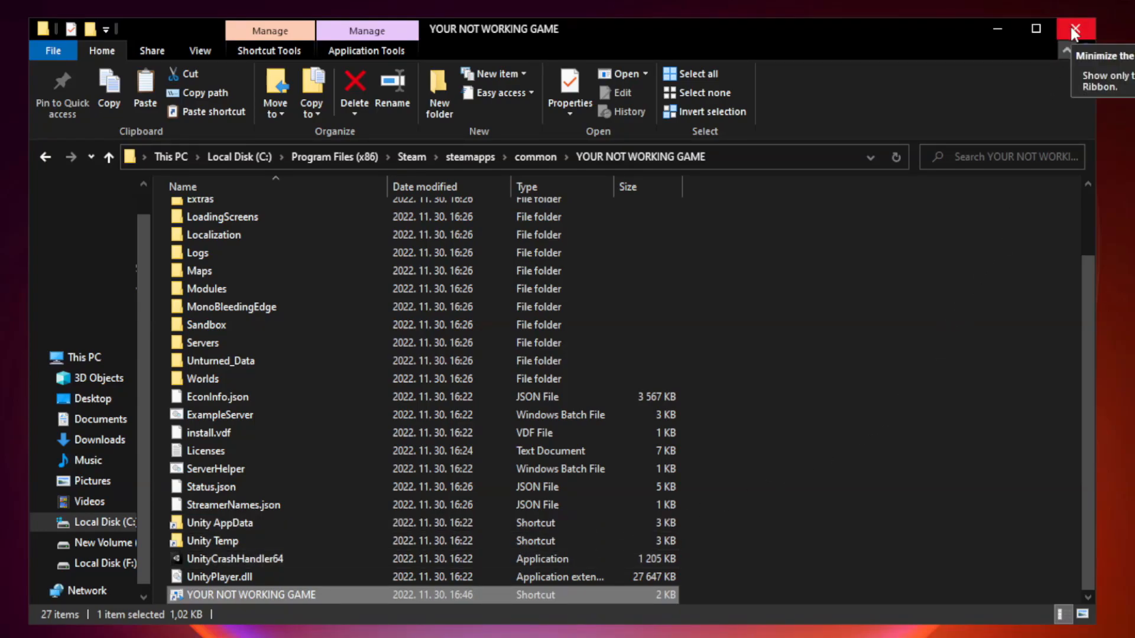
Close File Explorer and open Task Manager from the Start button's right-click menu.
click(1071, 28)
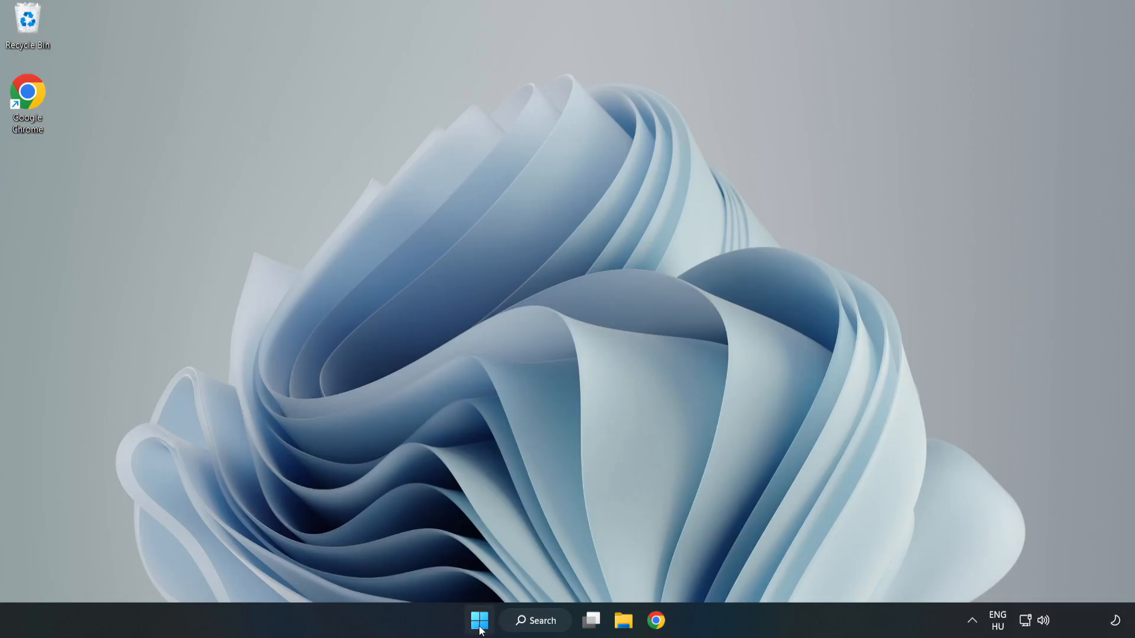
right_click(478, 622)
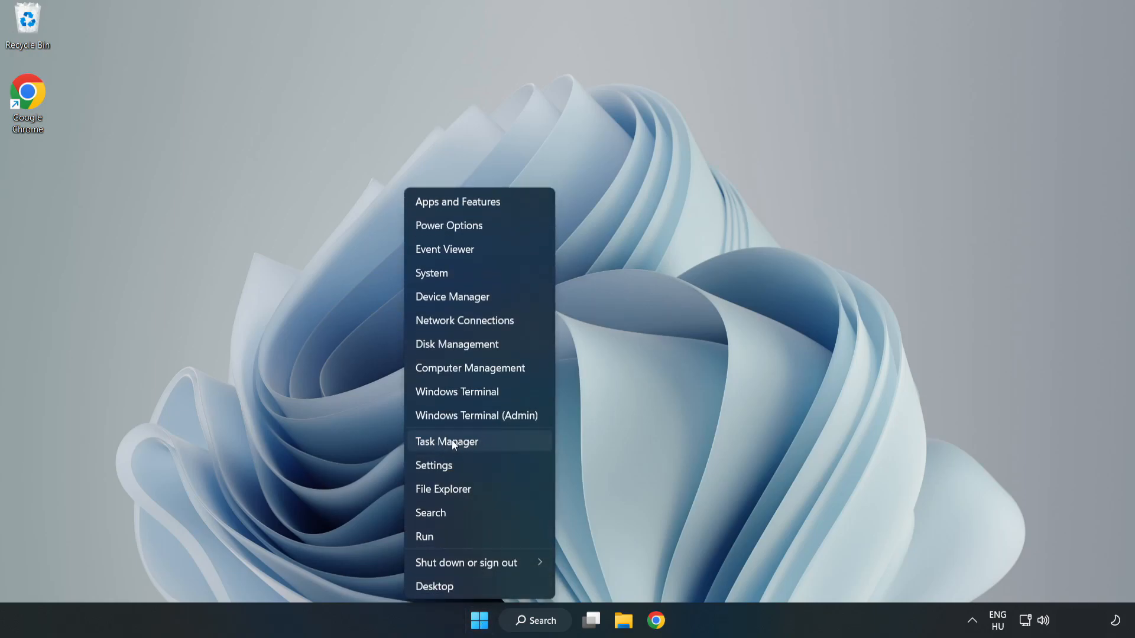
click(447, 442)
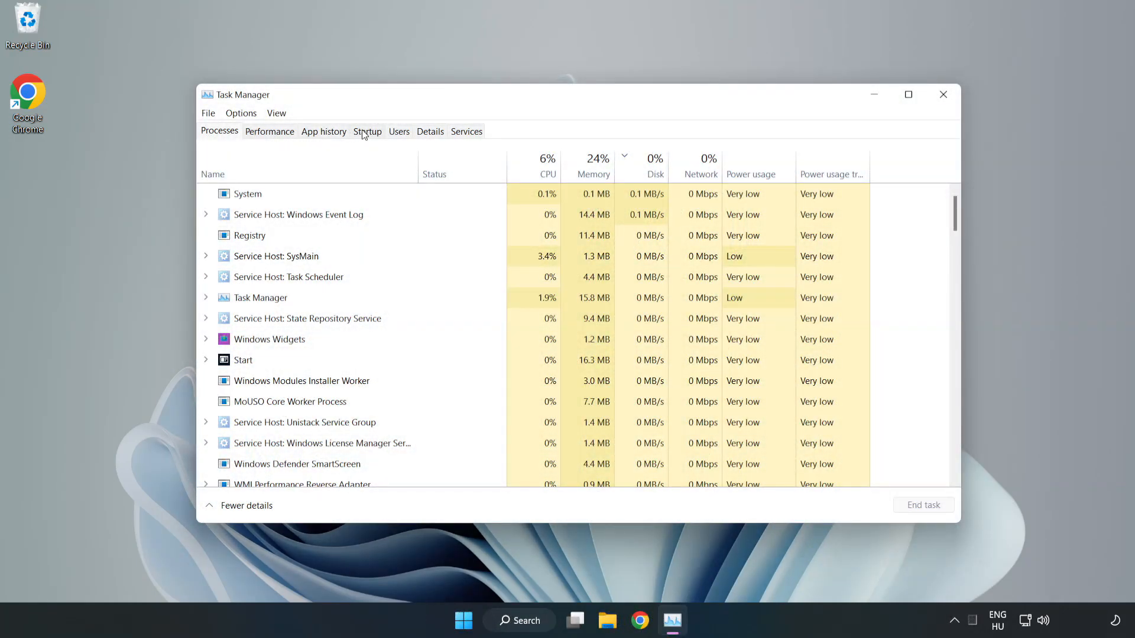
Disable Microsoft Edge, Microsoft Teams and Phone Link as startup apps, then close Task Manager.
click(368, 131)
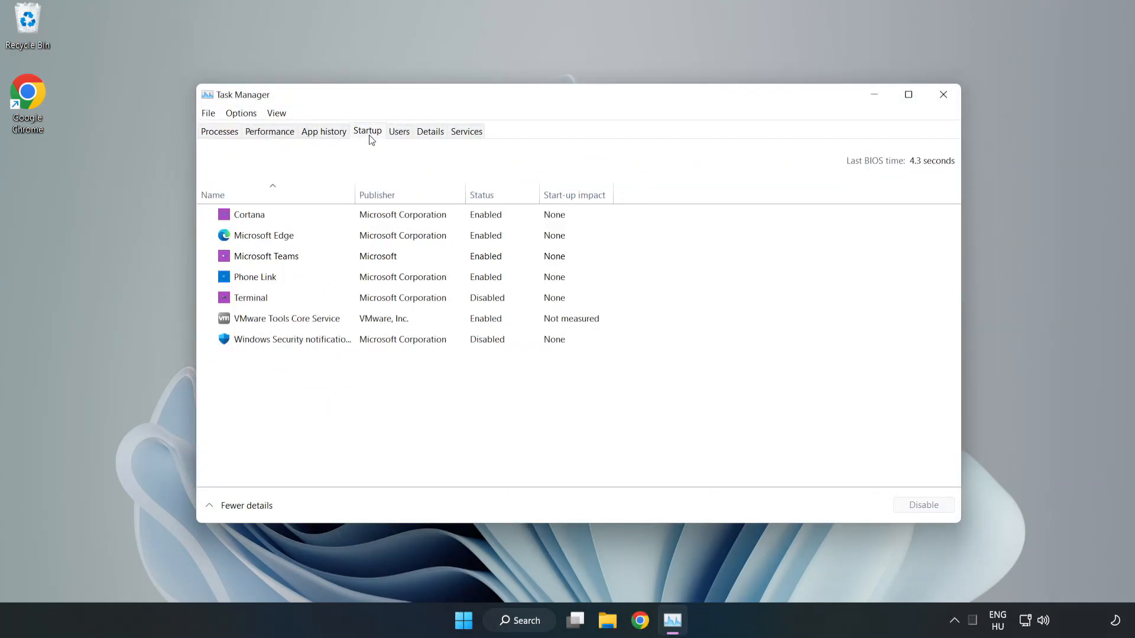
click(249, 214)
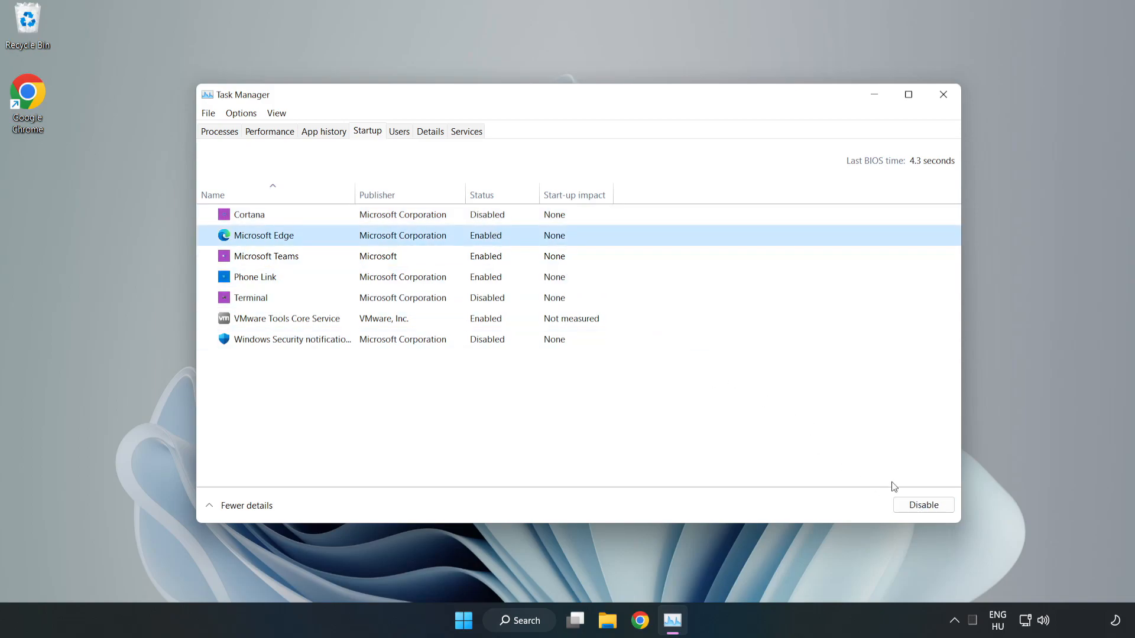
click(925, 504)
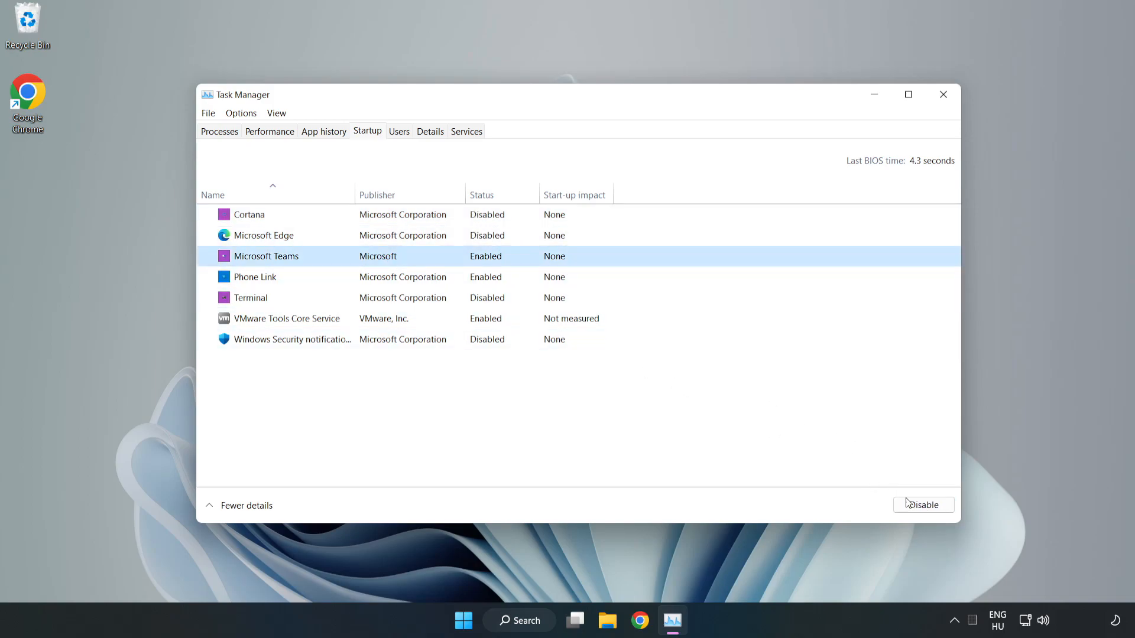
click(923, 505)
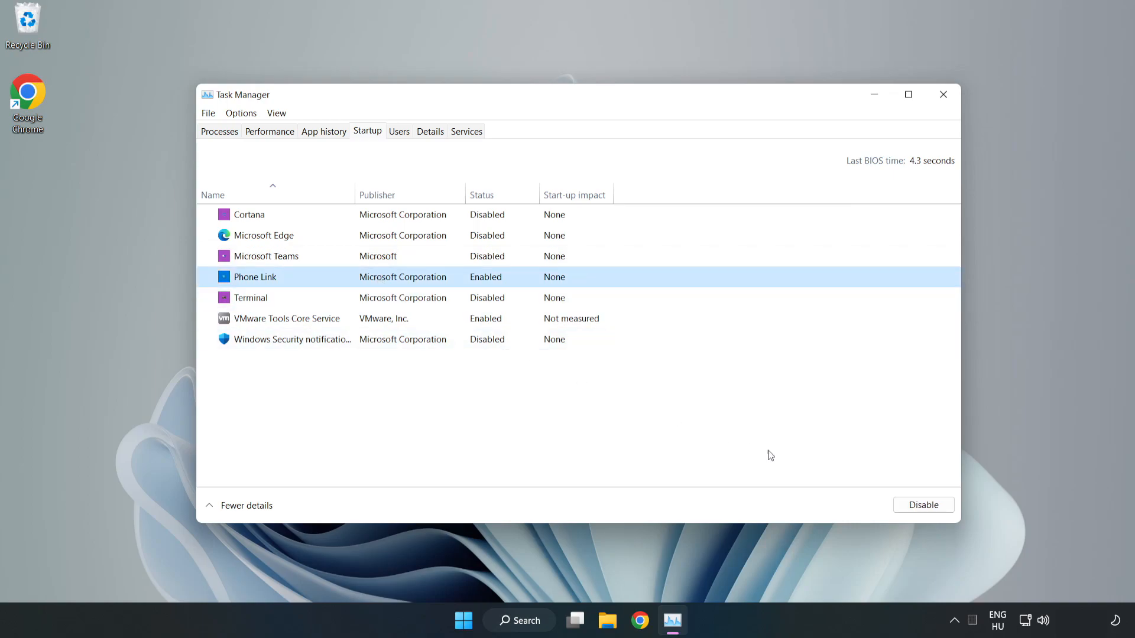
click(923, 505)
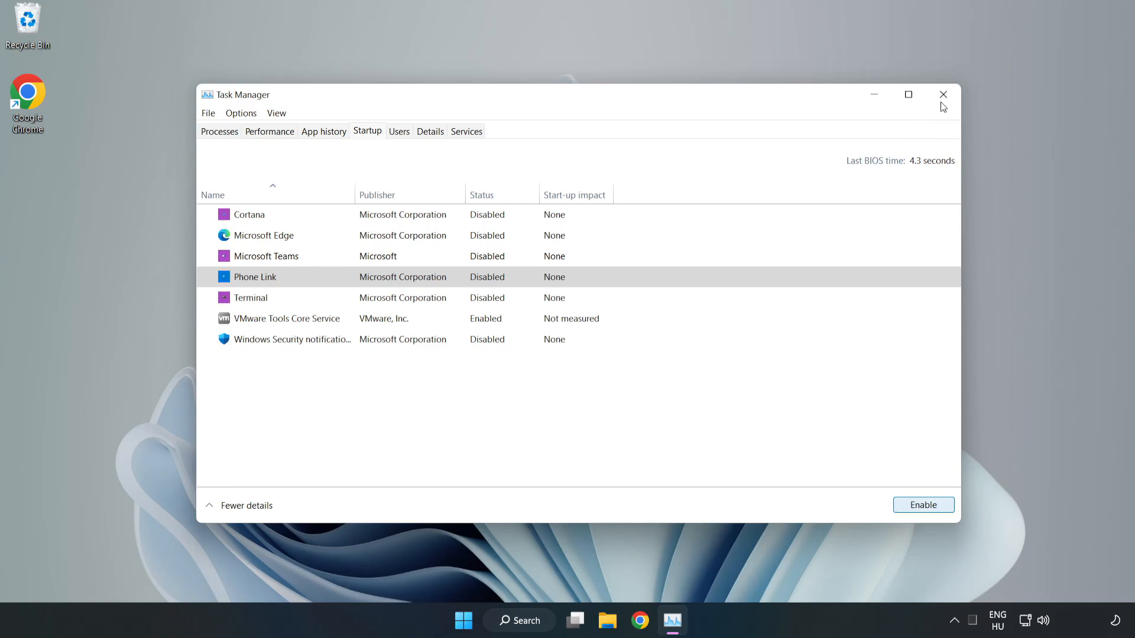
mouse_move(943, 95)
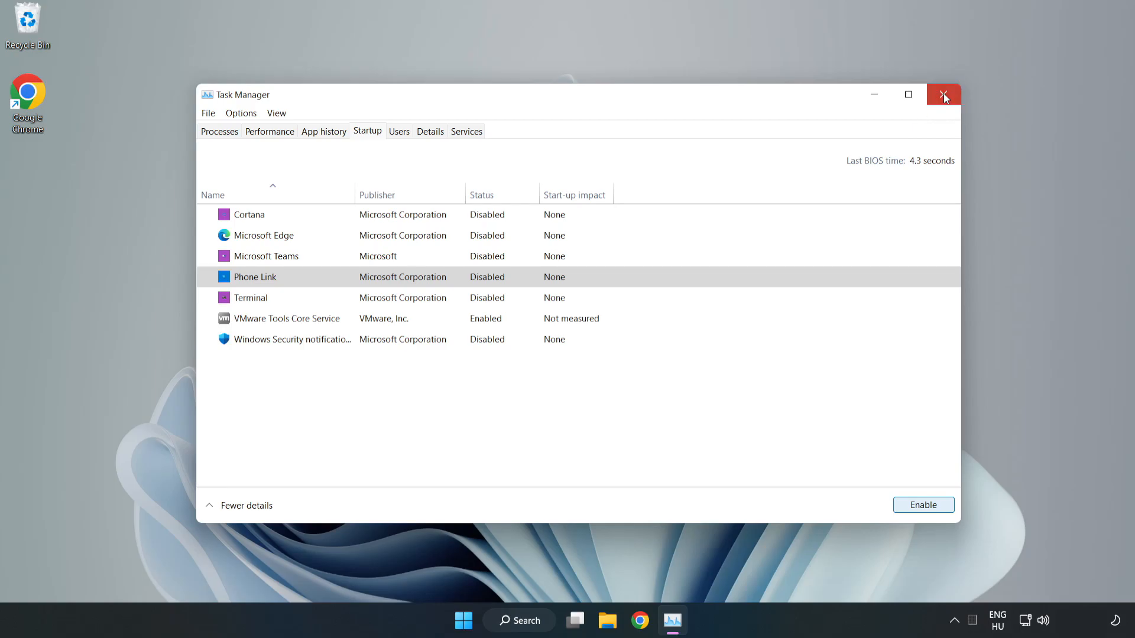
click(943, 95)
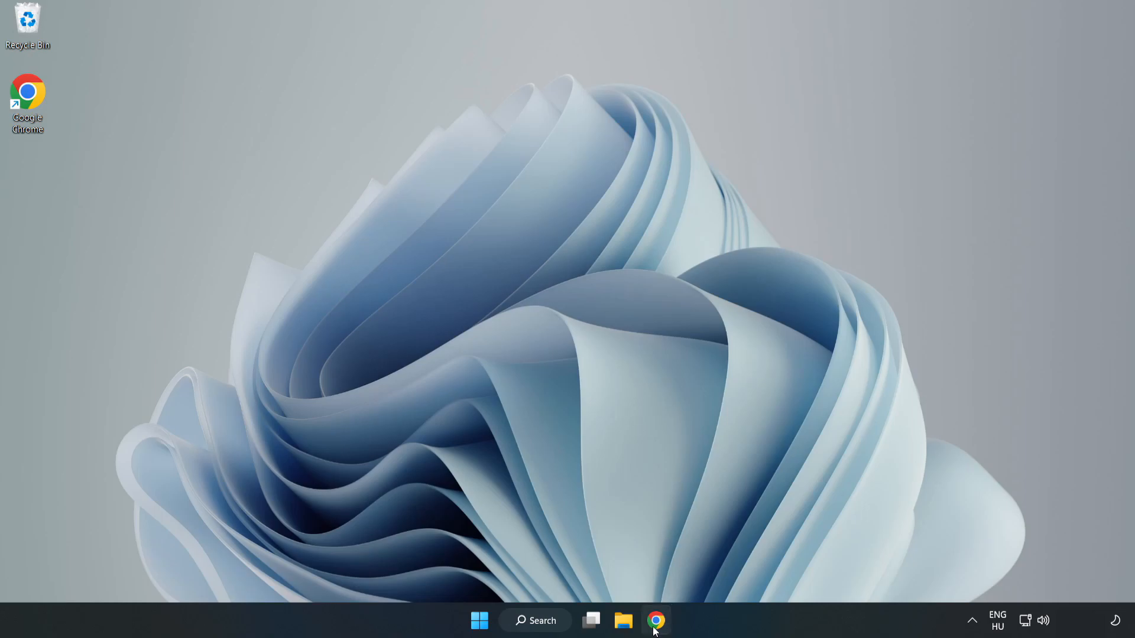
Download the DirectX End-User Runtime web installer in Chrome and run dxwebsetup.exe.
click(656, 637)
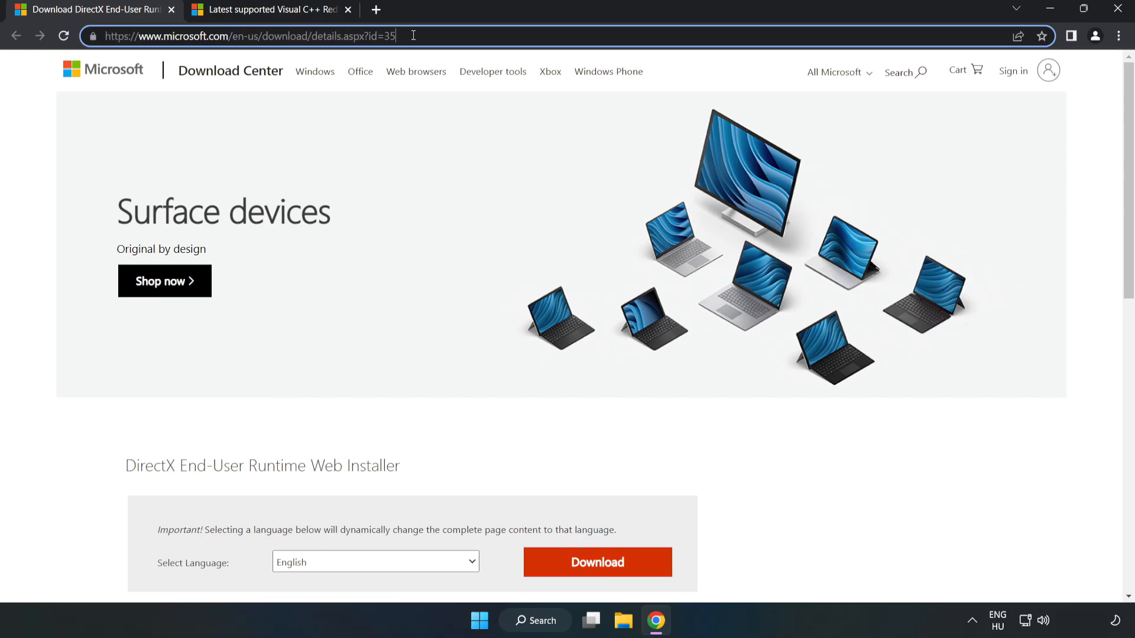
scroll(down, 3)
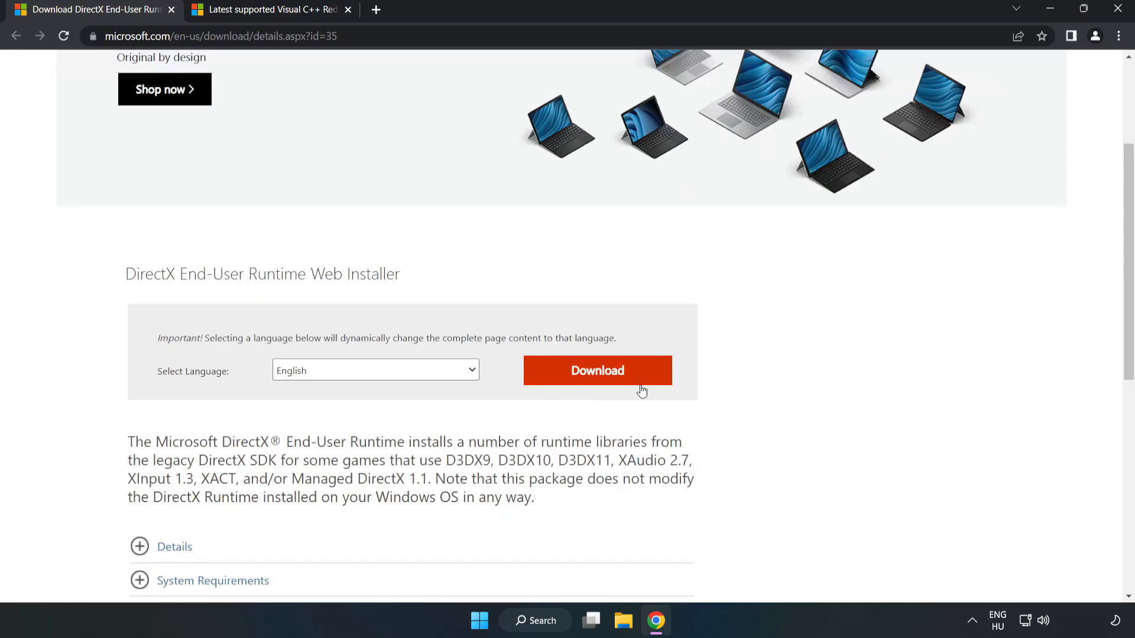
click(601, 378)
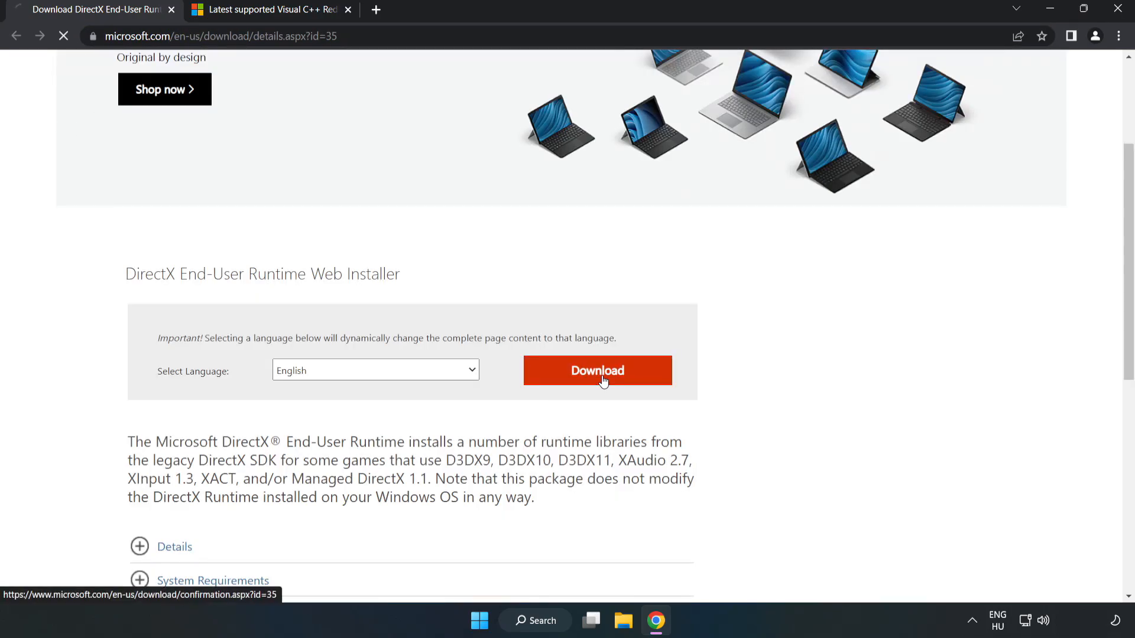
click(597, 370)
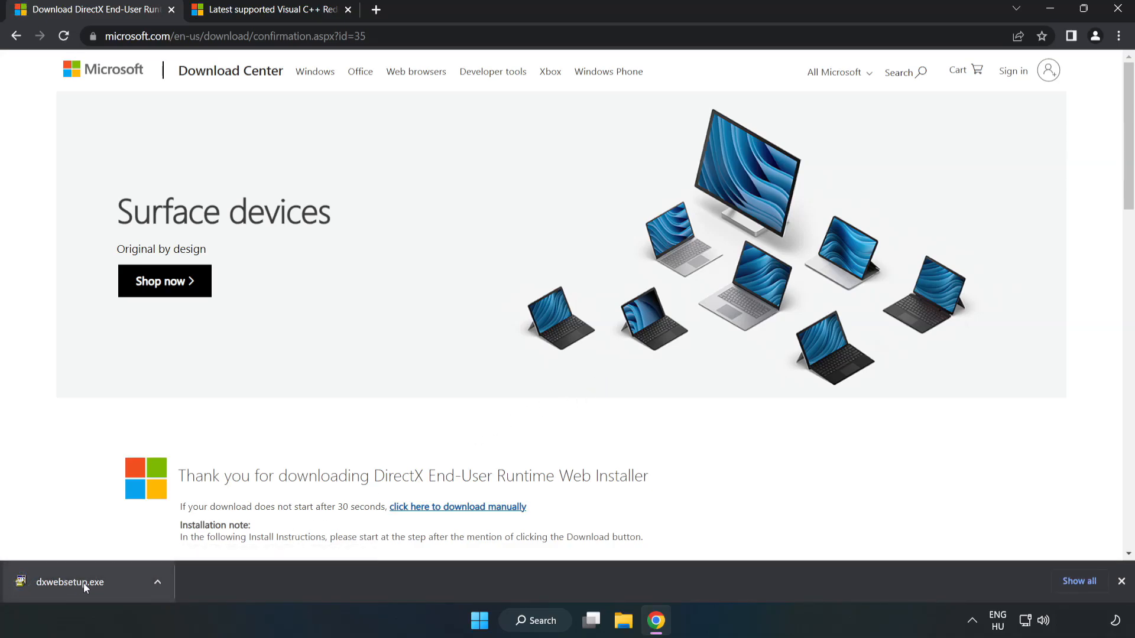
click(69, 582)
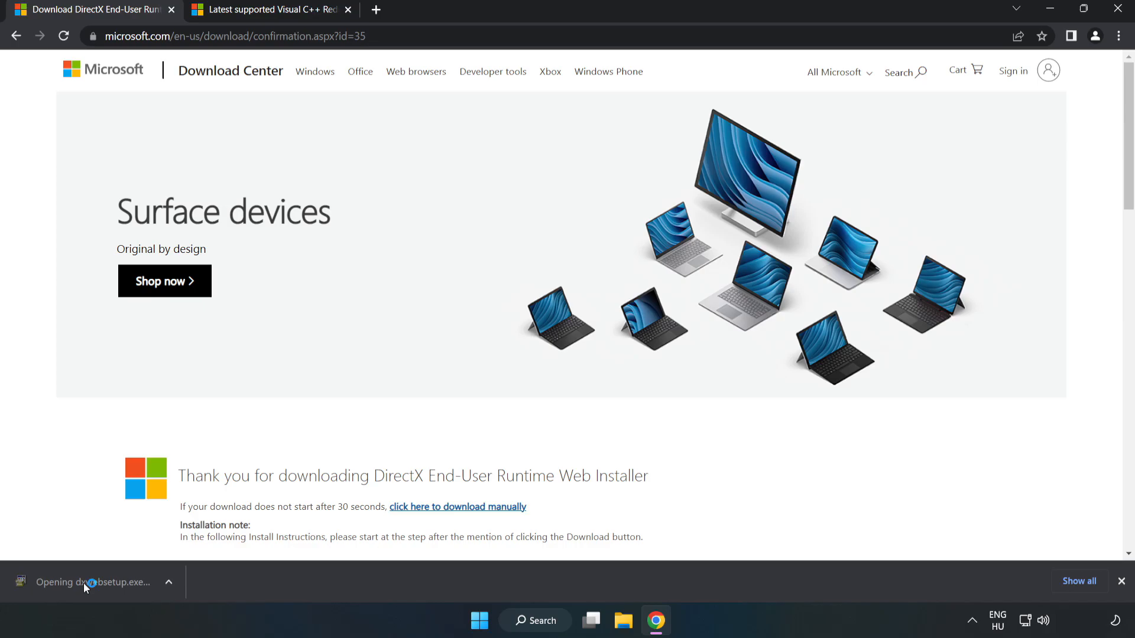
click(85, 581)
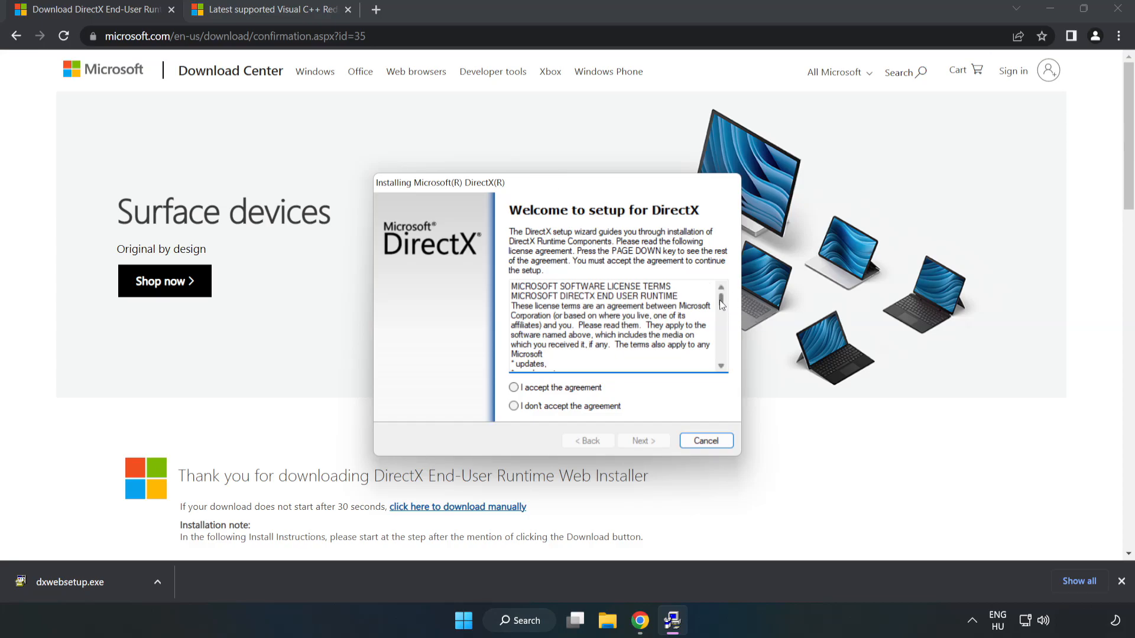
Accept the DirectX license, decline the Bing Bar, finish setup and close the DirectX download page.
scroll(down, 3)
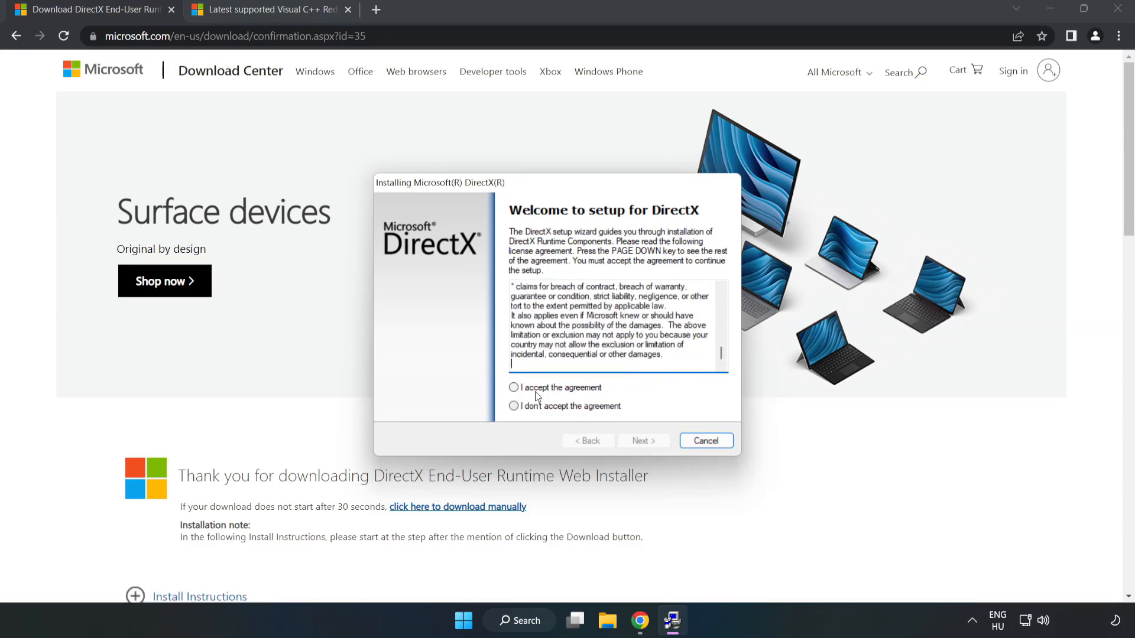
click(513, 388)
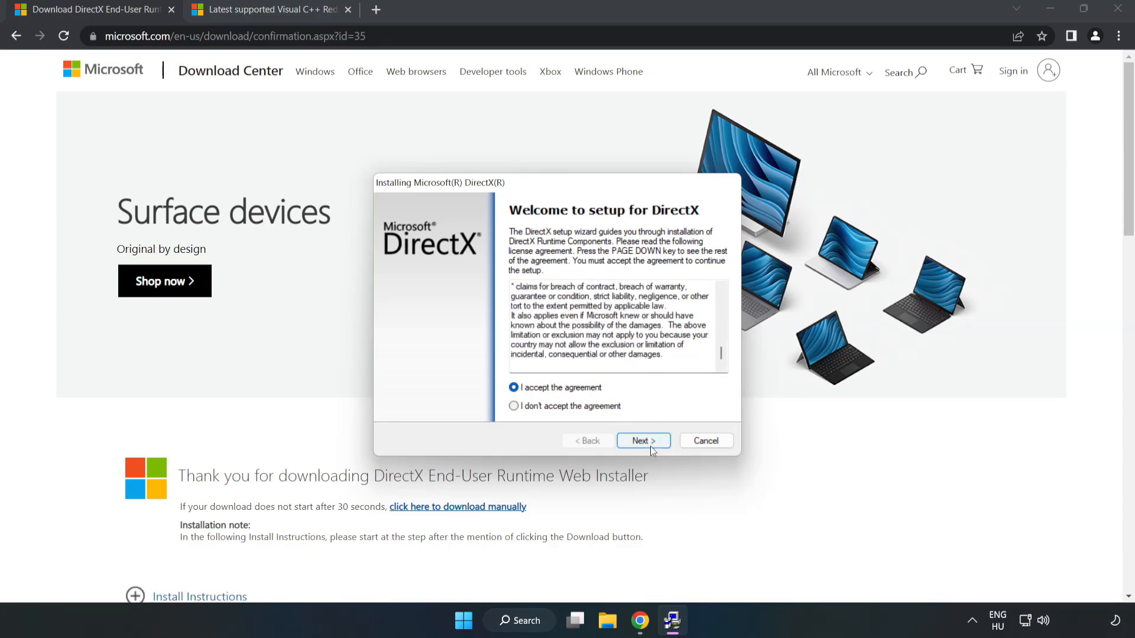
click(642, 439)
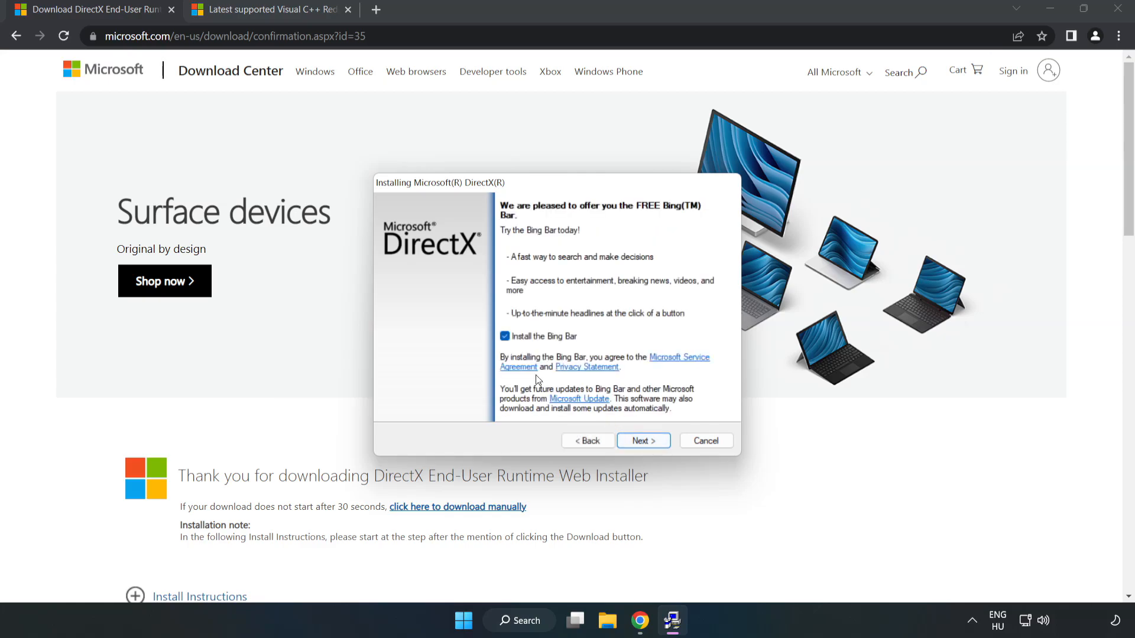
click(505, 336)
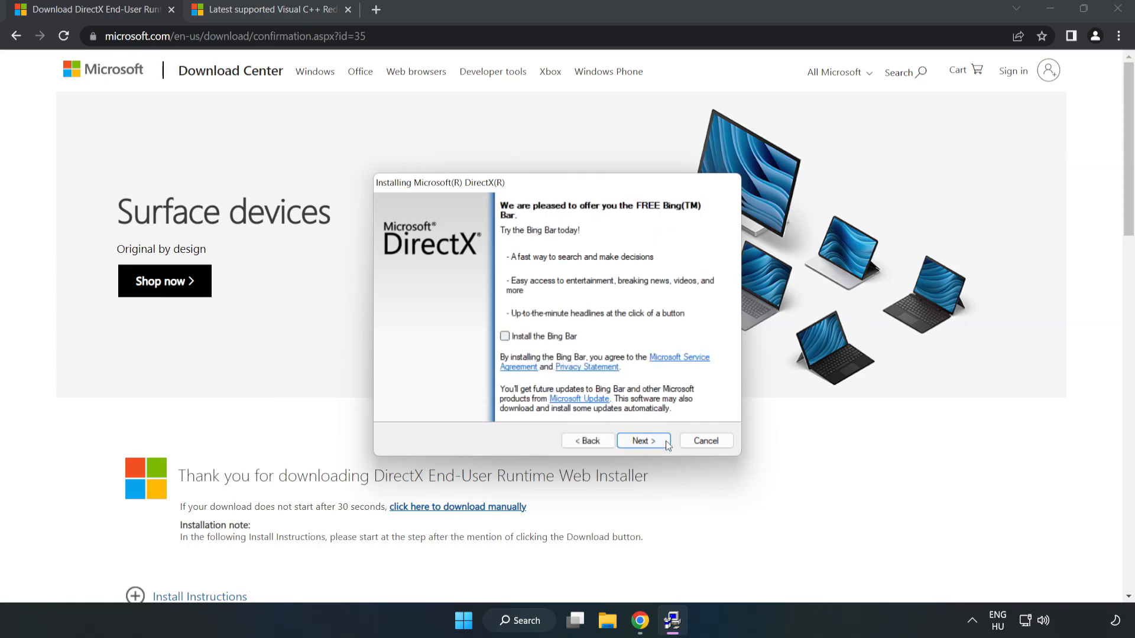
click(644, 441)
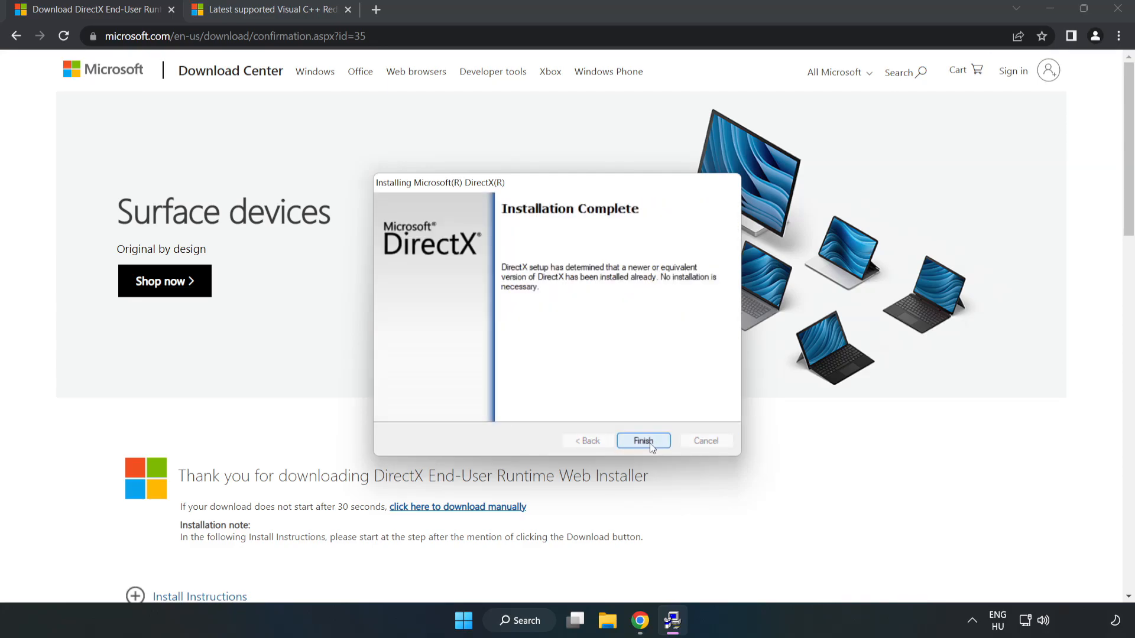
click(643, 441)
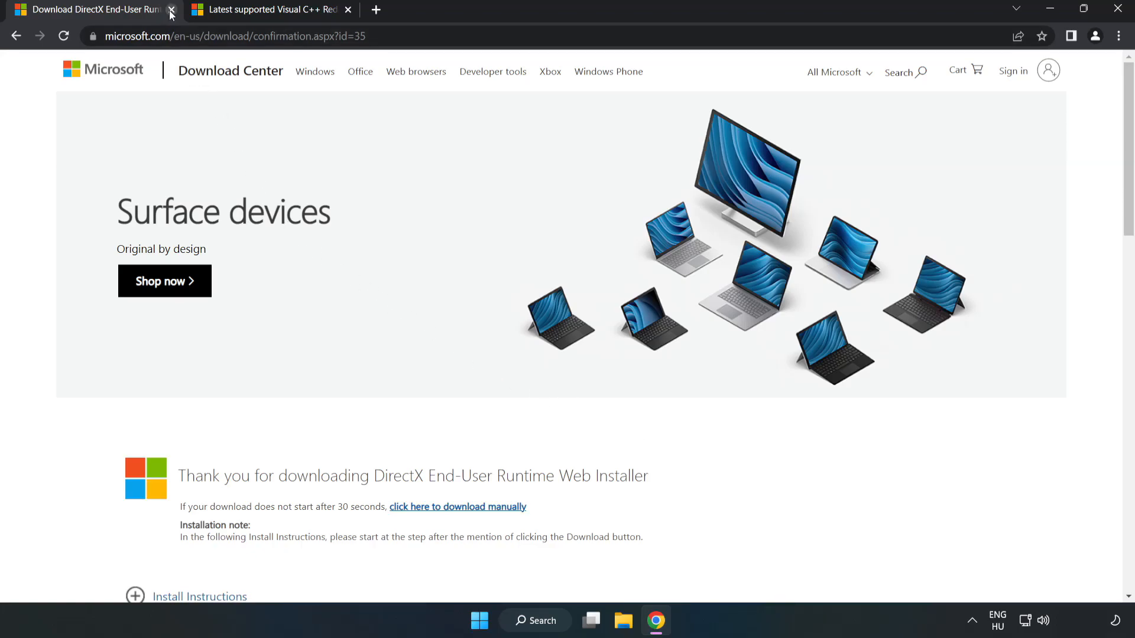
click(170, 14)
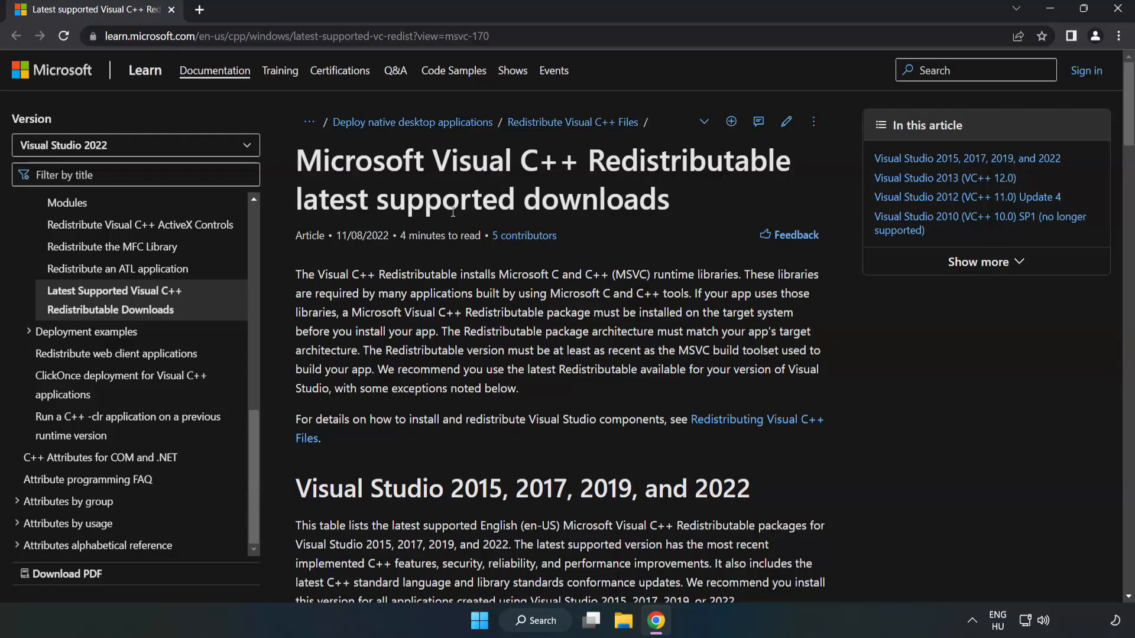
Download the ARM64, x86 and x64 Visual C++ 2015–2022 vc_redist installers from the Microsoft page.
scroll(down, 3)
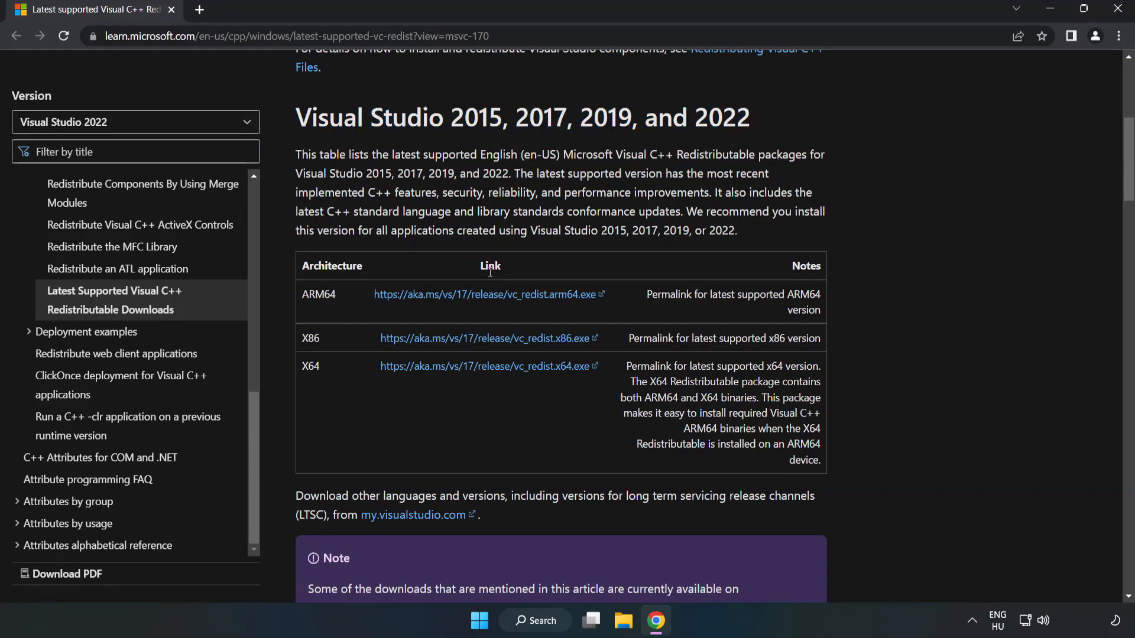
click(484, 294)
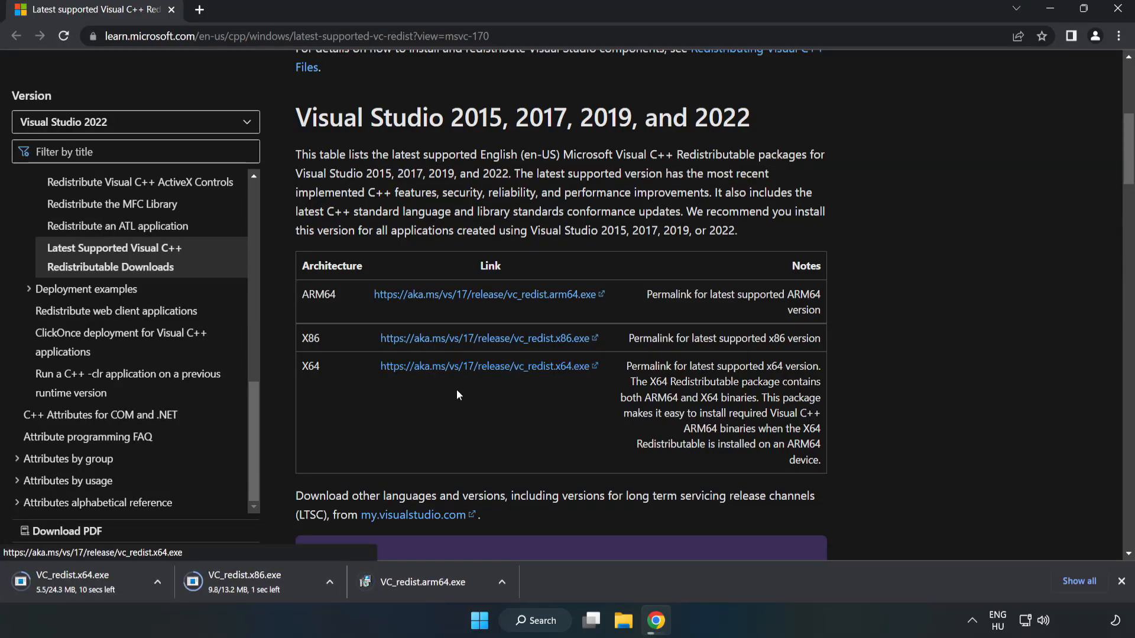
mouse_move(435, 586)
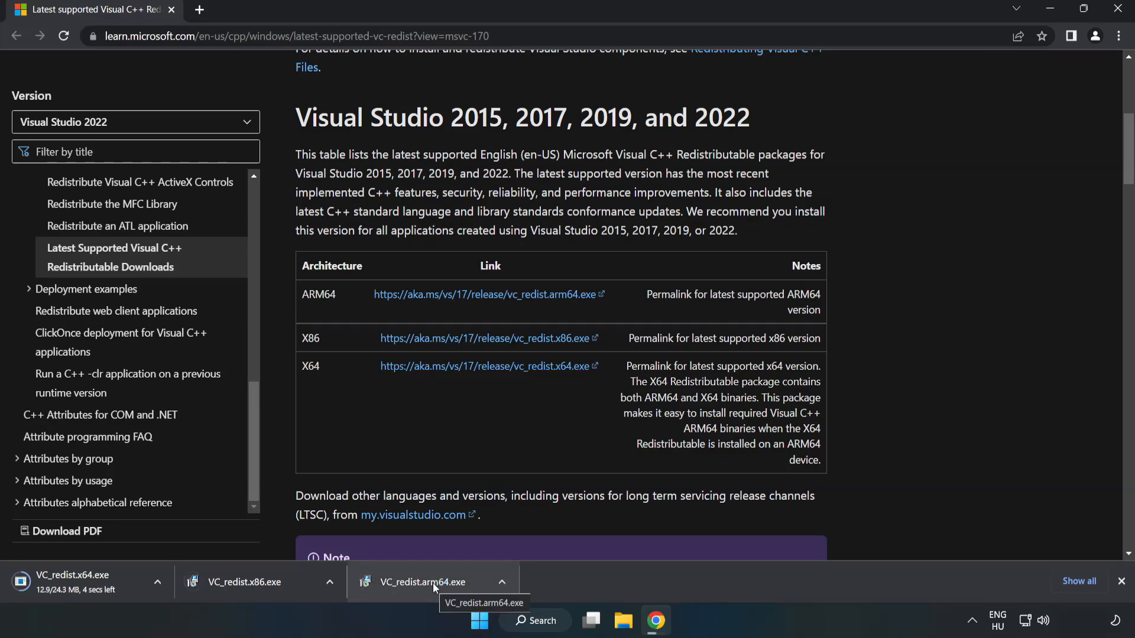
Run VC_redist.arm64.exe, agree and install, then dismiss its unsupported-processor failure.
click(427, 582)
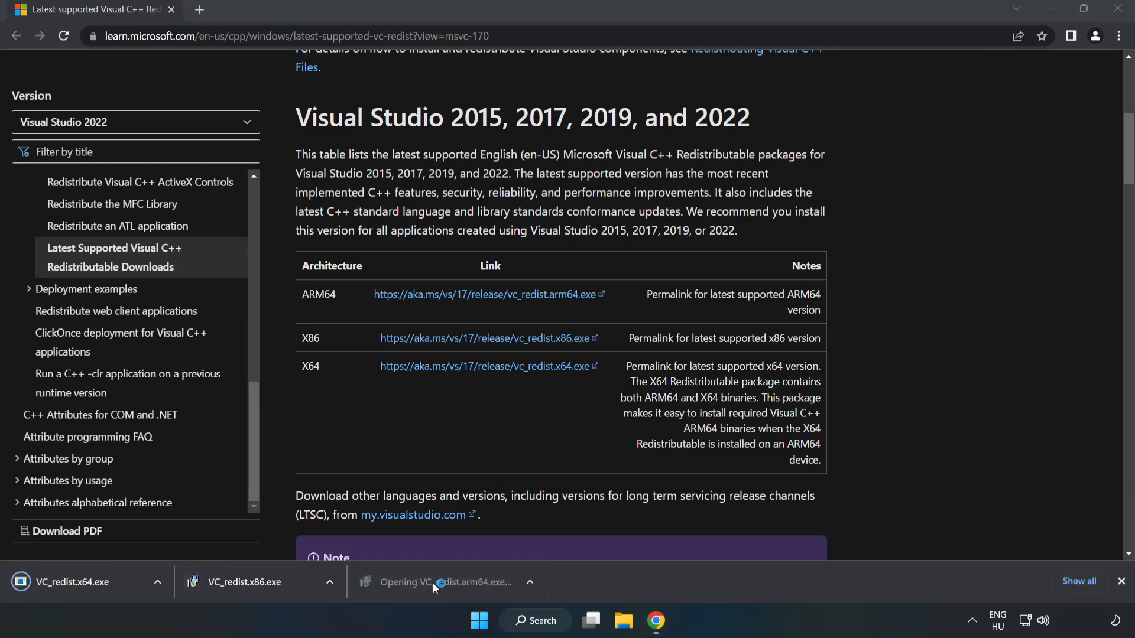
click(437, 581)
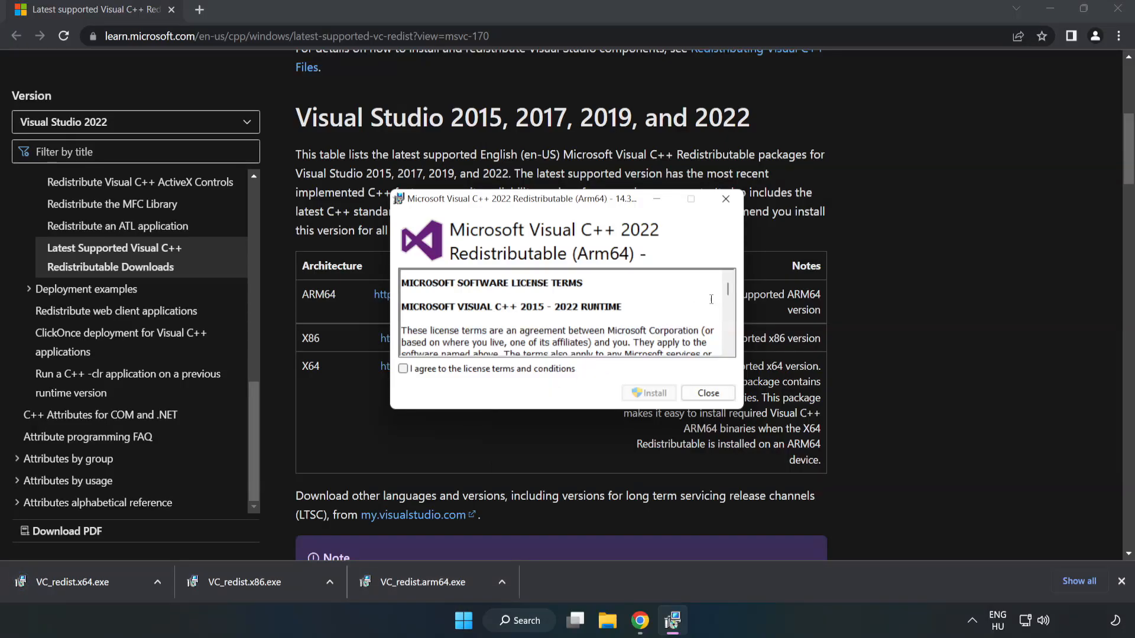
scroll(down, 3)
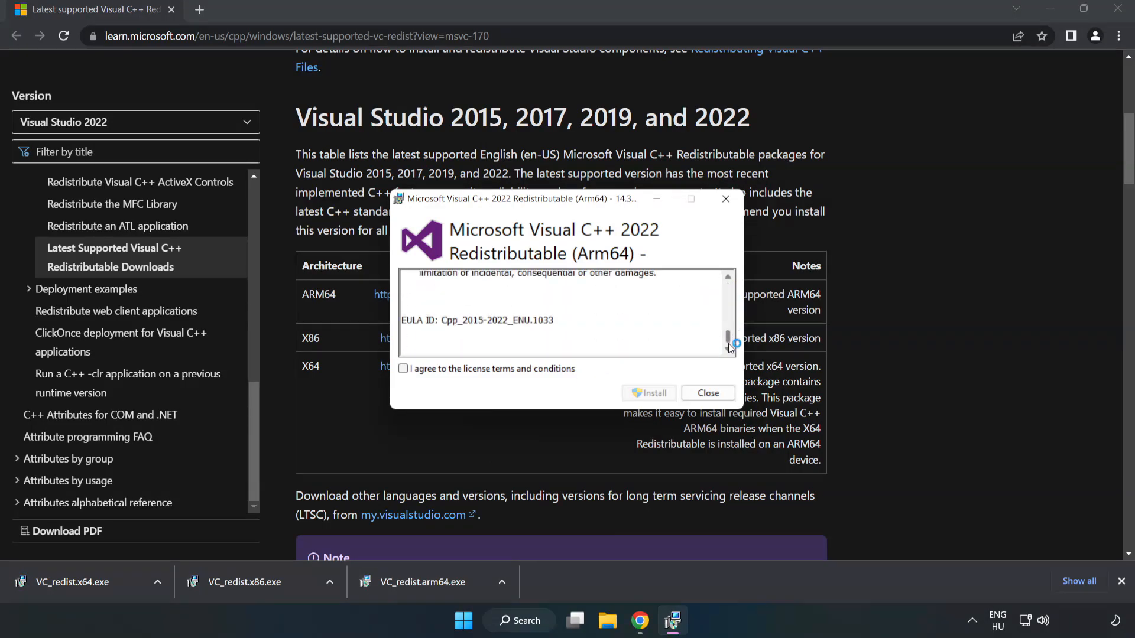
click(403, 368)
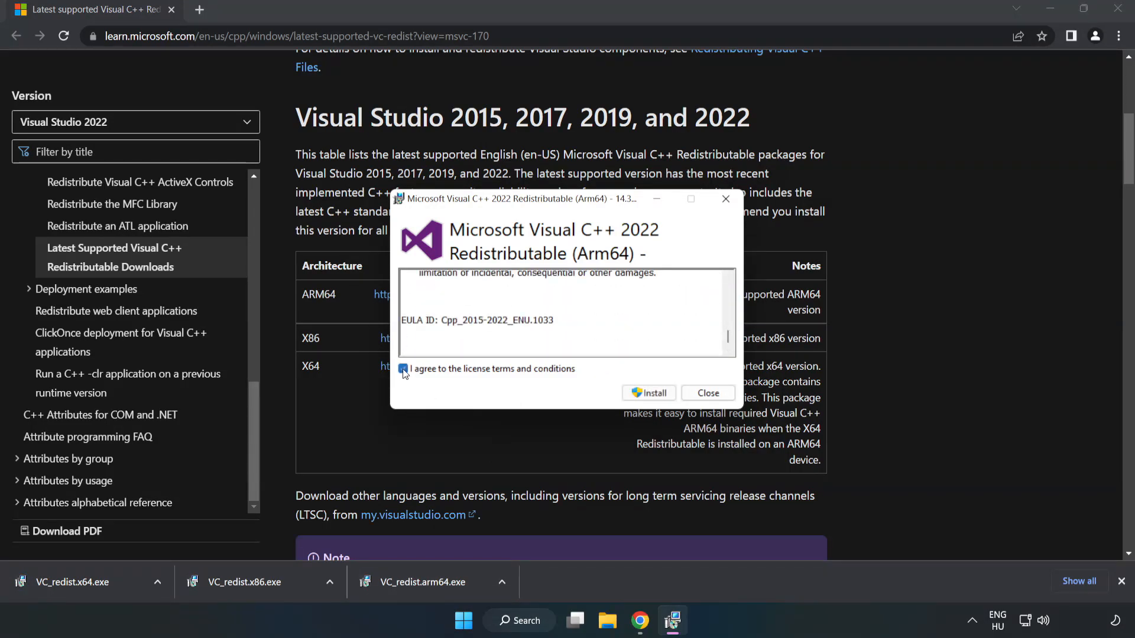
click(403, 369)
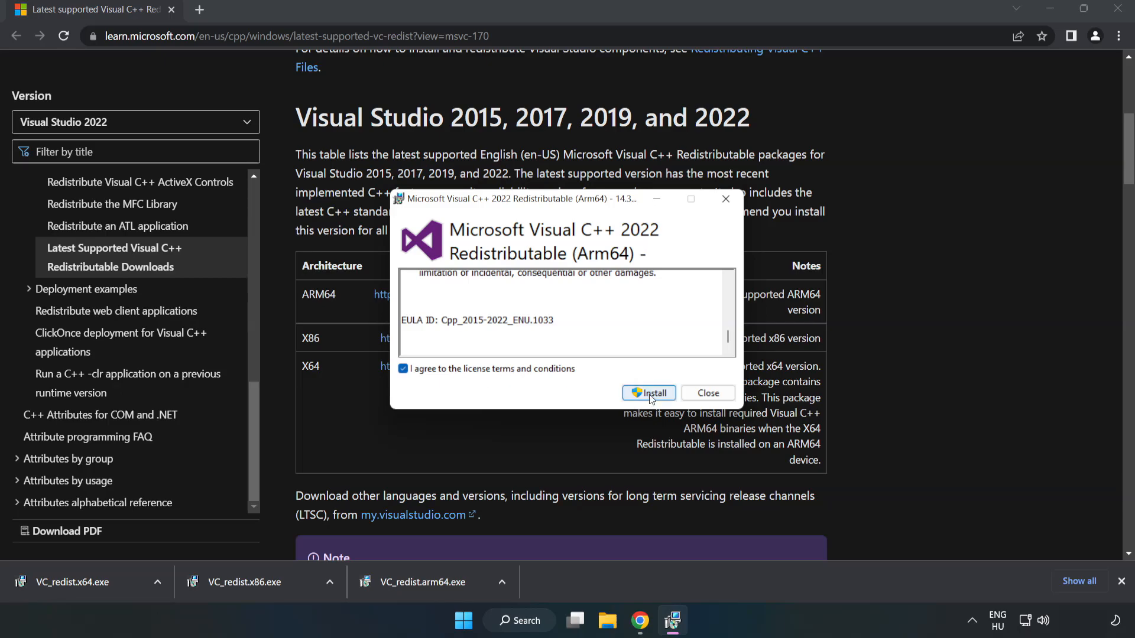
click(649, 393)
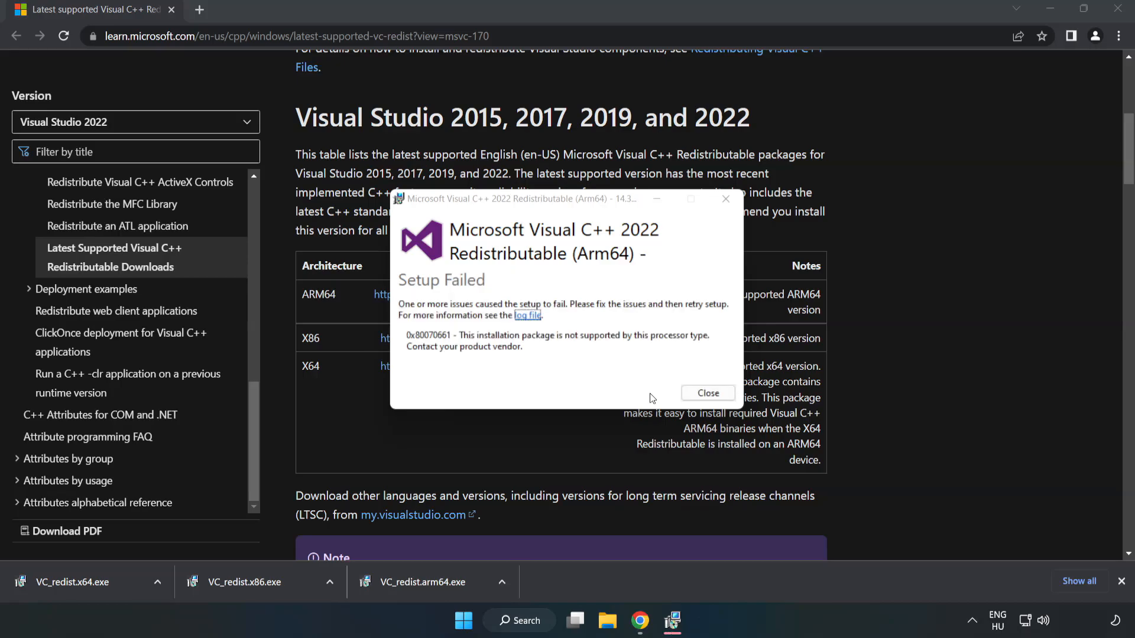
click(707, 394)
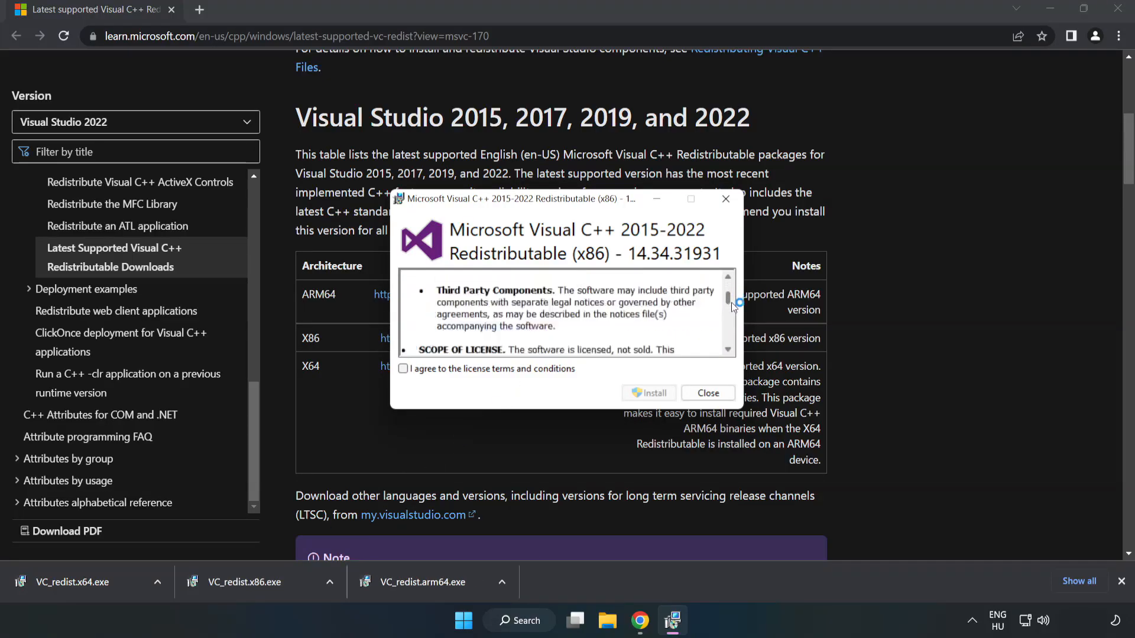
Accept the x86 redistributable license terms and start its installation.
click(403, 368)
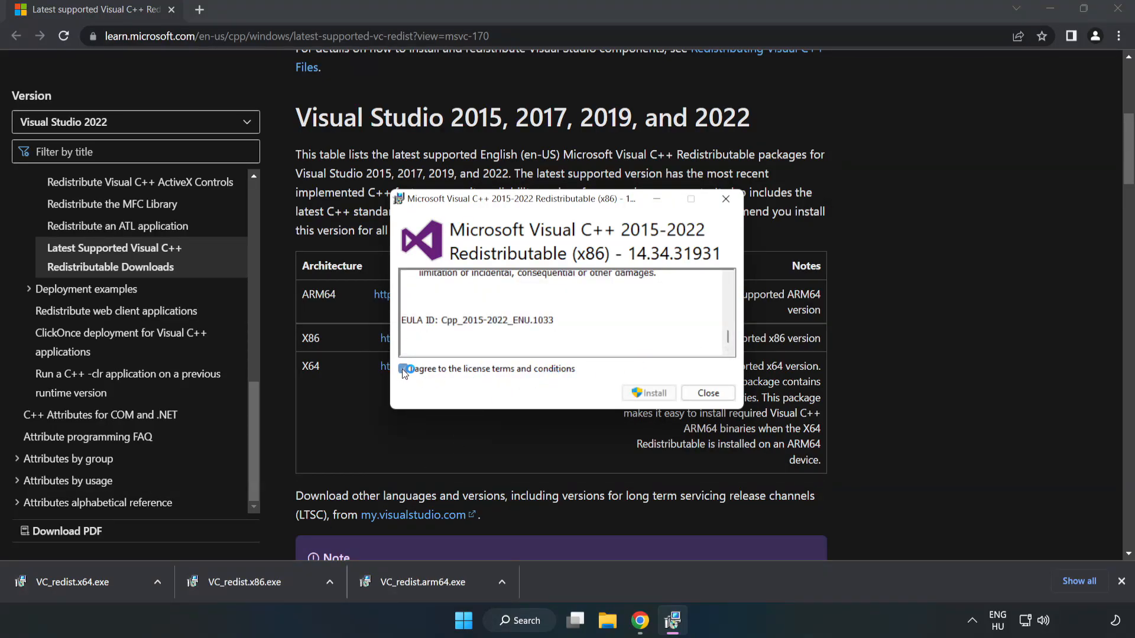
click(648, 394)
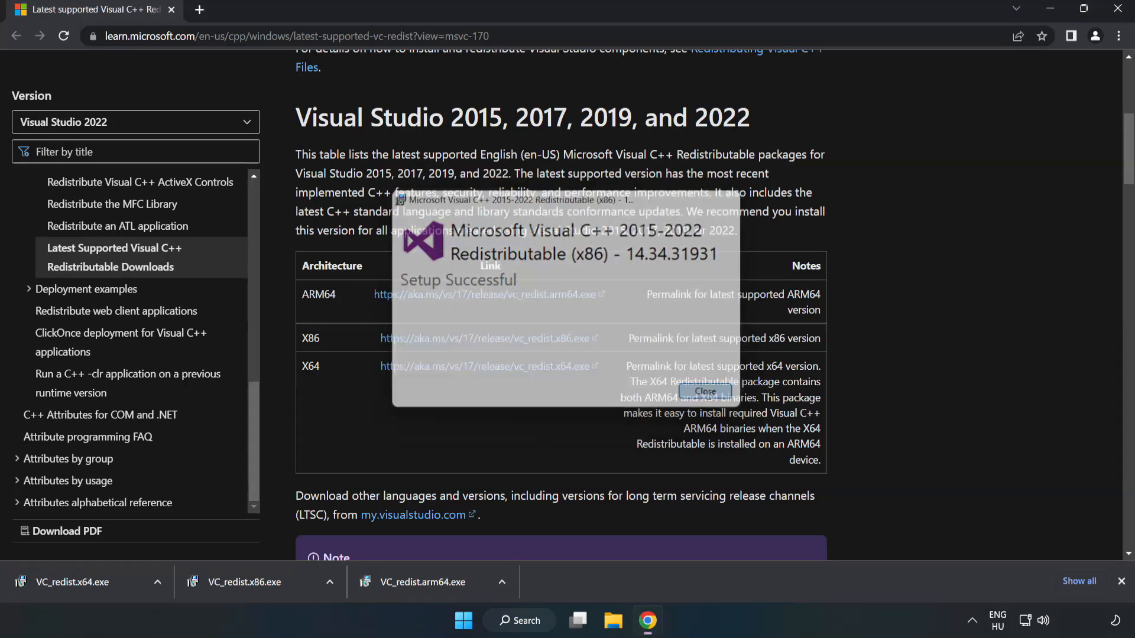
Close the x86 setup, install VC_redist.x64.exe with license accepted, and close its success window.
click(704, 391)
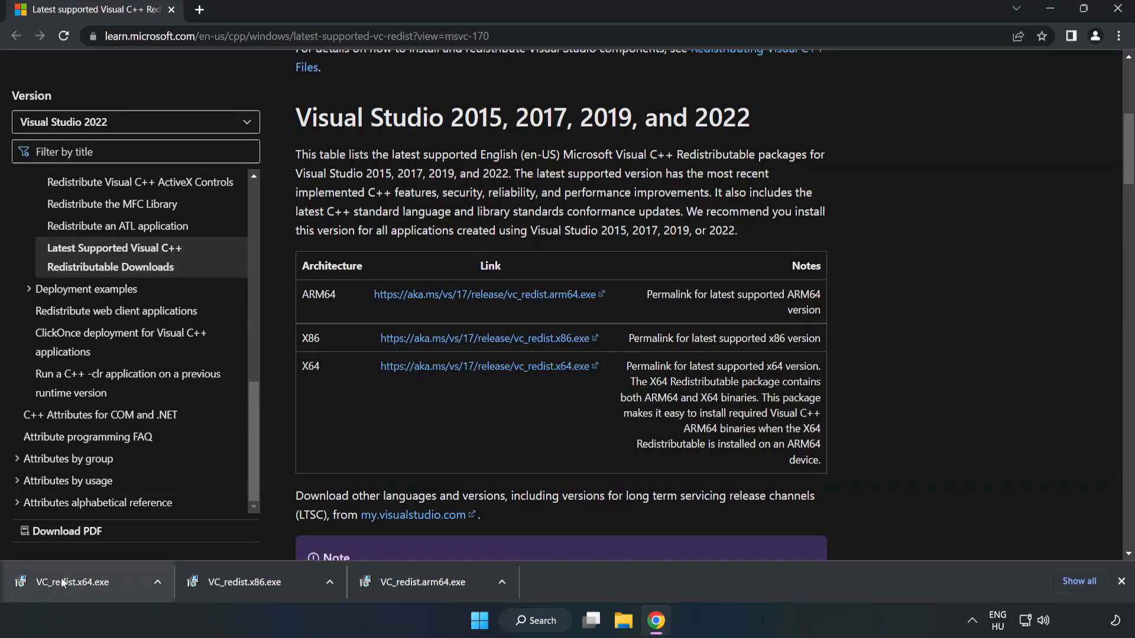
click(65, 582)
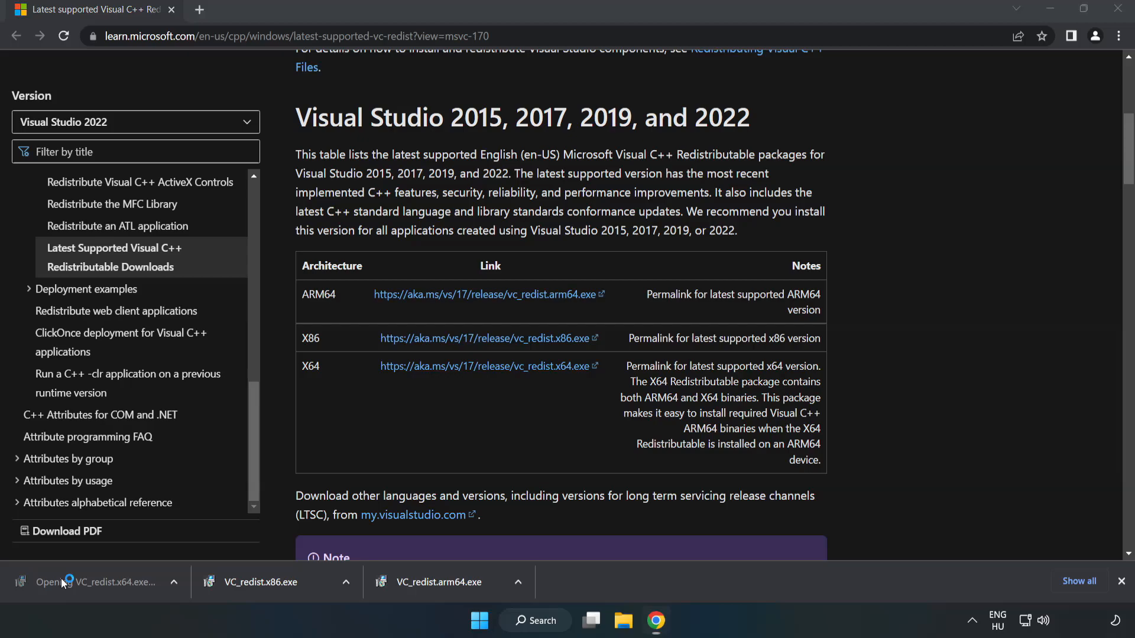
click(89, 582)
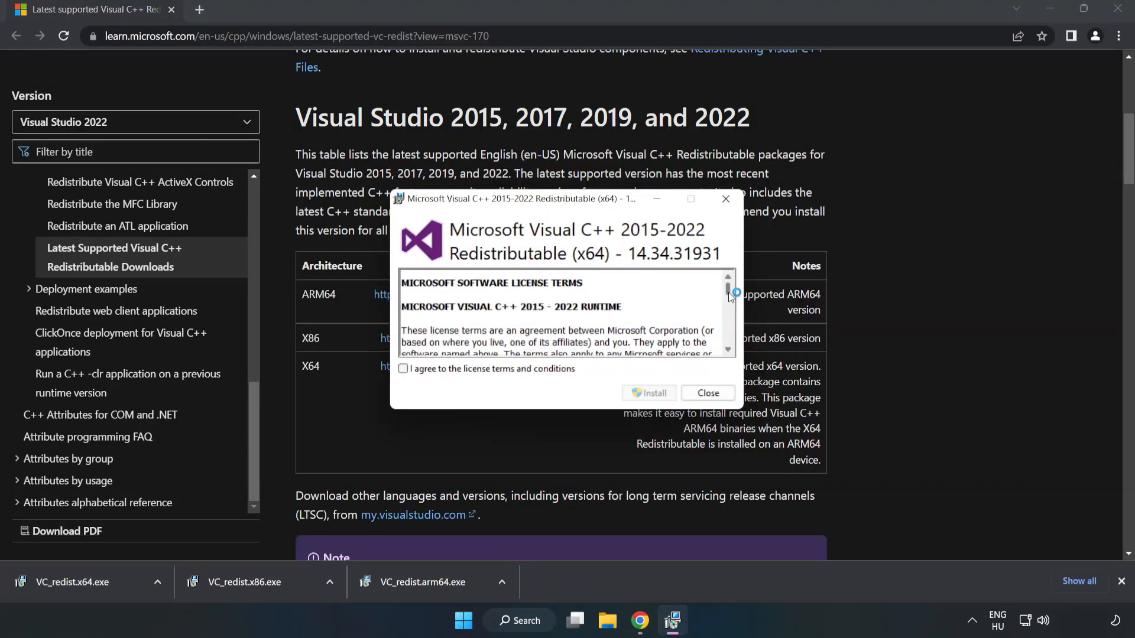
scroll(down, 3)
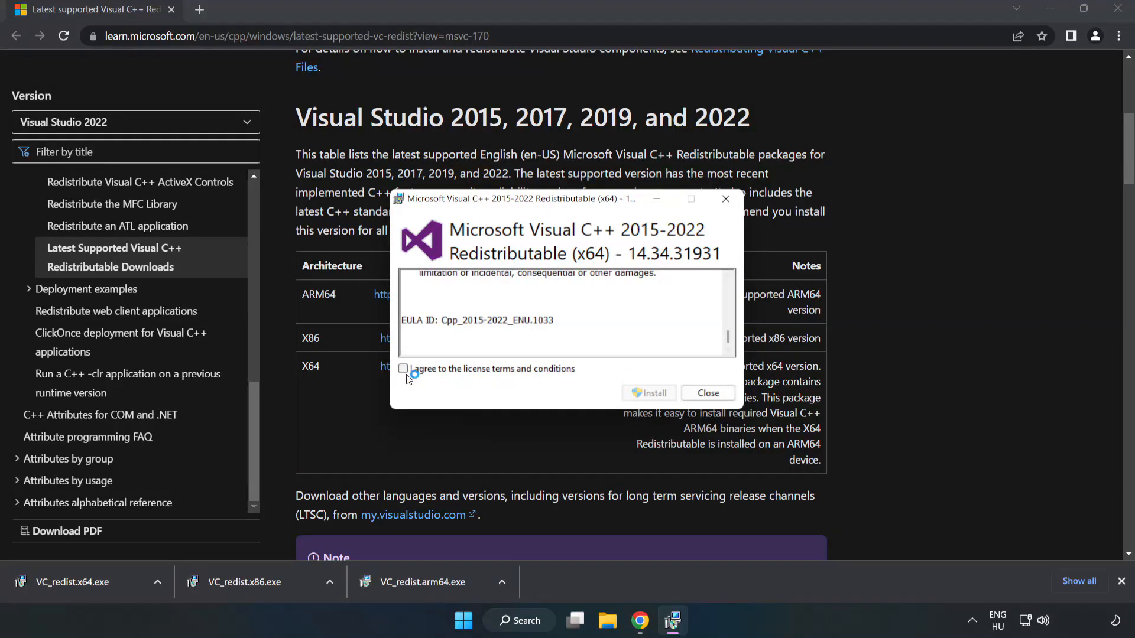
click(648, 394)
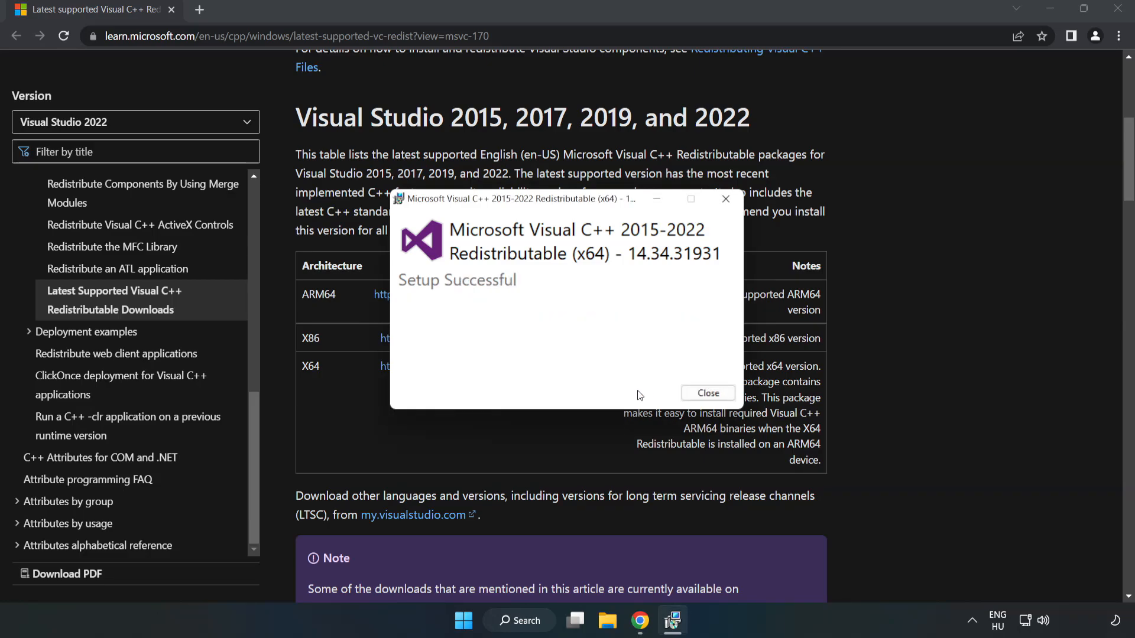
click(708, 394)
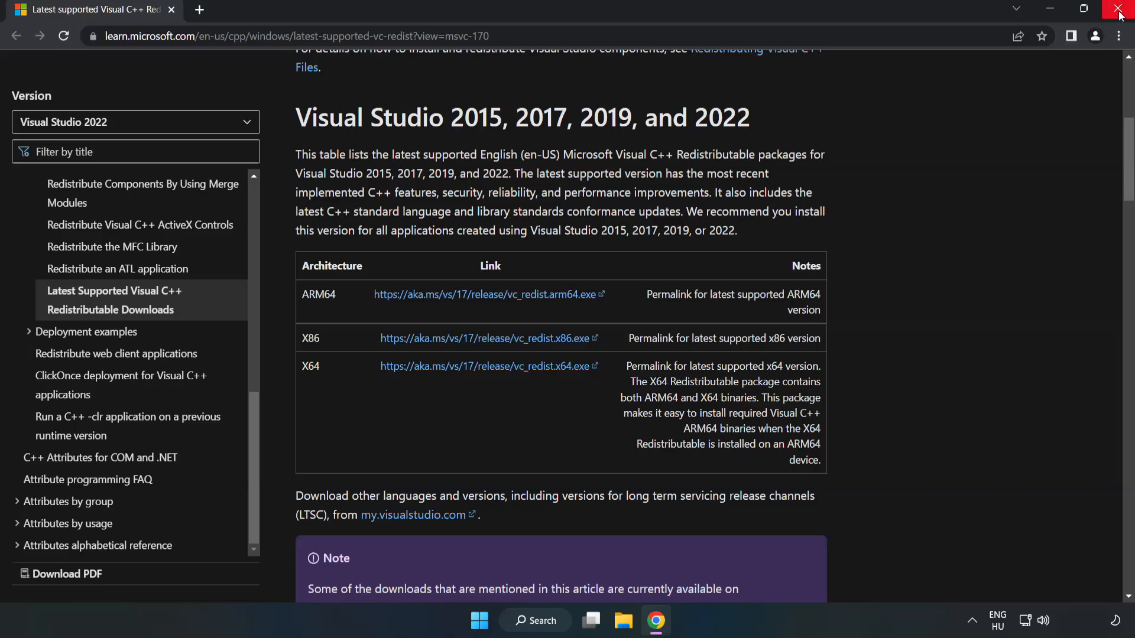
mouse_move(1116, 10)
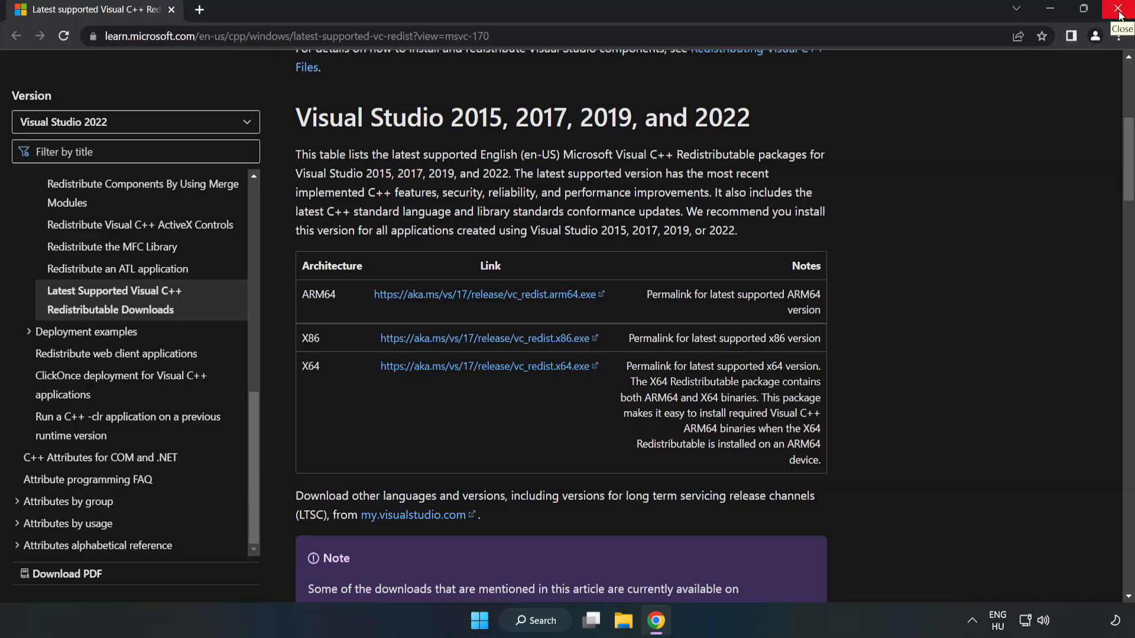
Close Chrome and launch Command Prompt as administrator via the 'cmd' search.
click(1111, 7)
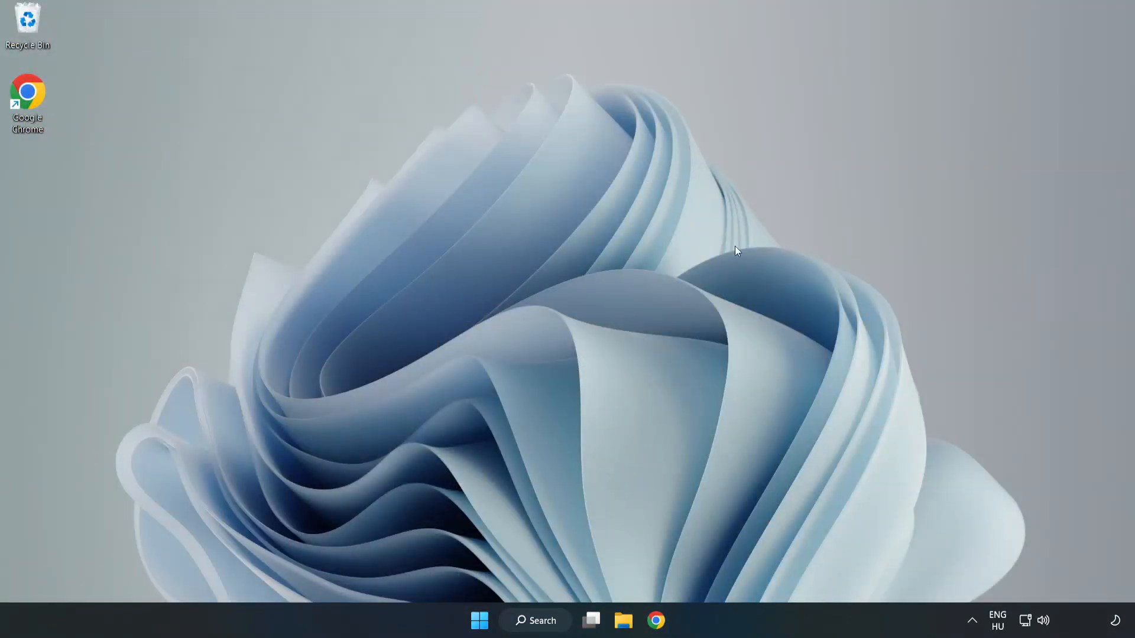
click(545, 636)
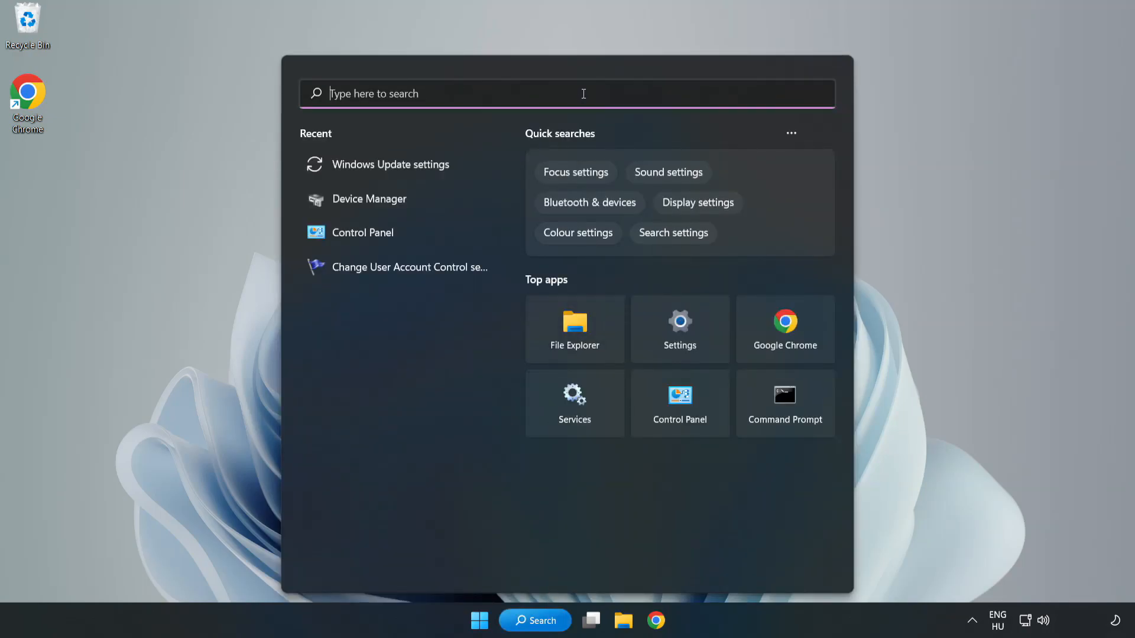
text(cmd)
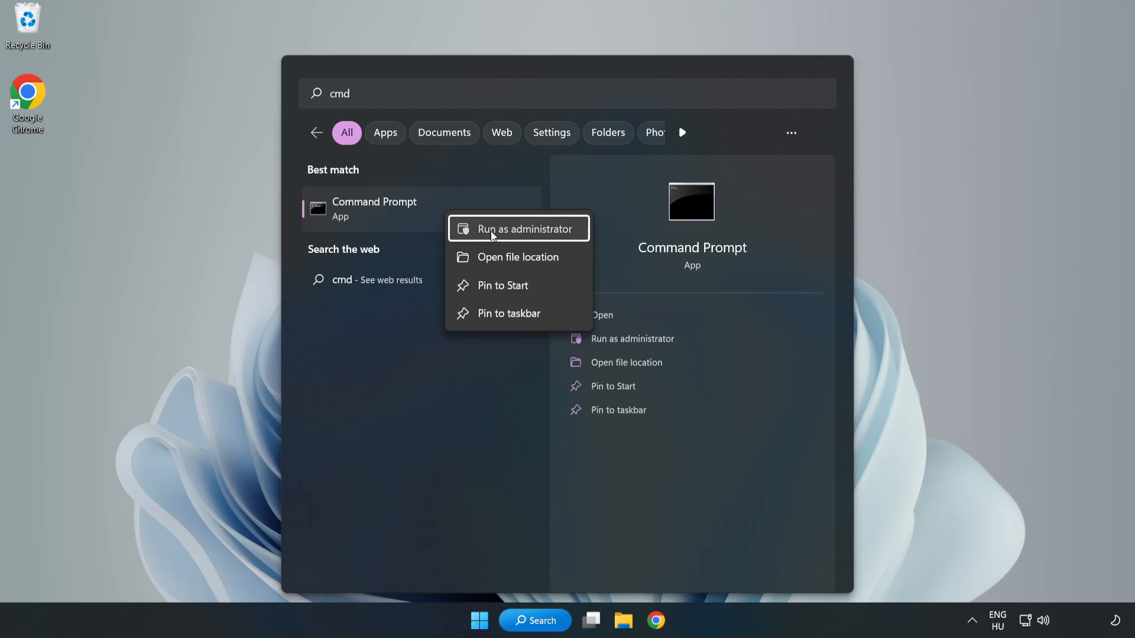
click(518, 229)
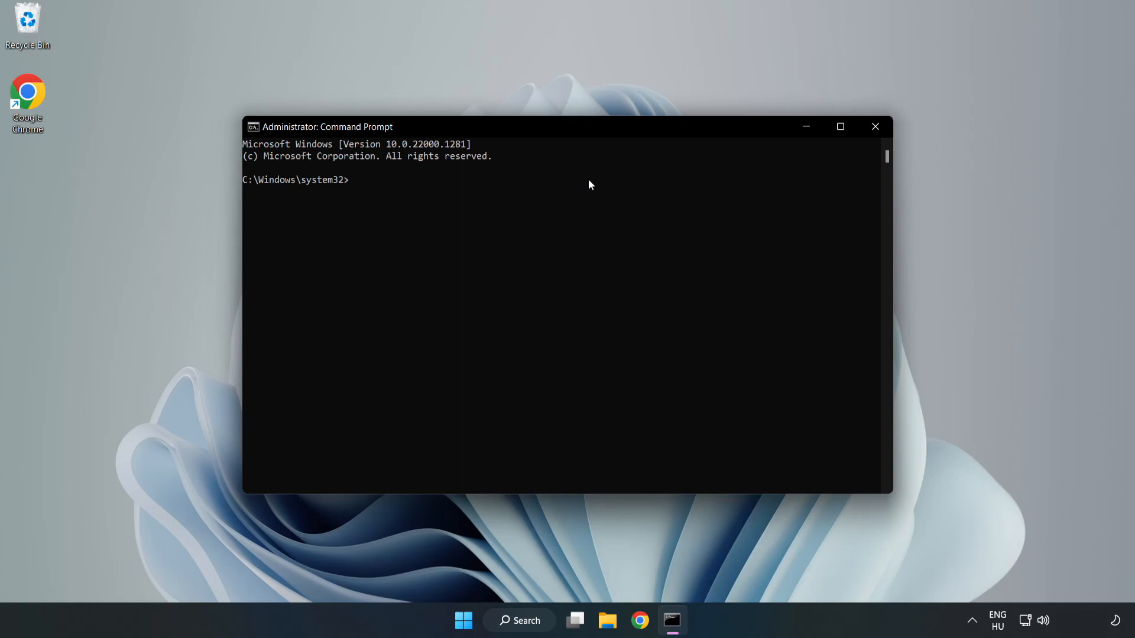
Run 'sfc /scannow' to completion with no integrity violations, then close Command Prompt.
text(sfc)
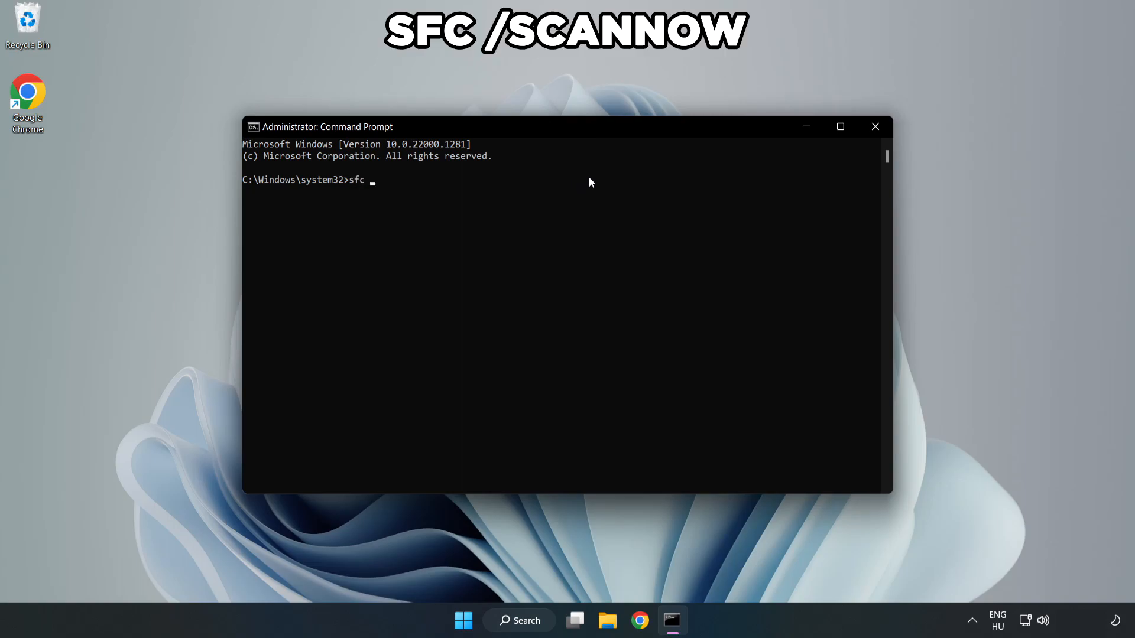
text(/scannow)
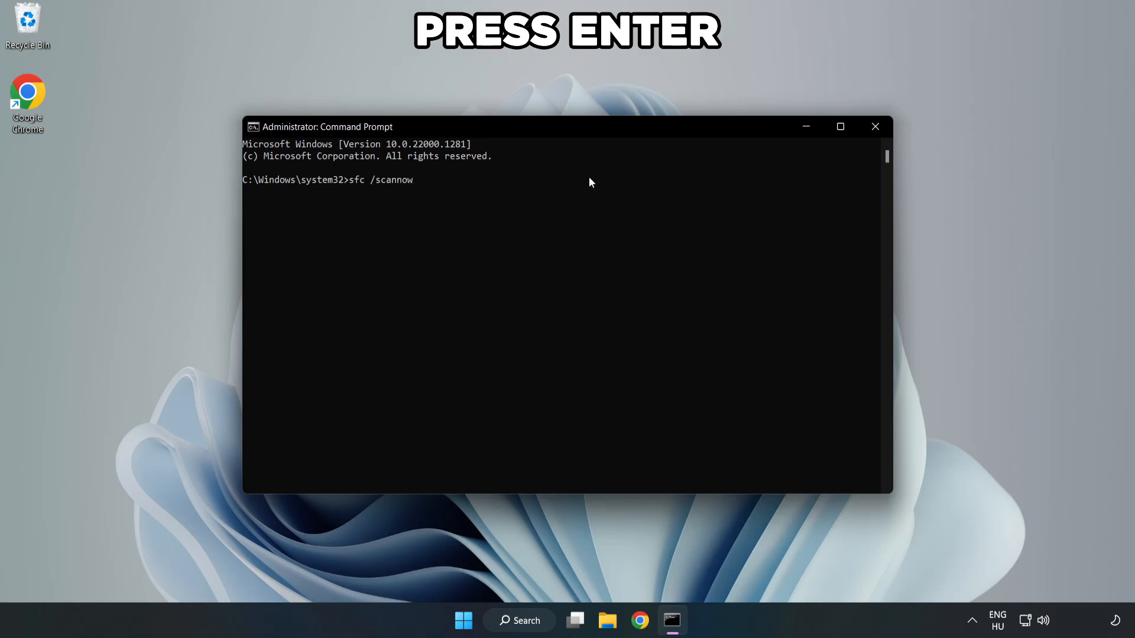
key(Enter)
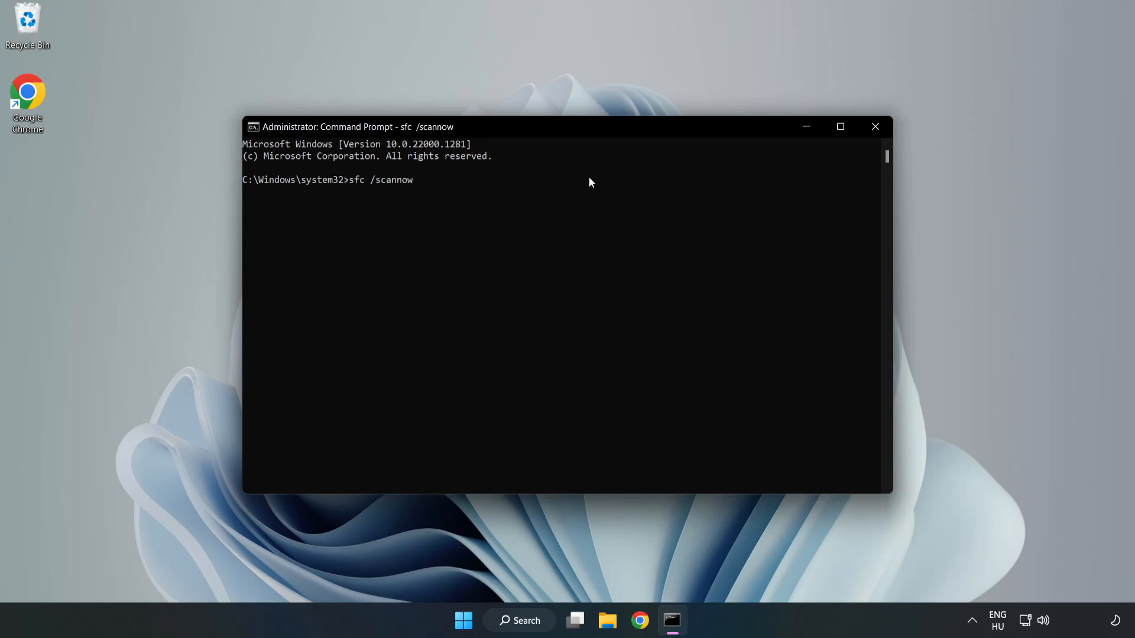
key(Enter)
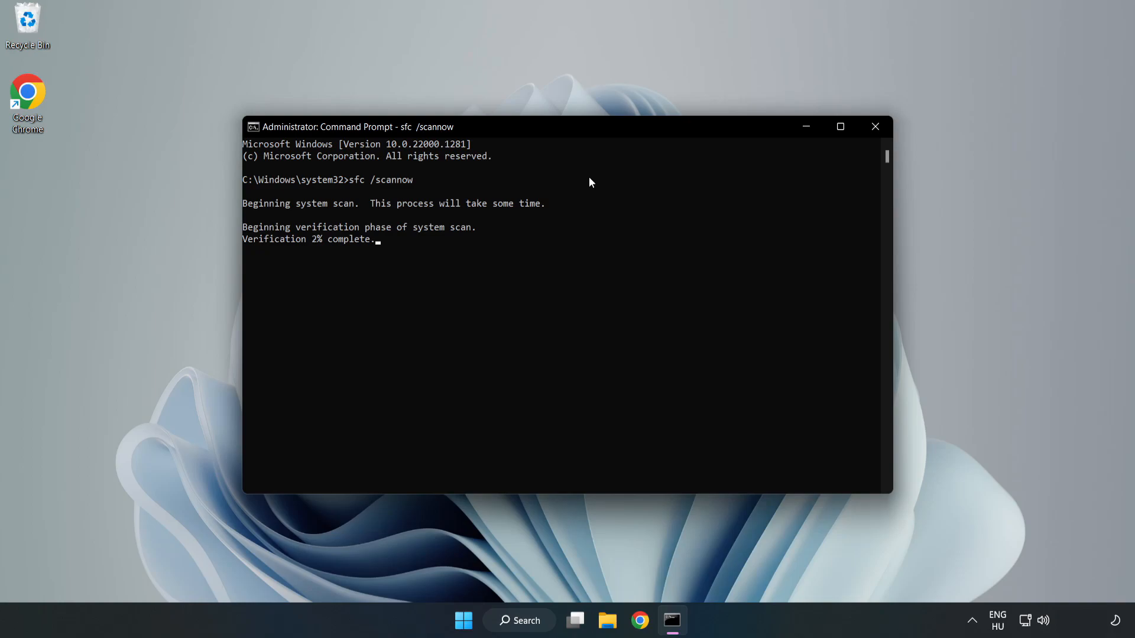
mouse_move(564, 236)
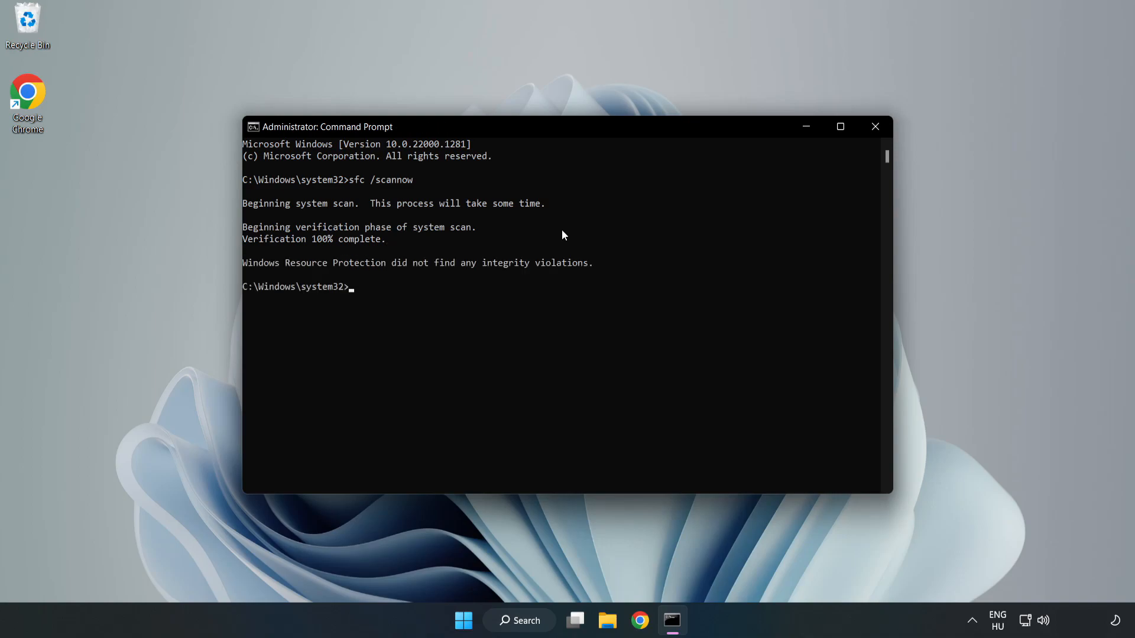
mouse_move(895, 97)
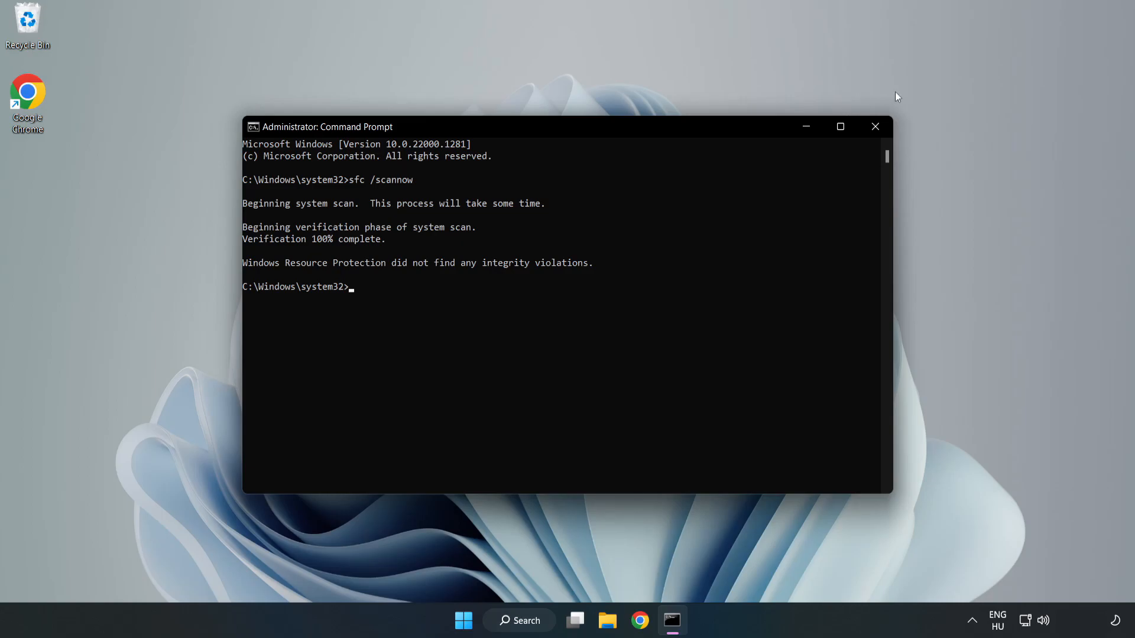
mouse_move(874, 125)
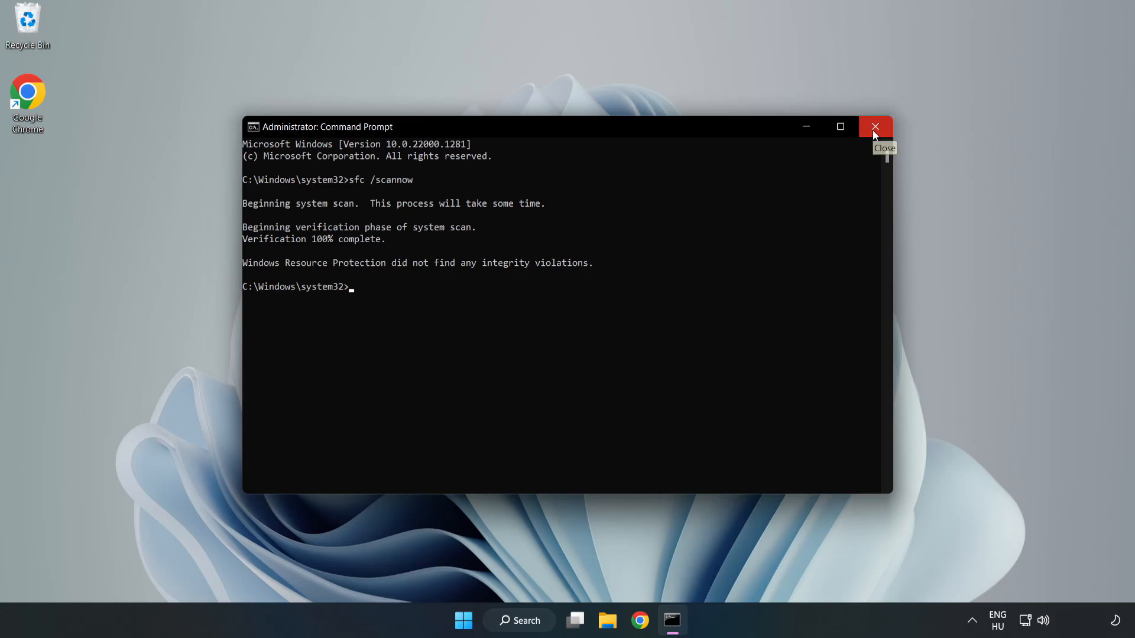
click(874, 127)
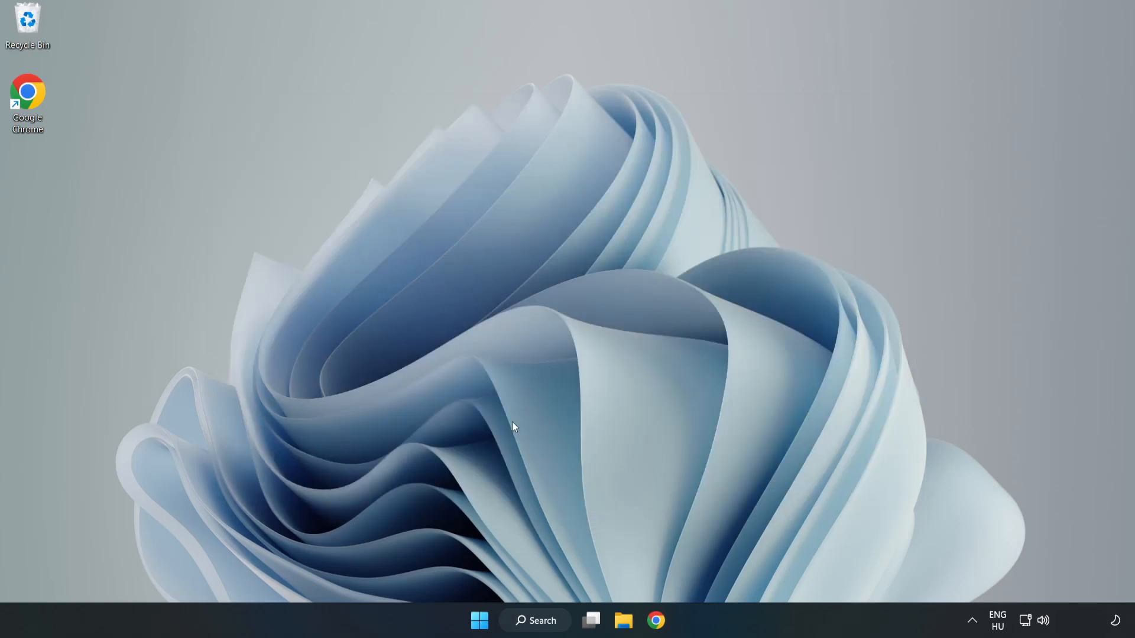
Show the Start menu's power options with Sleep, Shut down and Restart.
click(478, 619)
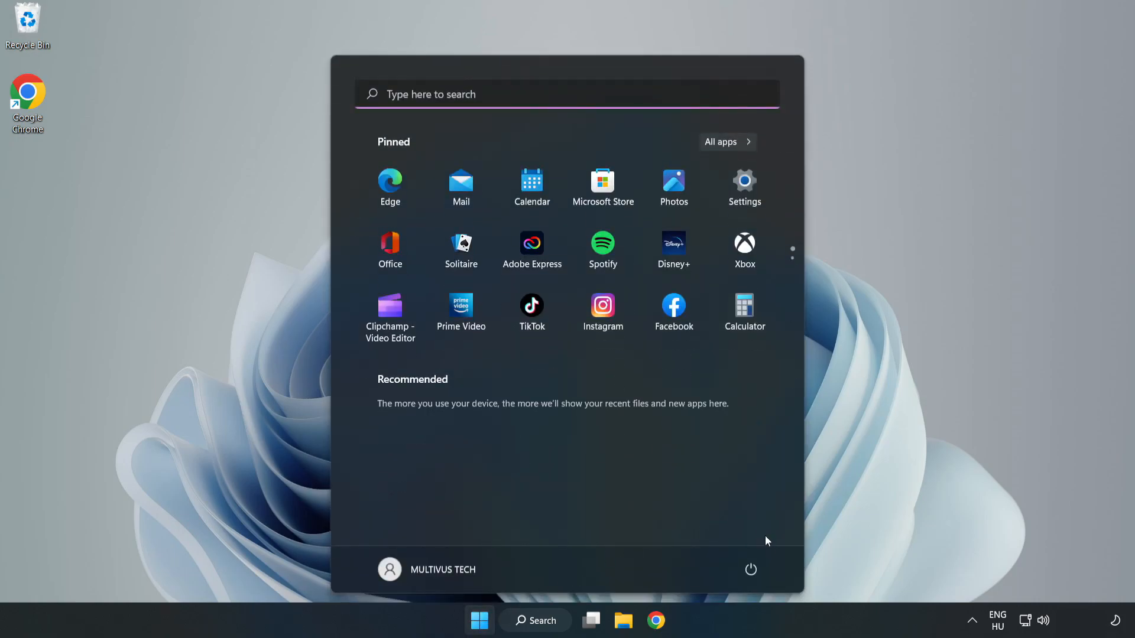
click(750, 568)
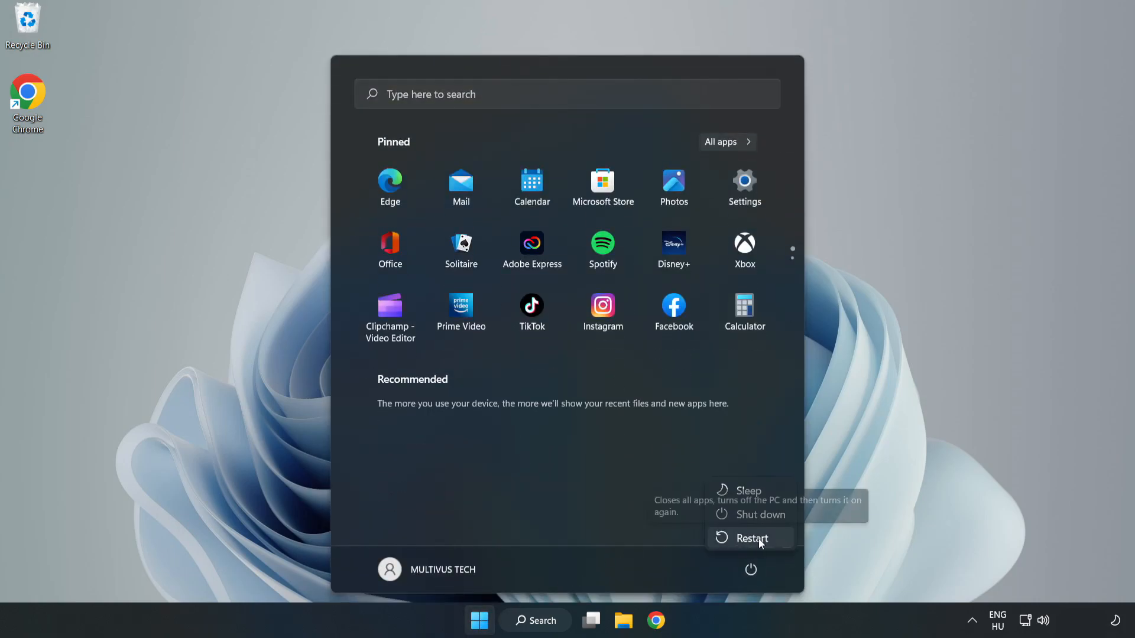